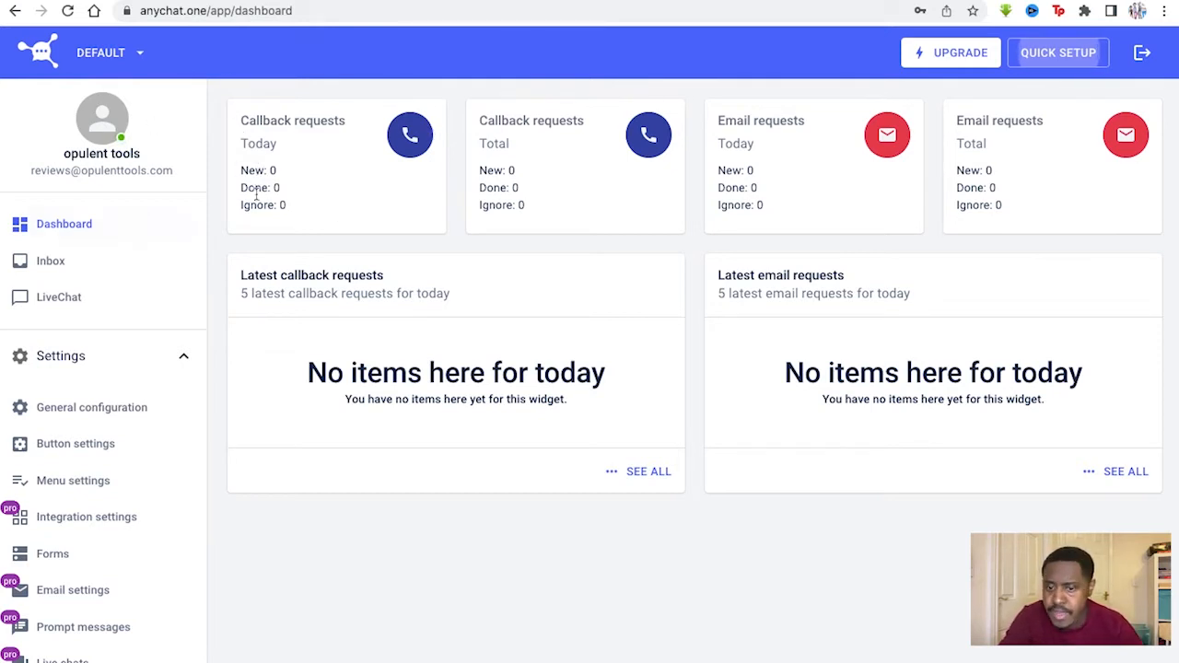
pyautogui.moveTo(410, 217)
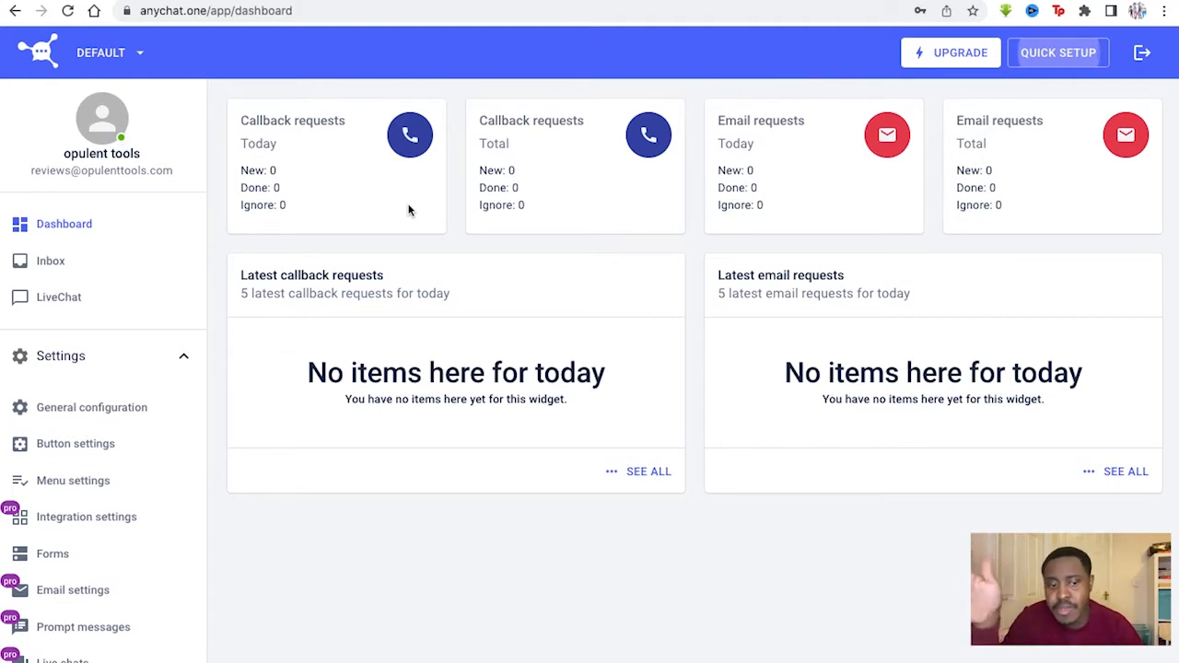
pyautogui.moveTo(419, 201)
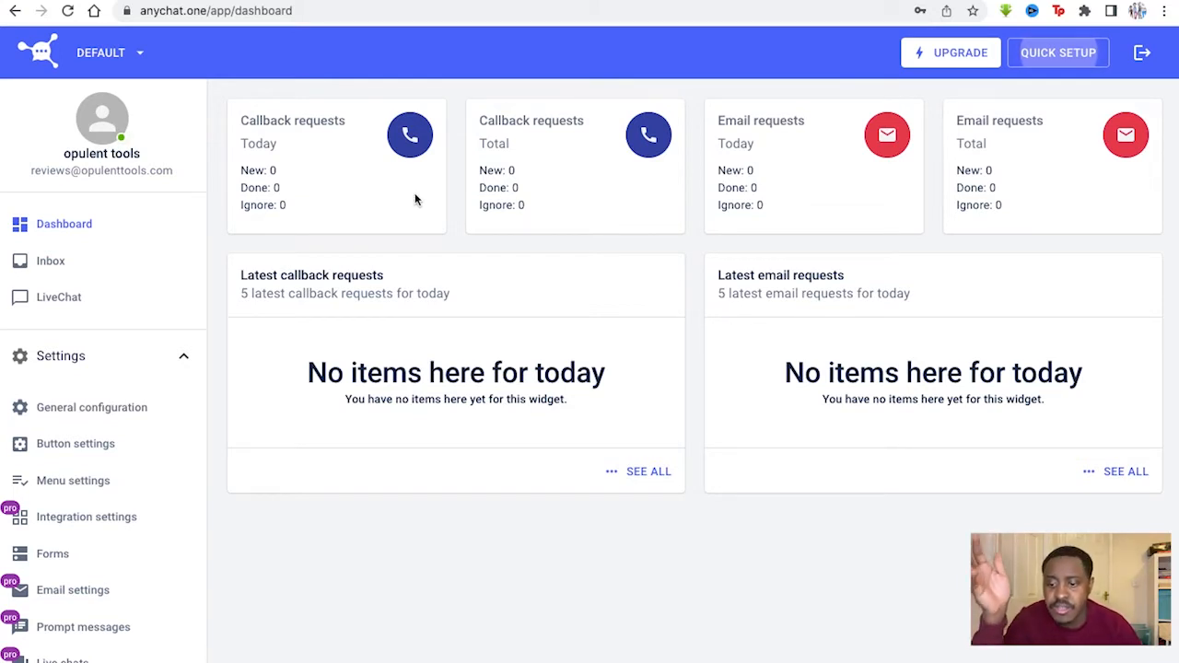
pyautogui.moveTo(422, 202)
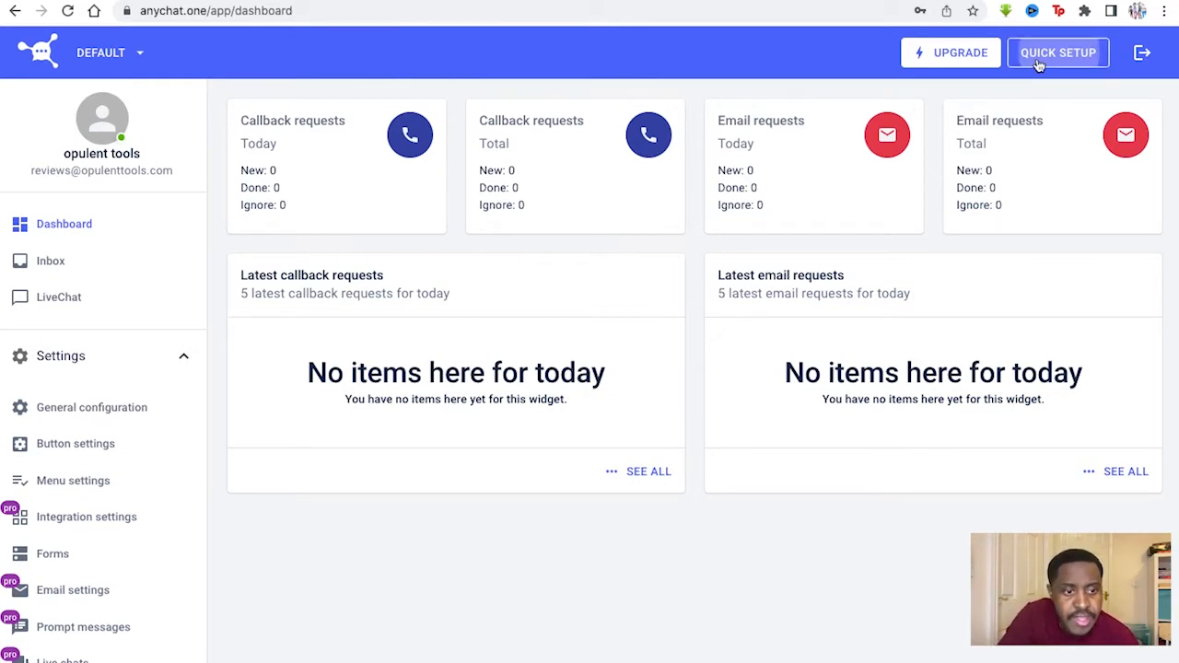
pyautogui.click(1057, 52)
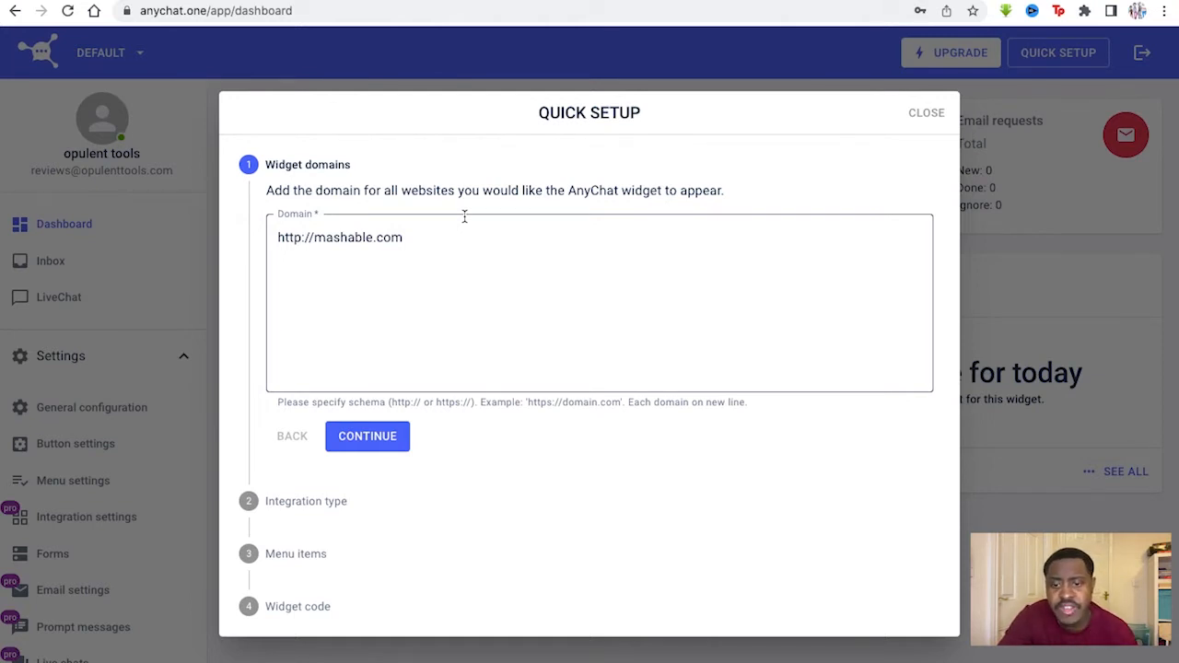
pyautogui.moveTo(447, 228)
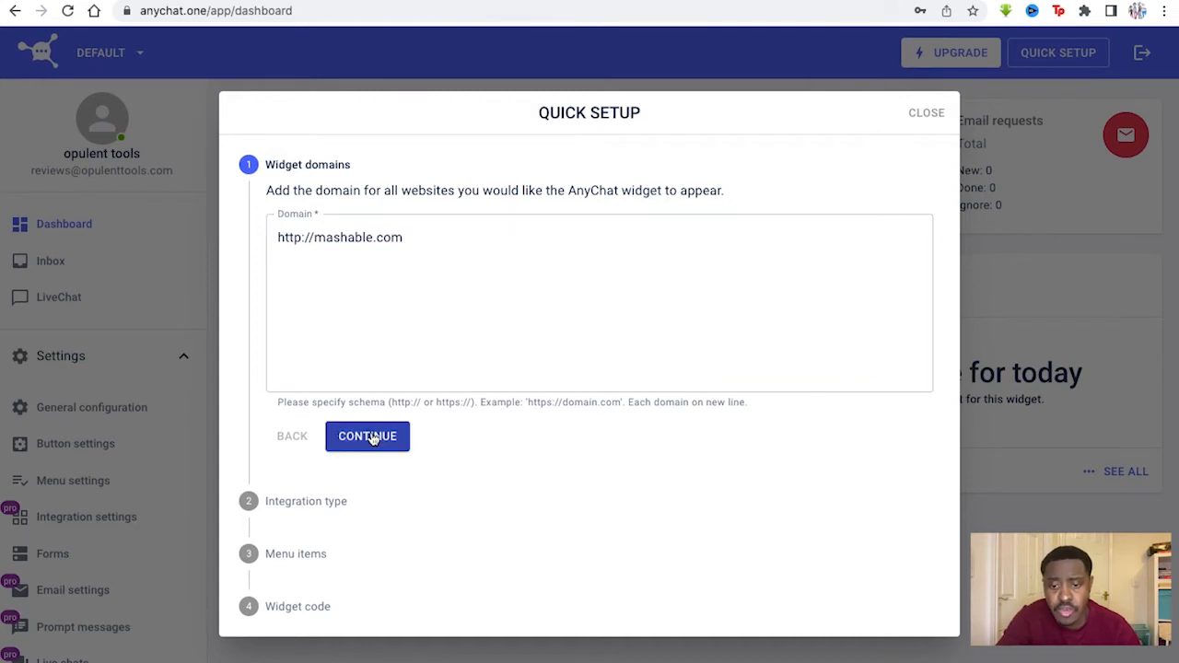
# - Accept the mashable.com domain and choose the Menu button widget integration type
pyautogui.click(367, 436)
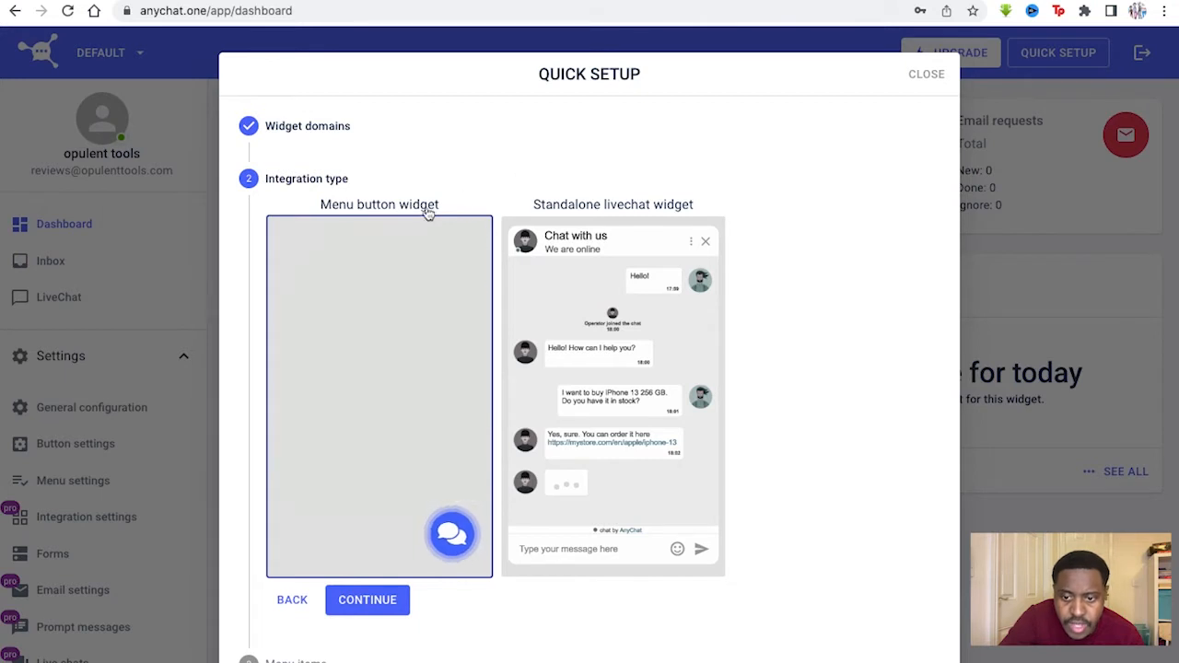
pyautogui.click(453, 535)
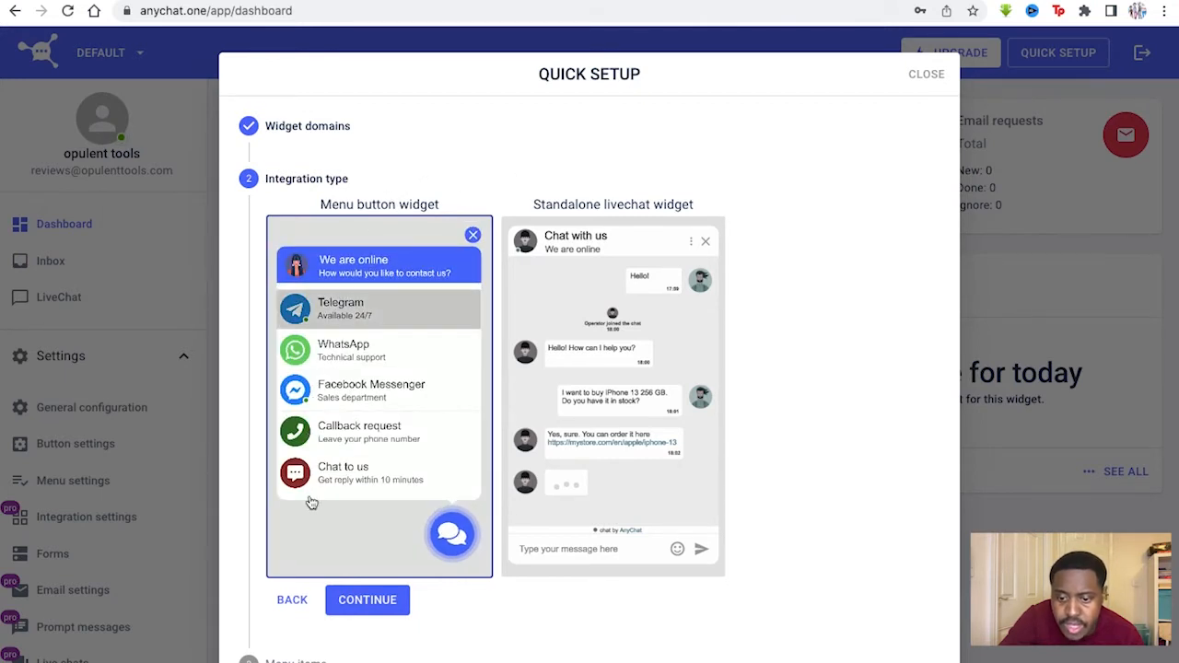
pyautogui.moveTo(329, 432)
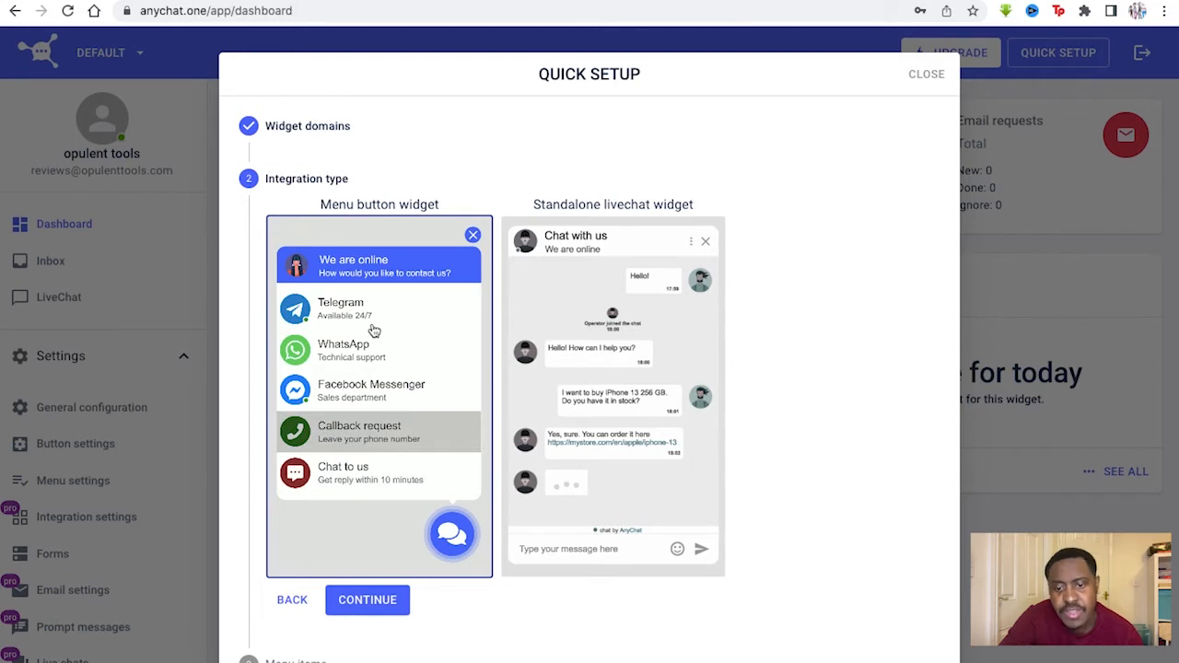
pyautogui.click(359, 432)
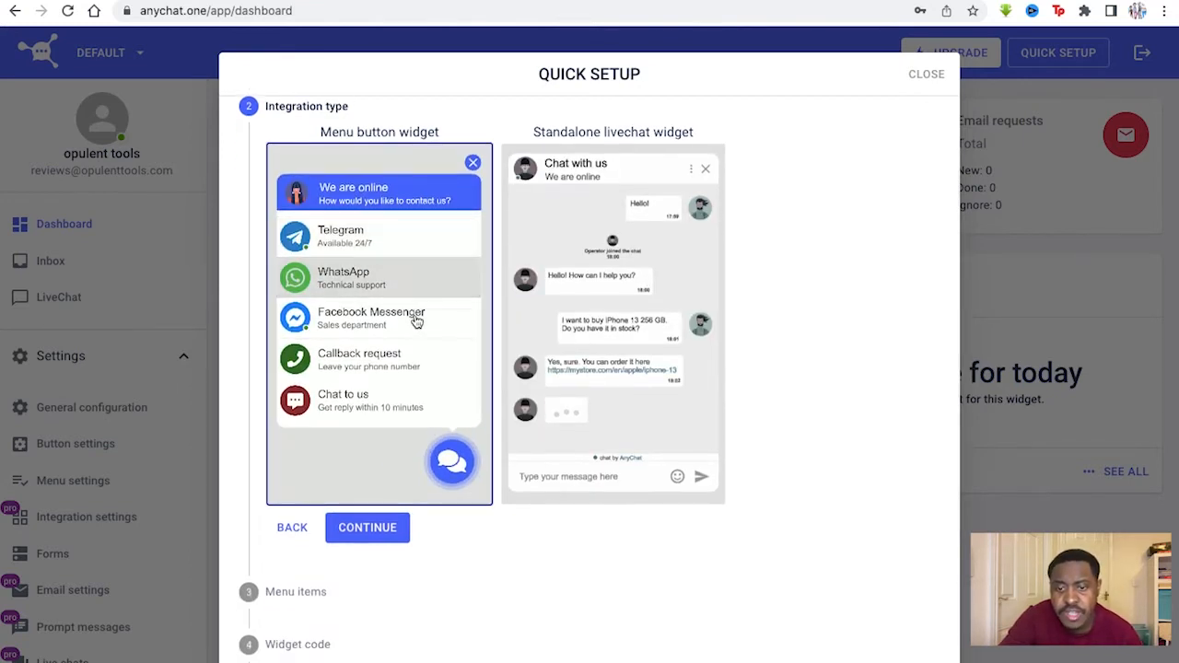
# - Advance to step 3, Menu items, which lists the 'tools' link item
pyautogui.click(367, 527)
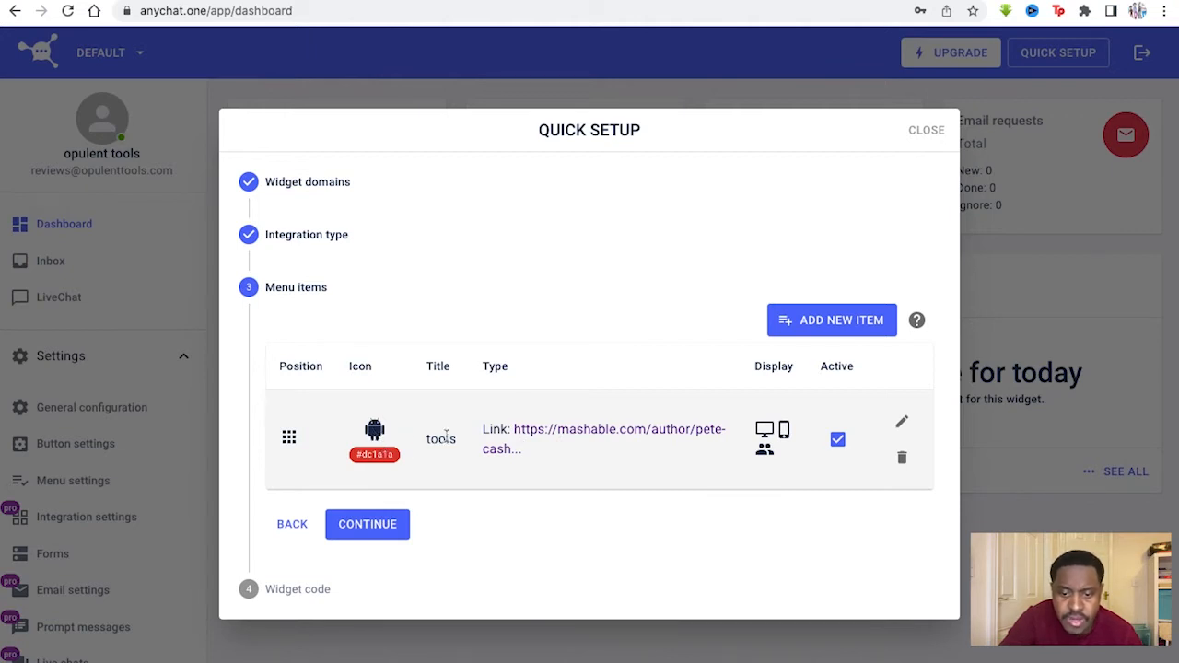
pyautogui.moveTo(539, 433)
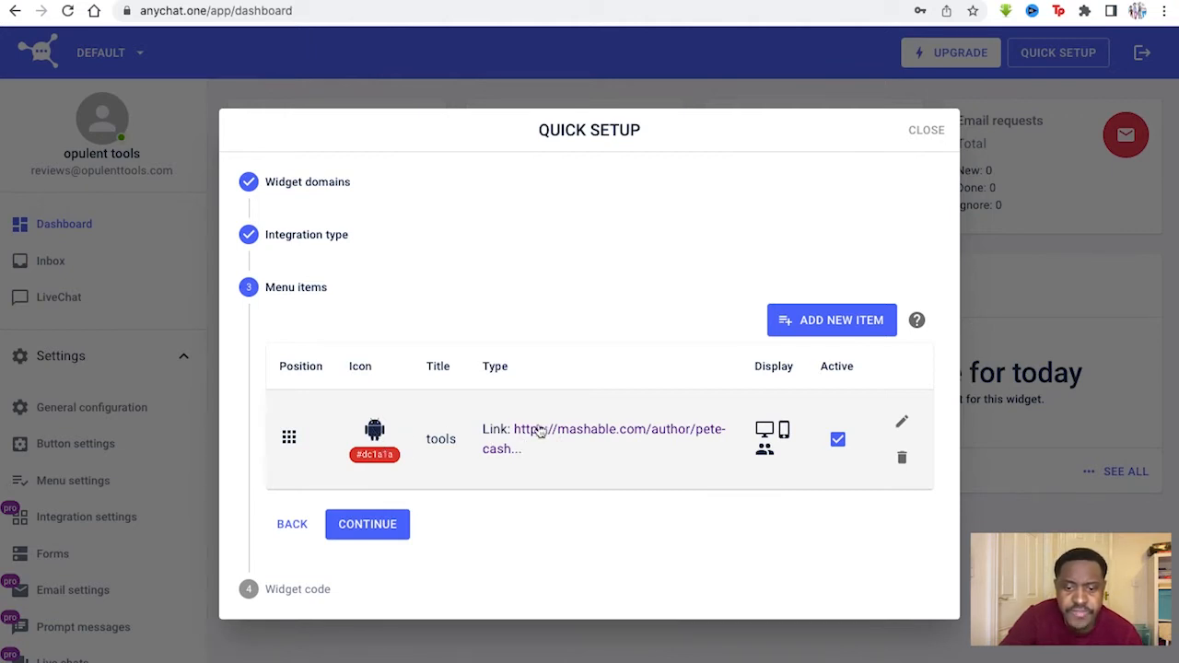
pyautogui.moveTo(615, 428)
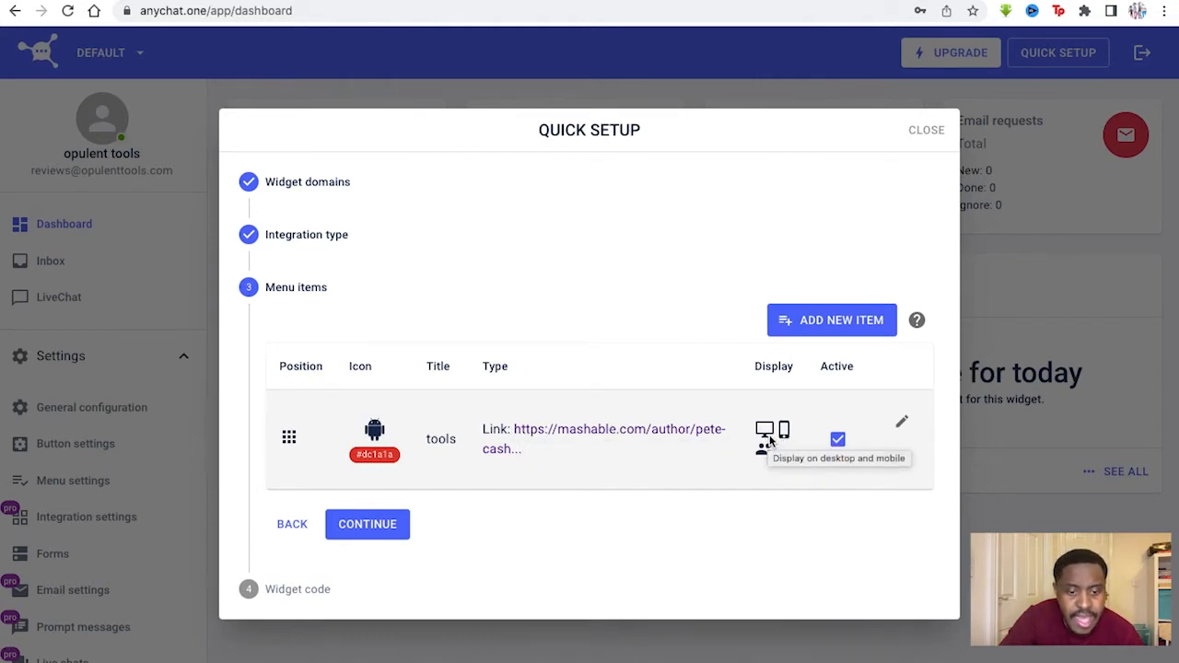
pyautogui.moveTo(784, 433)
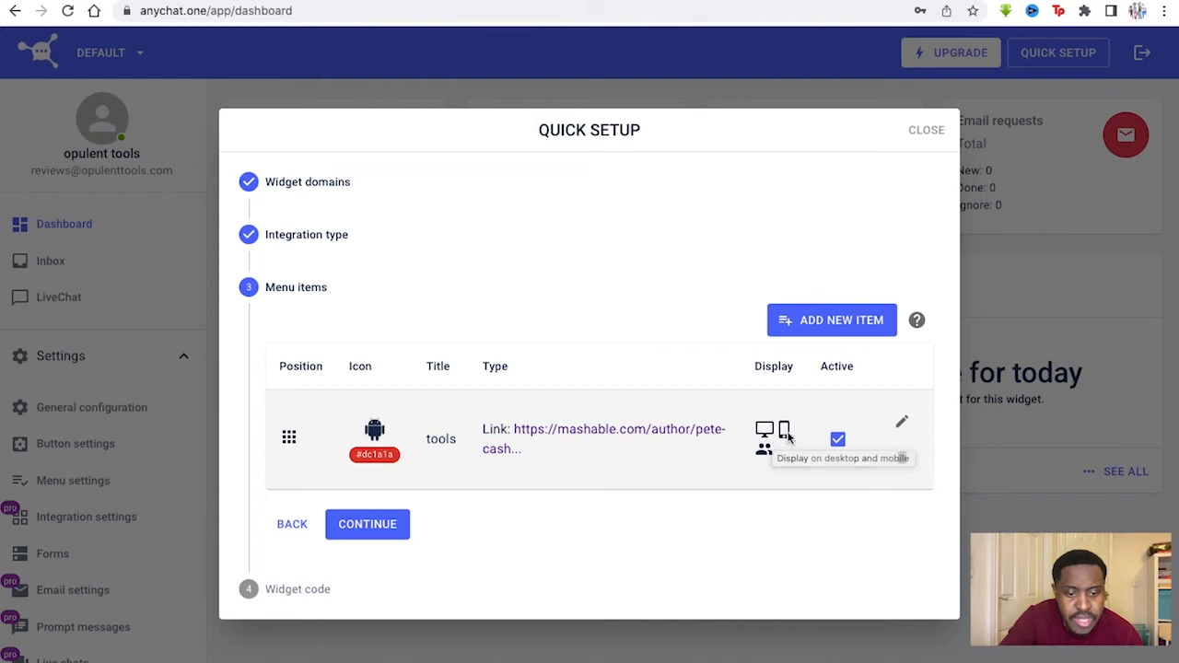
pyautogui.moveTo(829, 319)
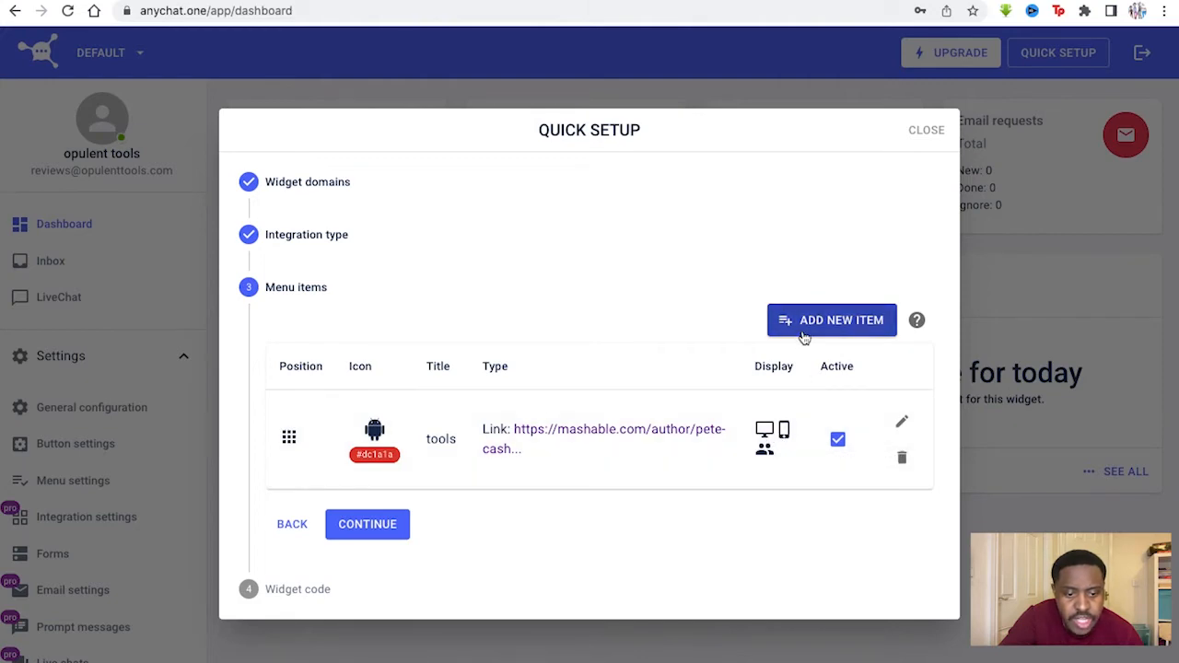
pyautogui.click(830, 320)
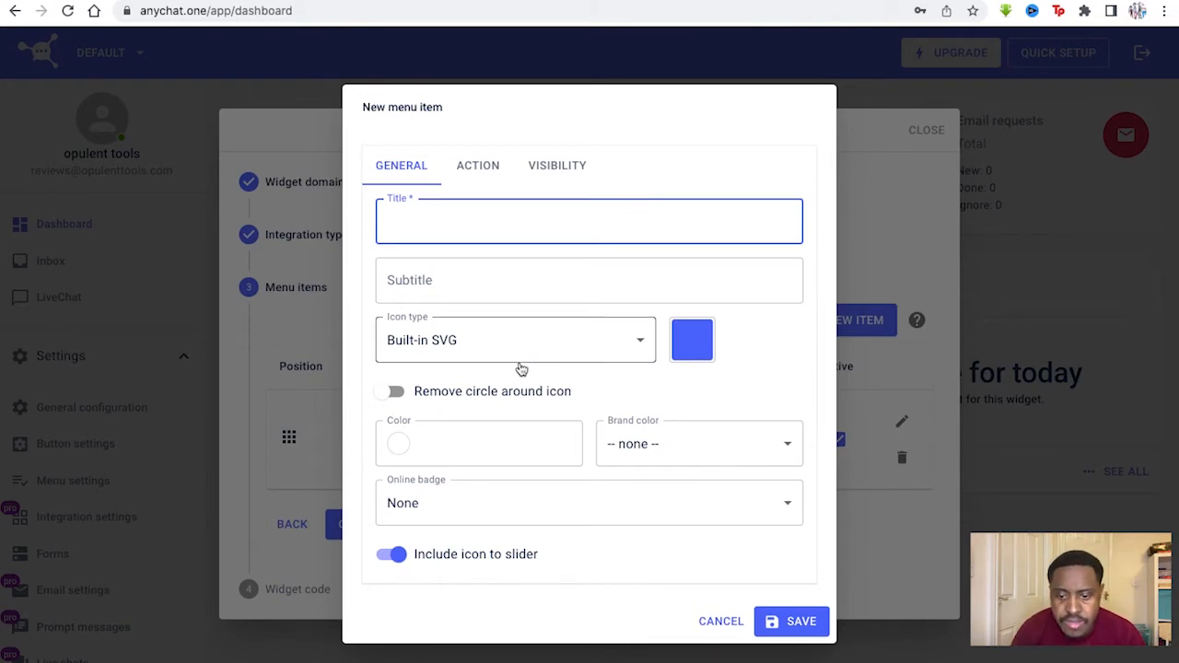
pyautogui.moveTo(615, 448)
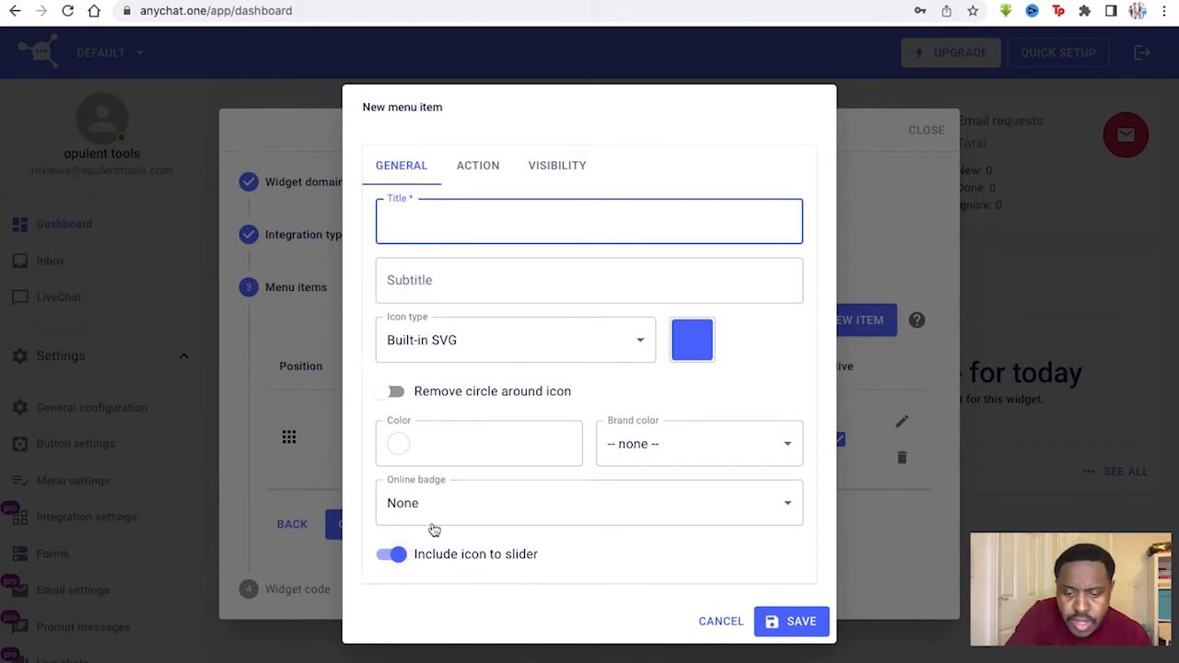
pyautogui.click(477, 164)
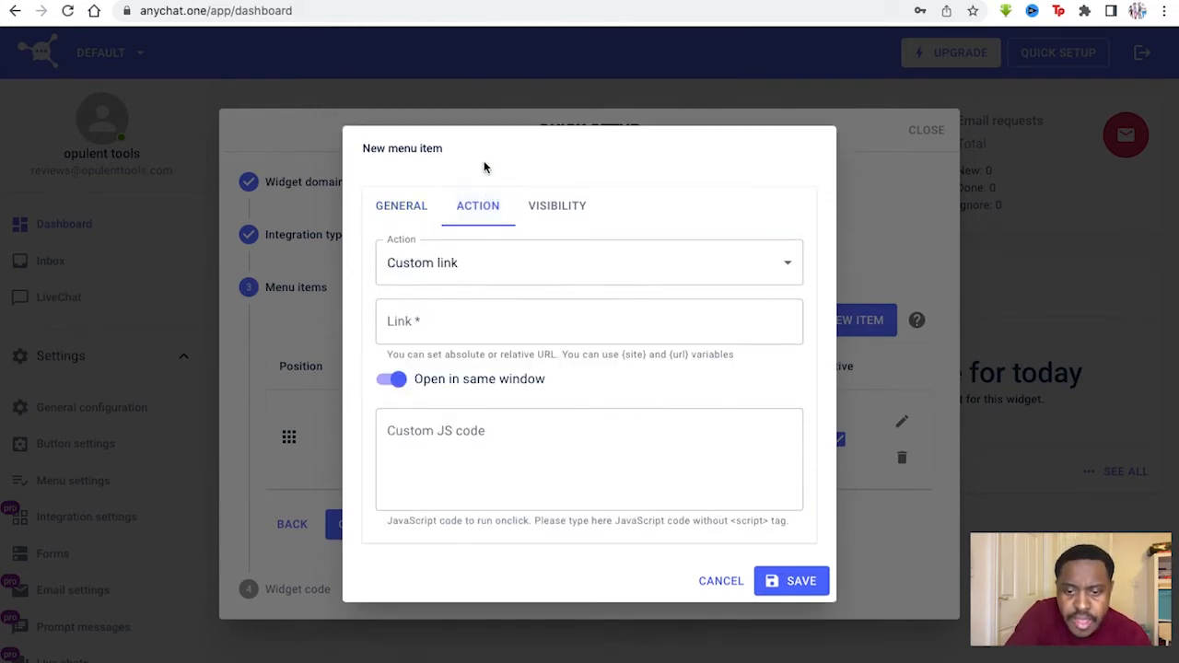
pyautogui.click(588, 320)
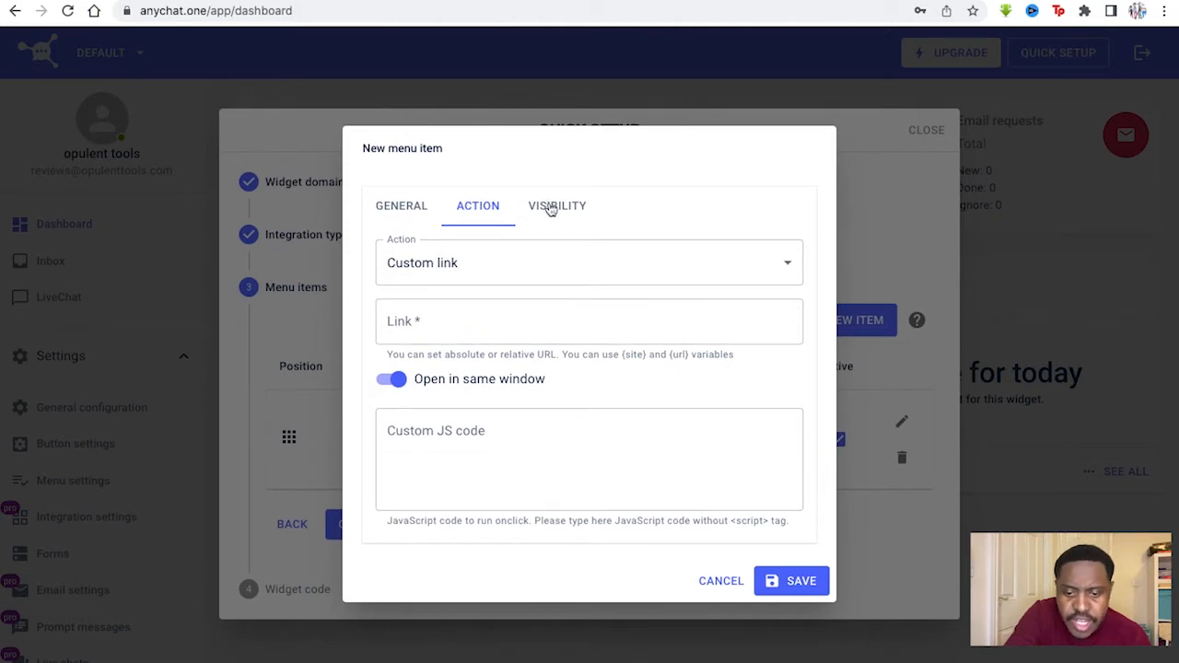
pyautogui.click(556, 206)
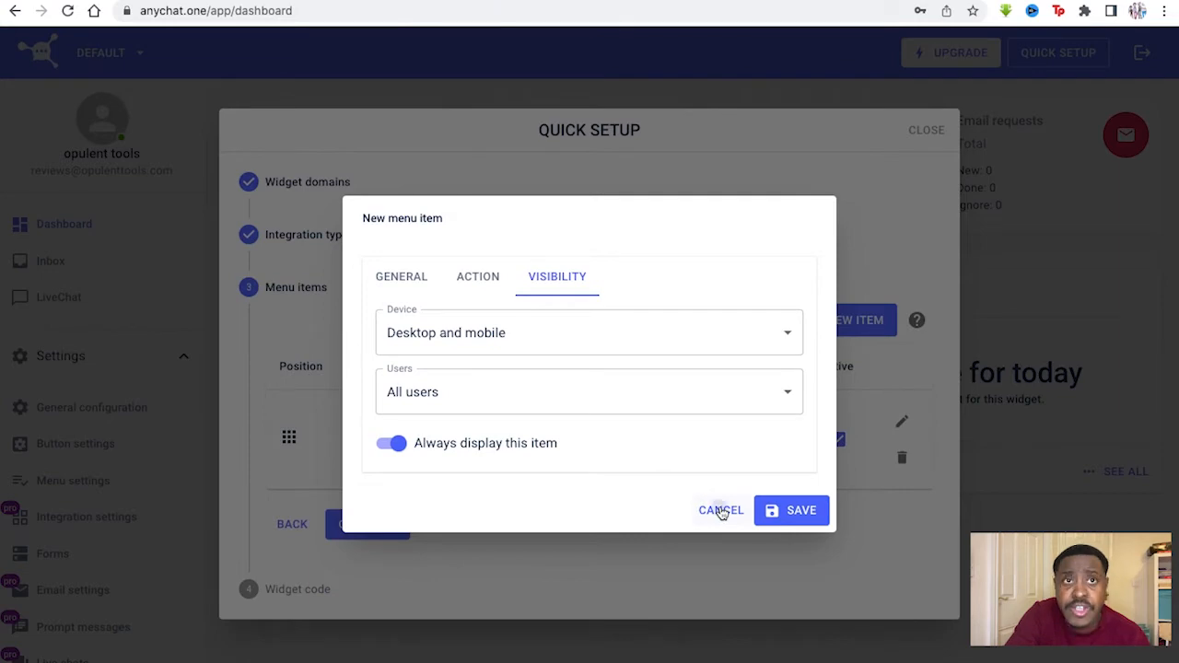
pyautogui.click(790, 510)
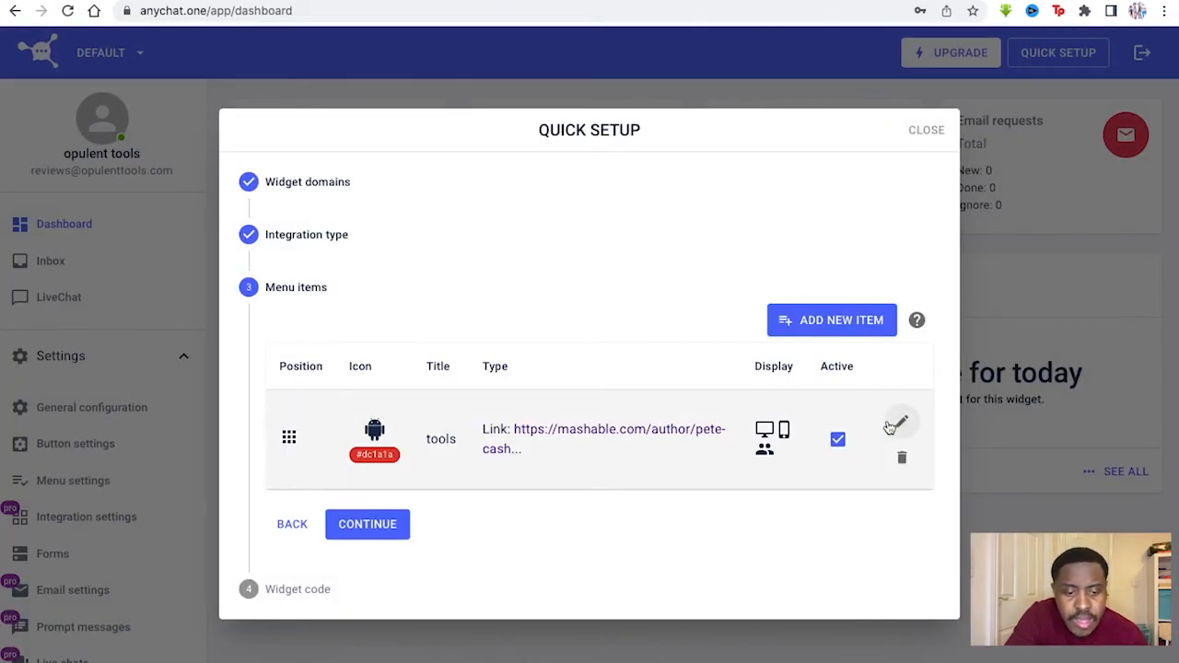
pyautogui.click(901, 422)
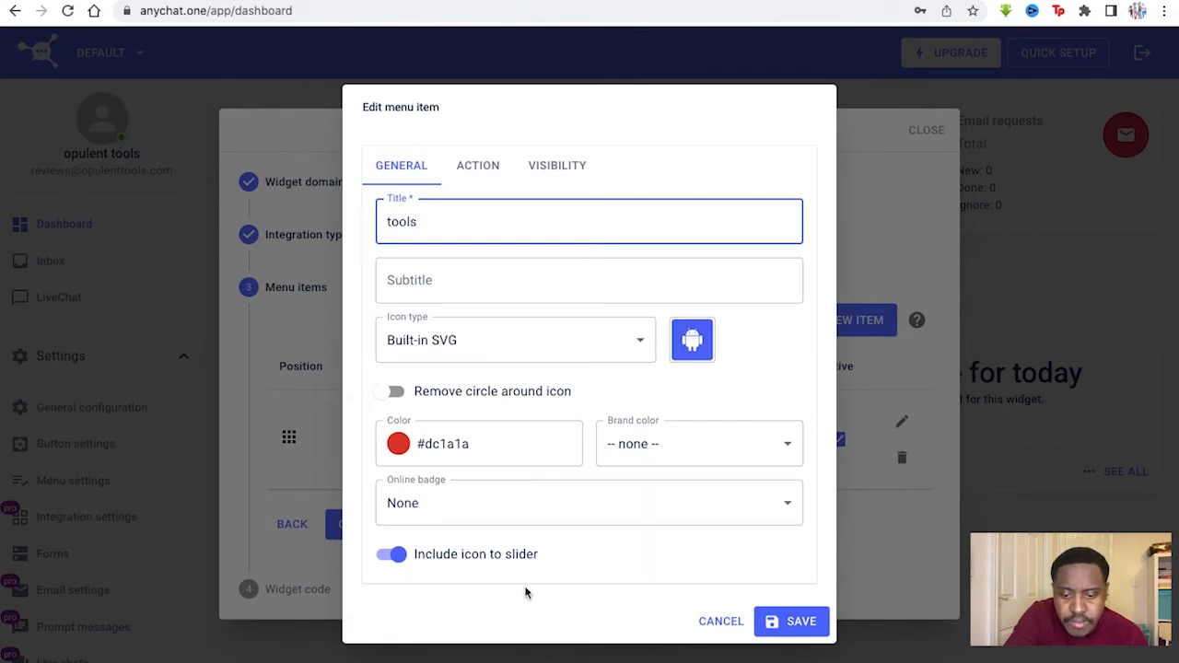
pyautogui.click(790, 621)
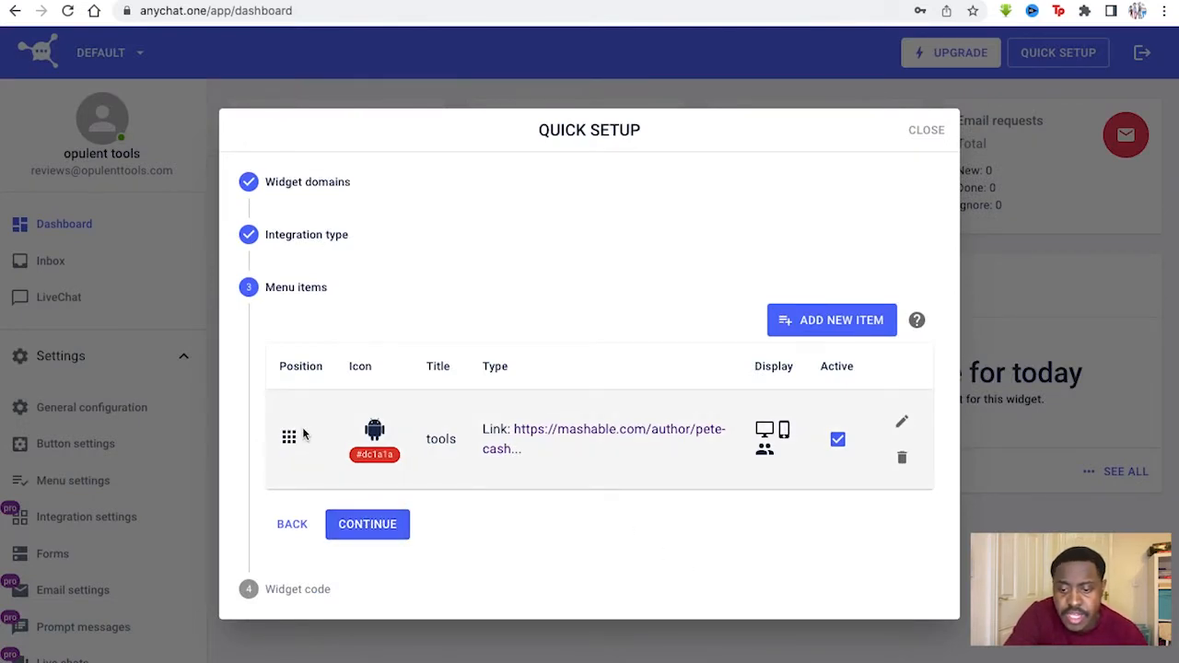
# - Reach the Widget code step, look over the plugin list and keys, and finish setup
pyautogui.click(367, 524)
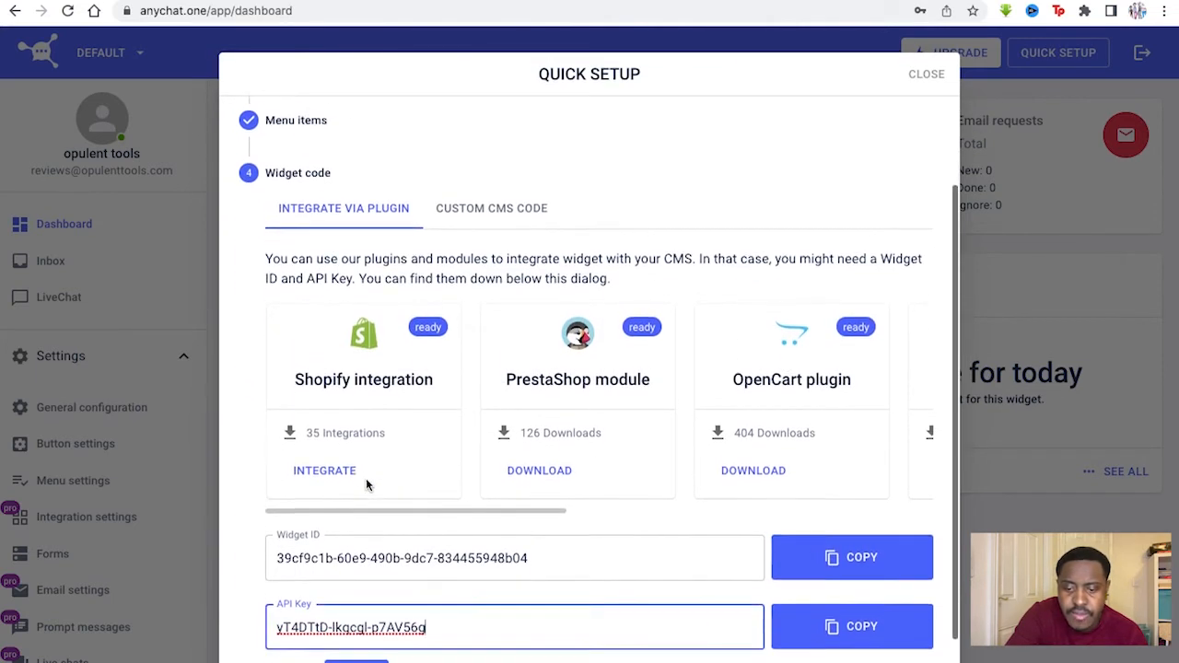
pyautogui.scroll(-3)
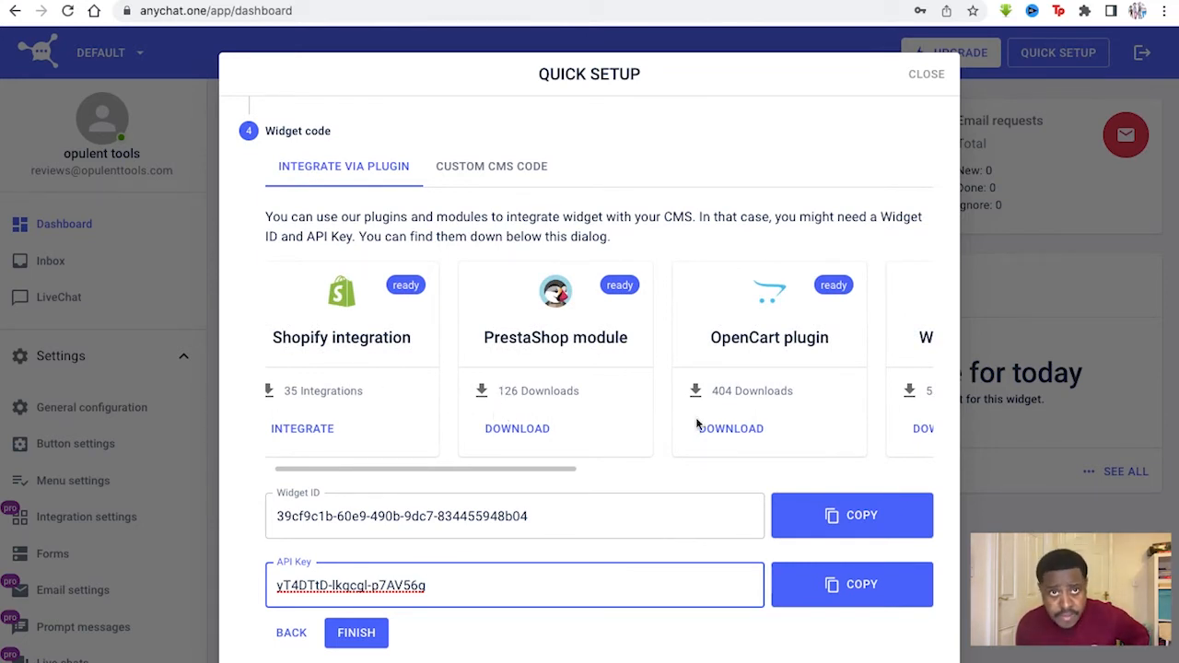
pyautogui.hscroll(3)
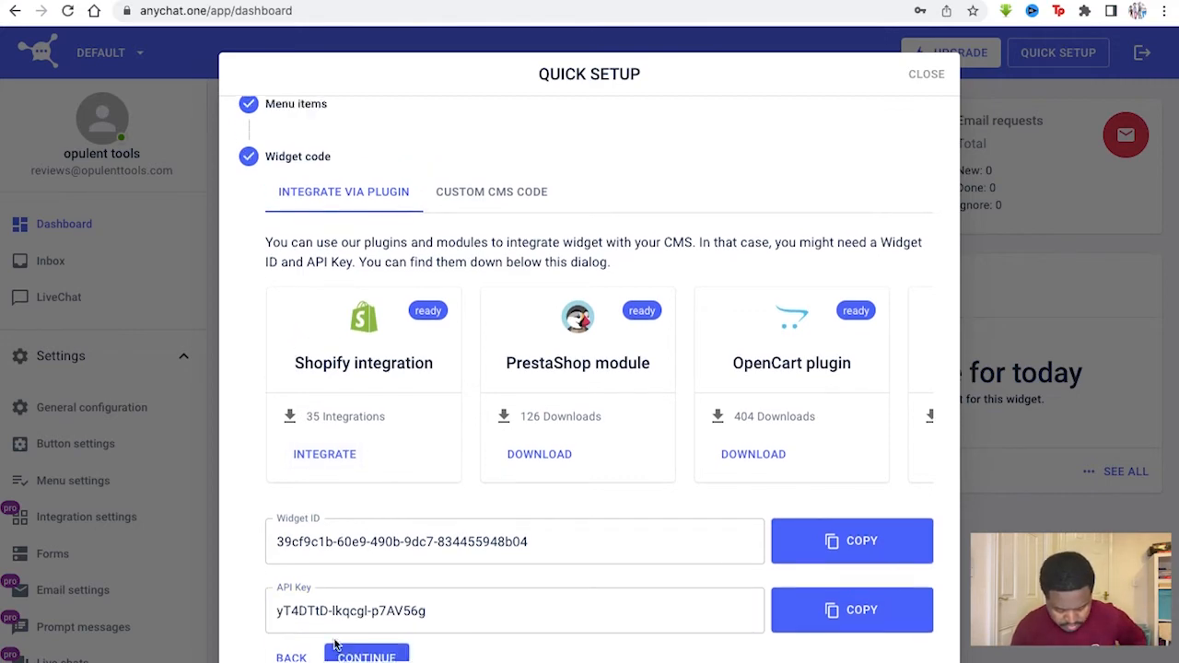
pyautogui.click(926, 74)
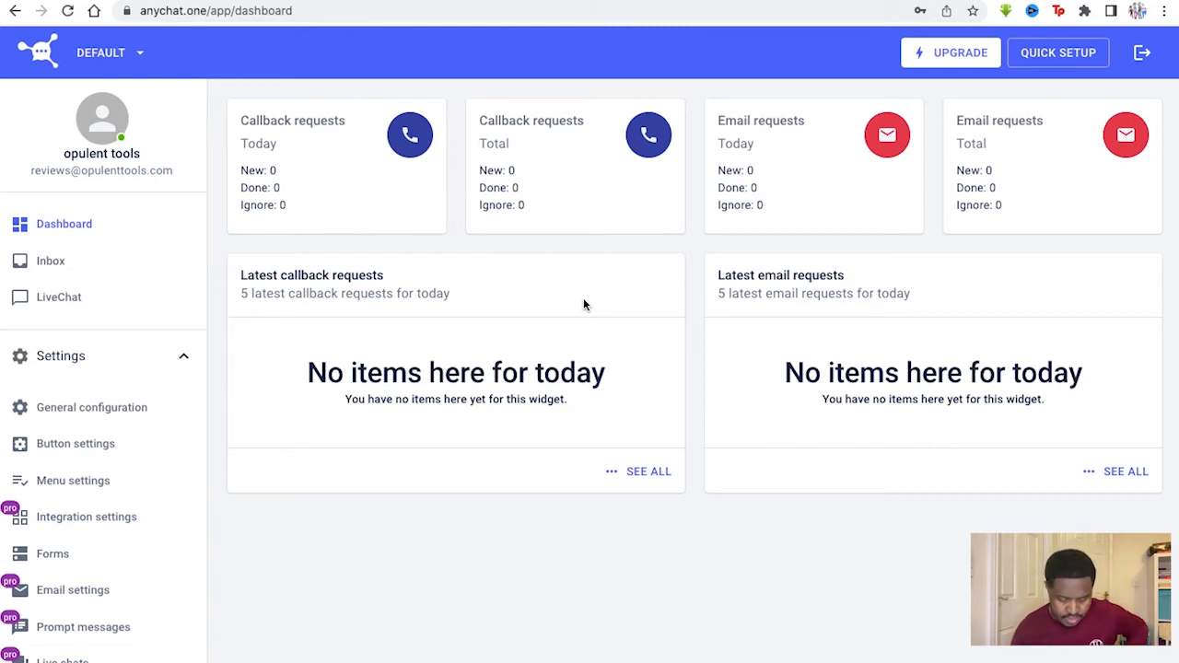
# - View the empty Inbox, then the LiveChat section with no chat threads
pyautogui.click(50, 261)
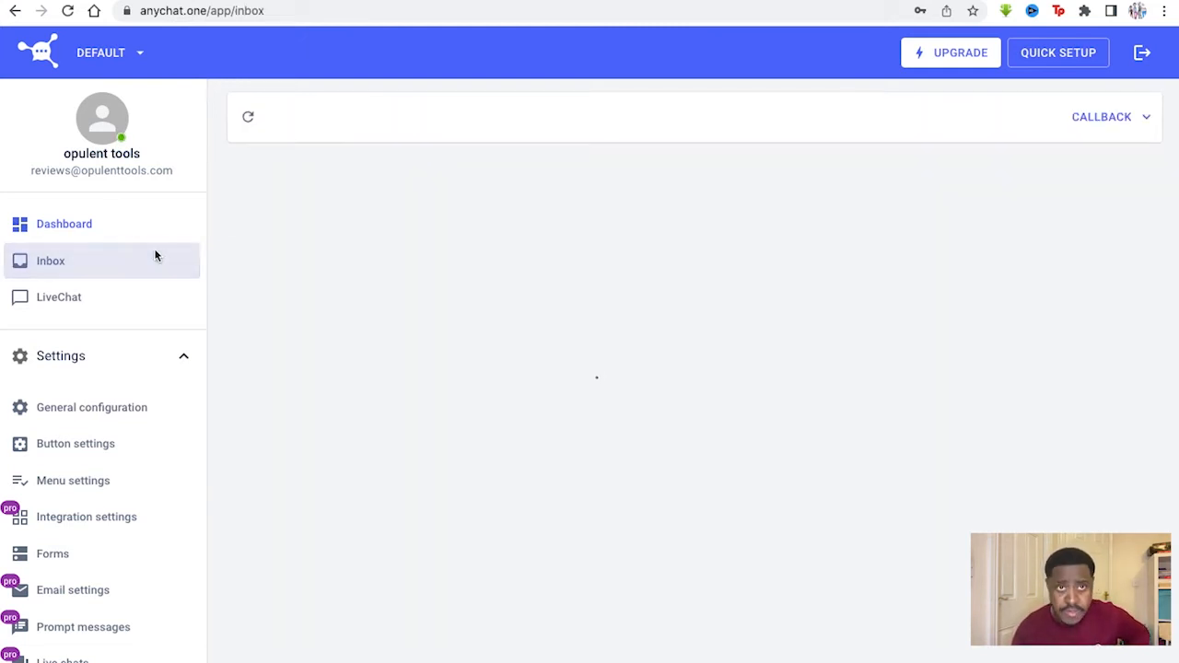
pyautogui.click(49, 260)
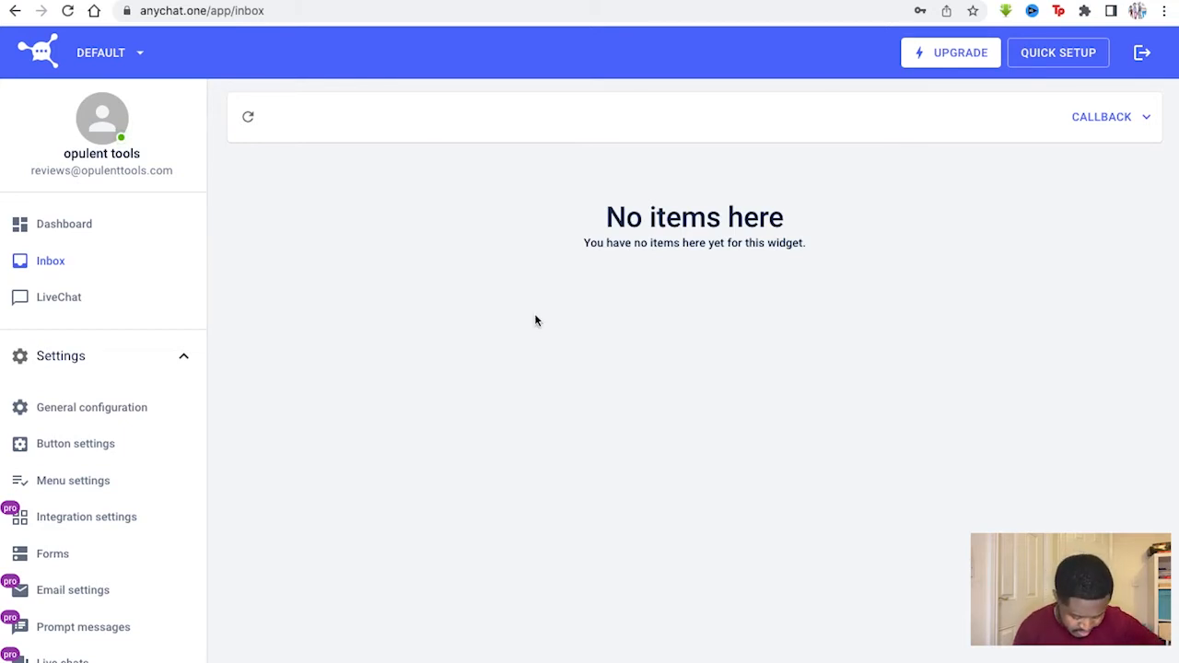
pyautogui.click(58, 296)
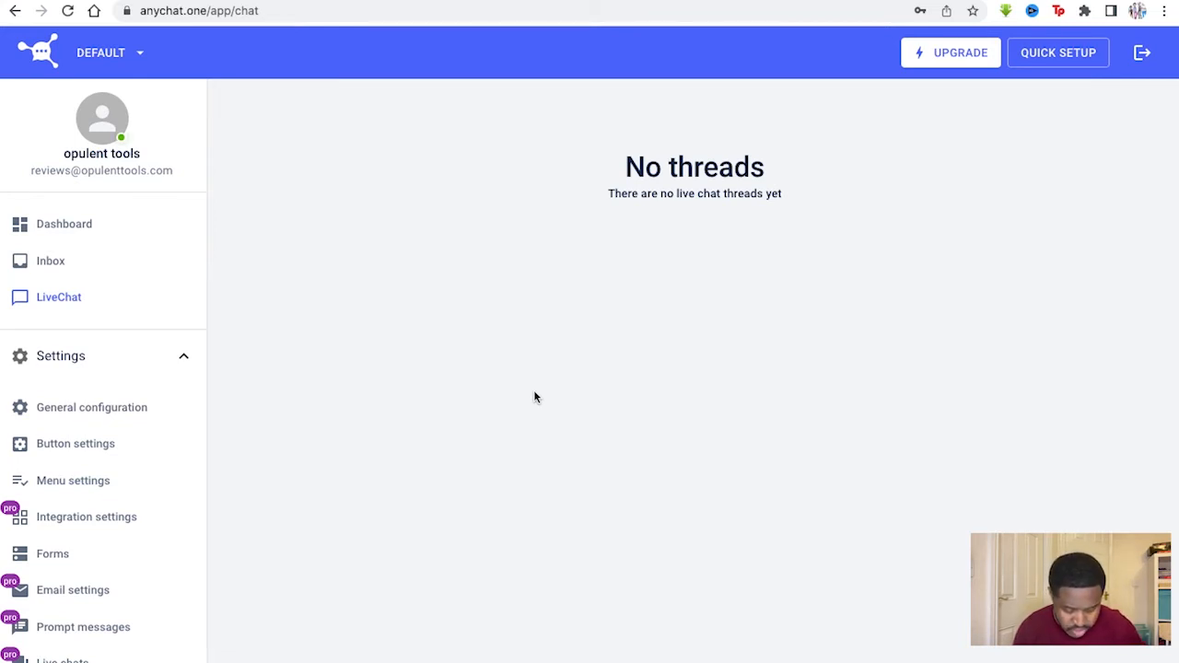
pyautogui.scroll(-3)
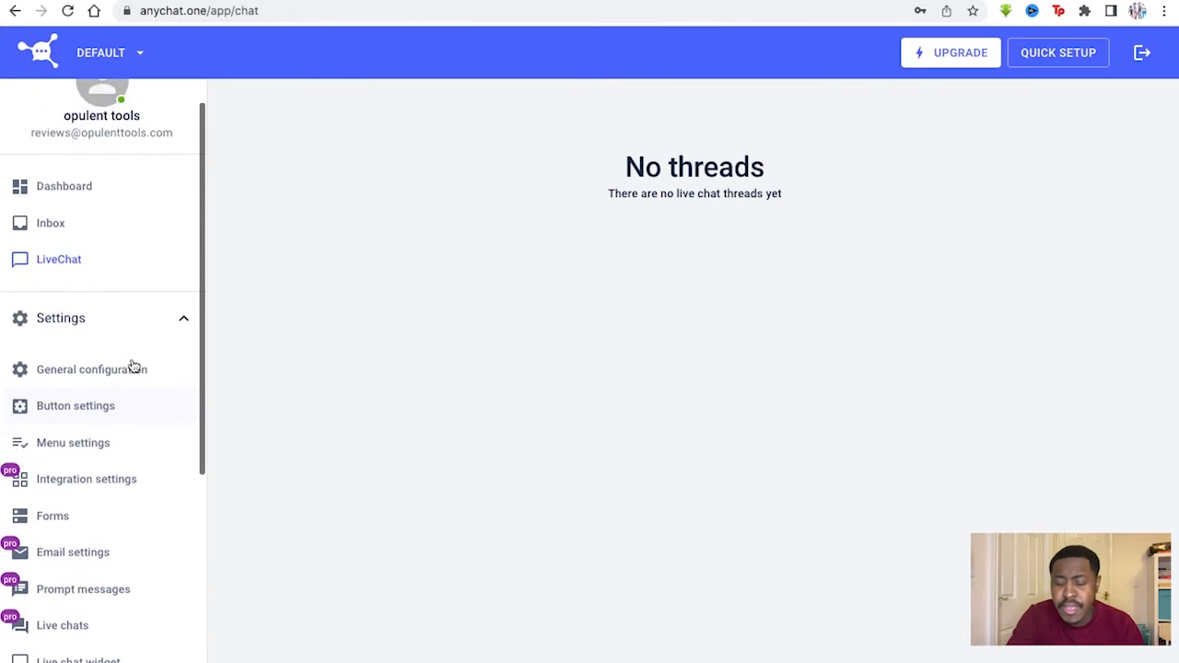
pyautogui.moveTo(129, 342)
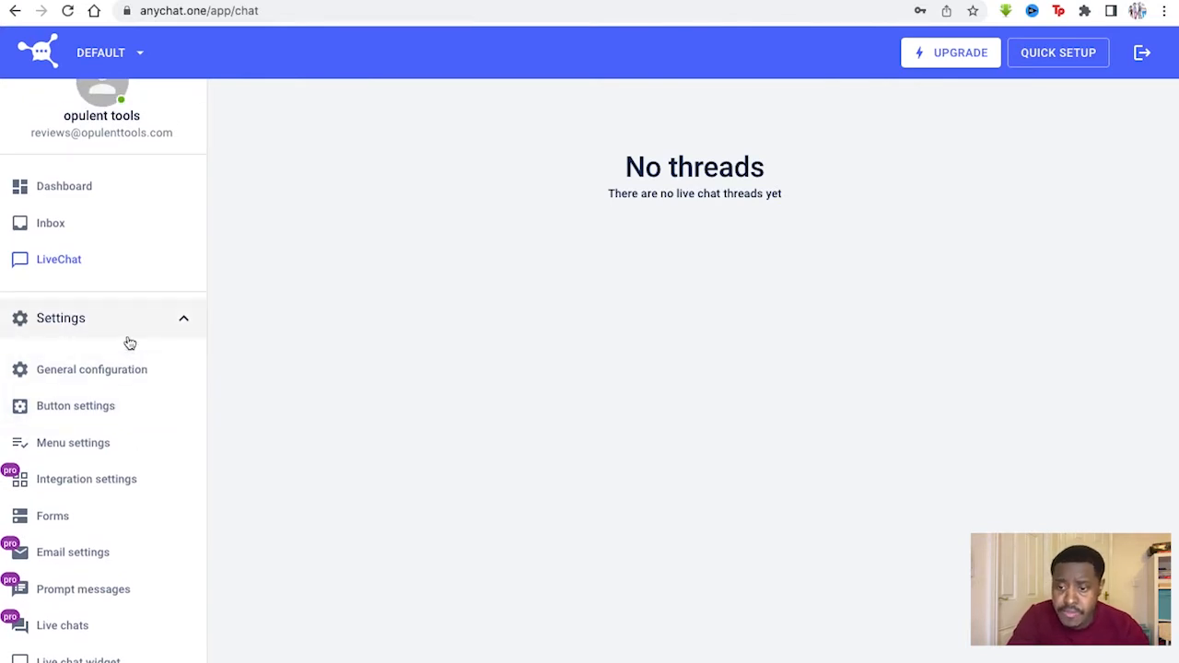
pyautogui.moveTo(95, 497)
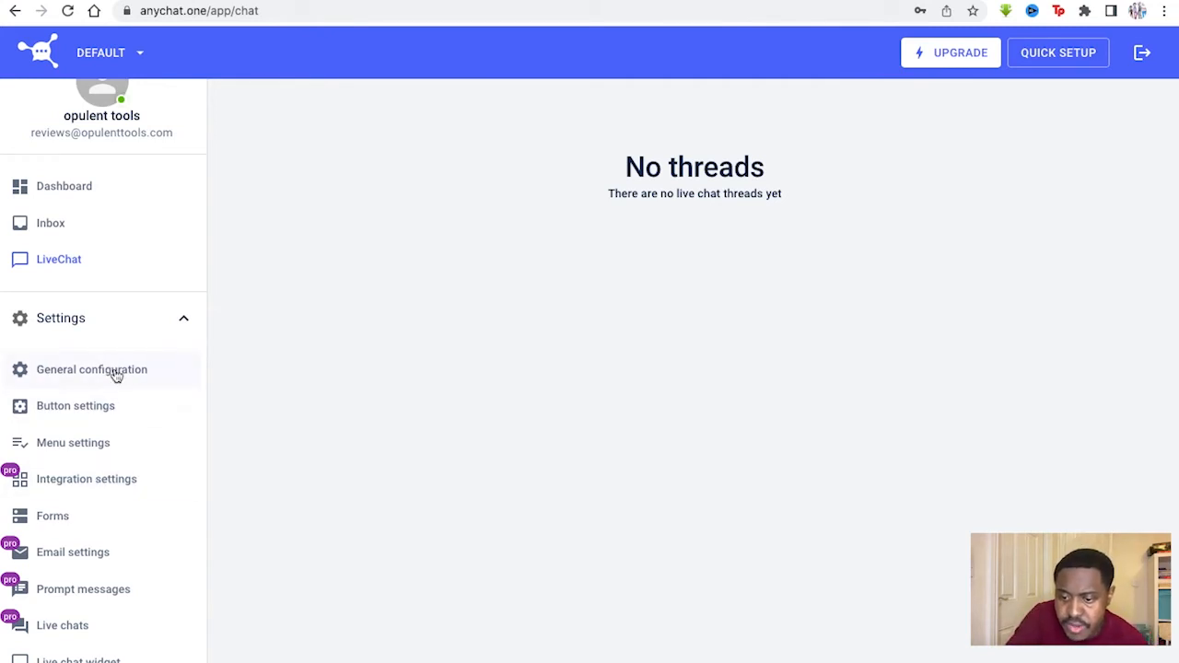
# - Open General configuration and scroll through the widget options
pyautogui.click(91, 369)
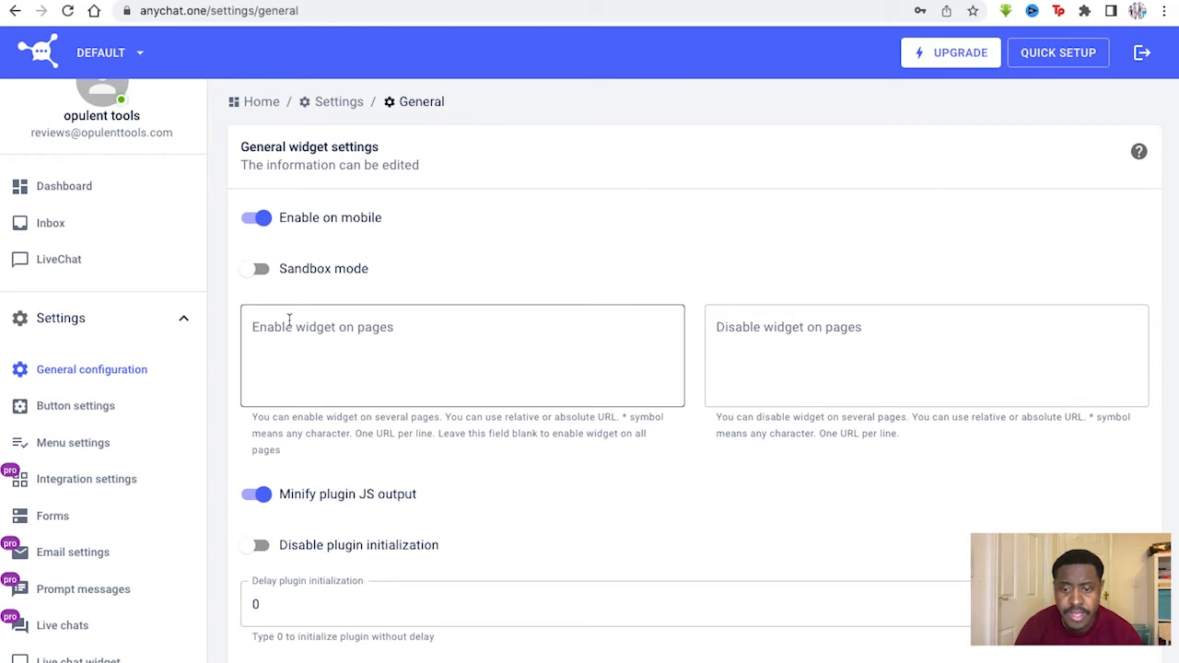
pyautogui.scroll(-3)
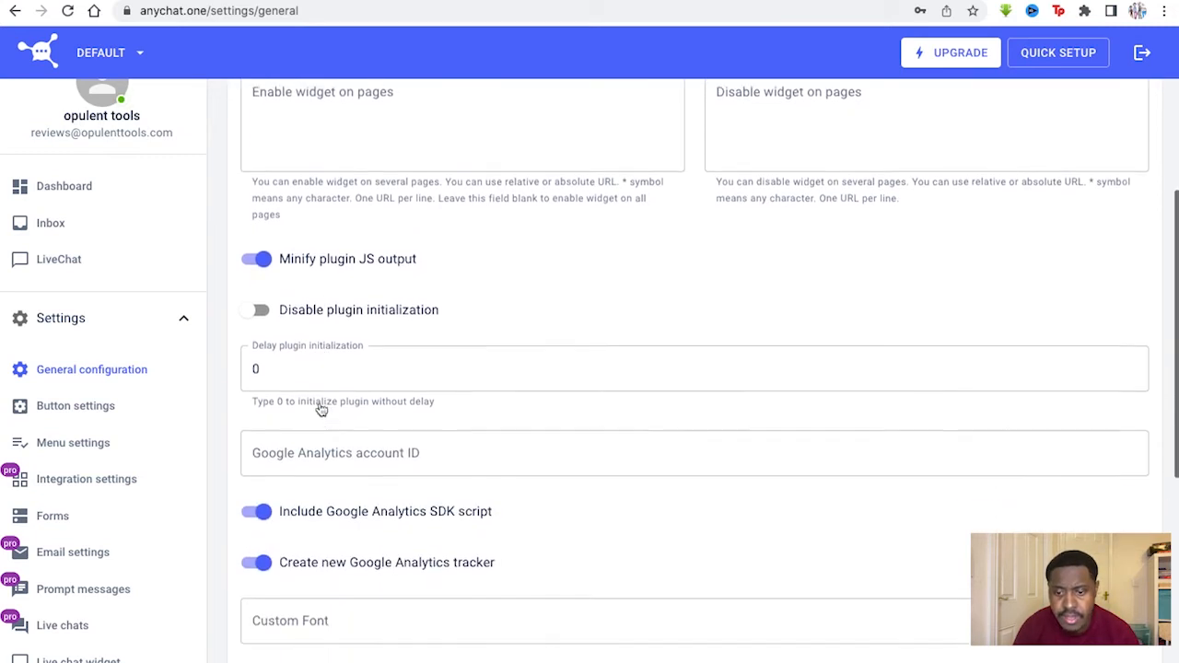
pyautogui.scroll(-3)
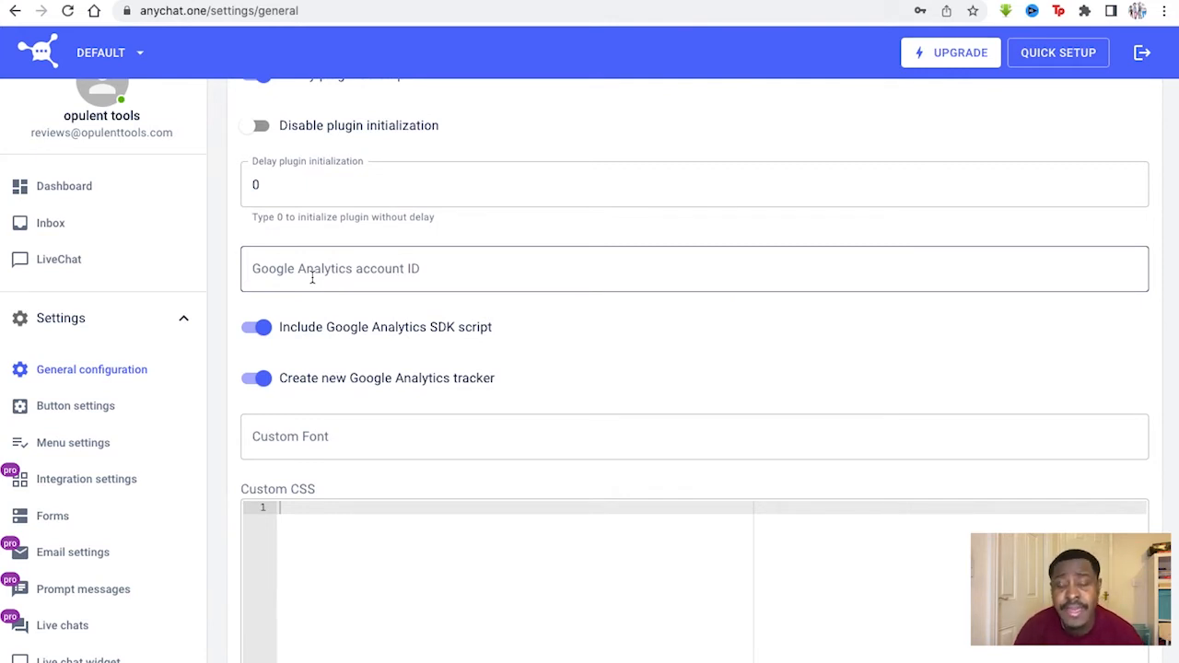
pyautogui.scroll(-3)
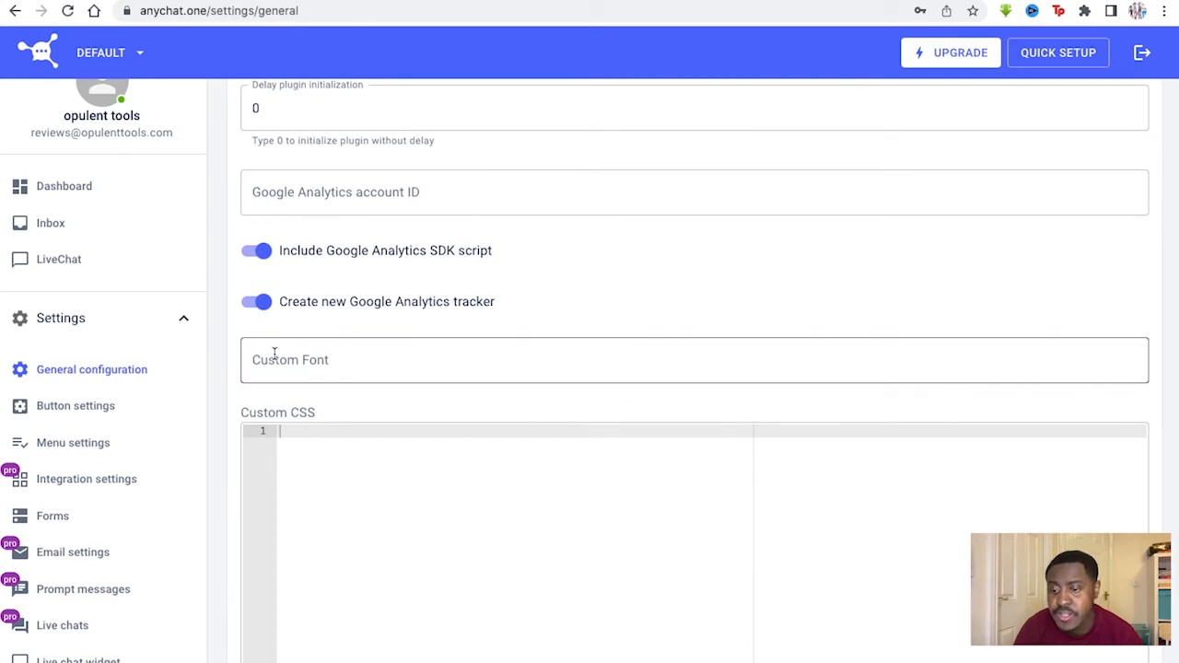
pyautogui.scroll(3)
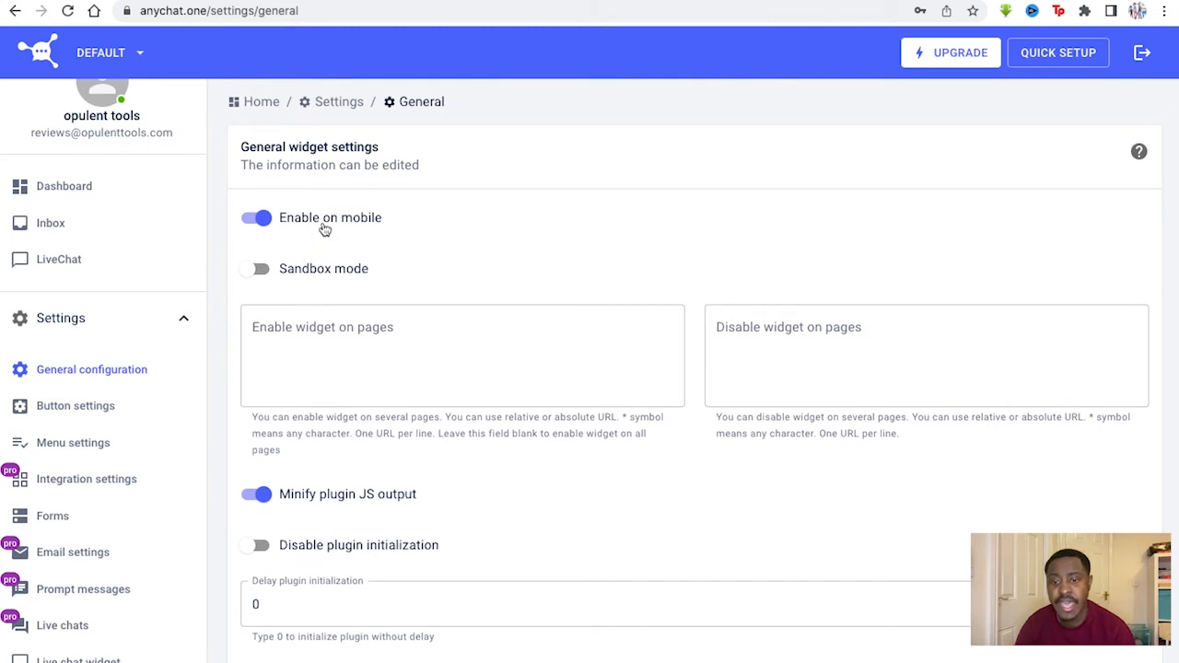
pyautogui.moveTo(331, 193)
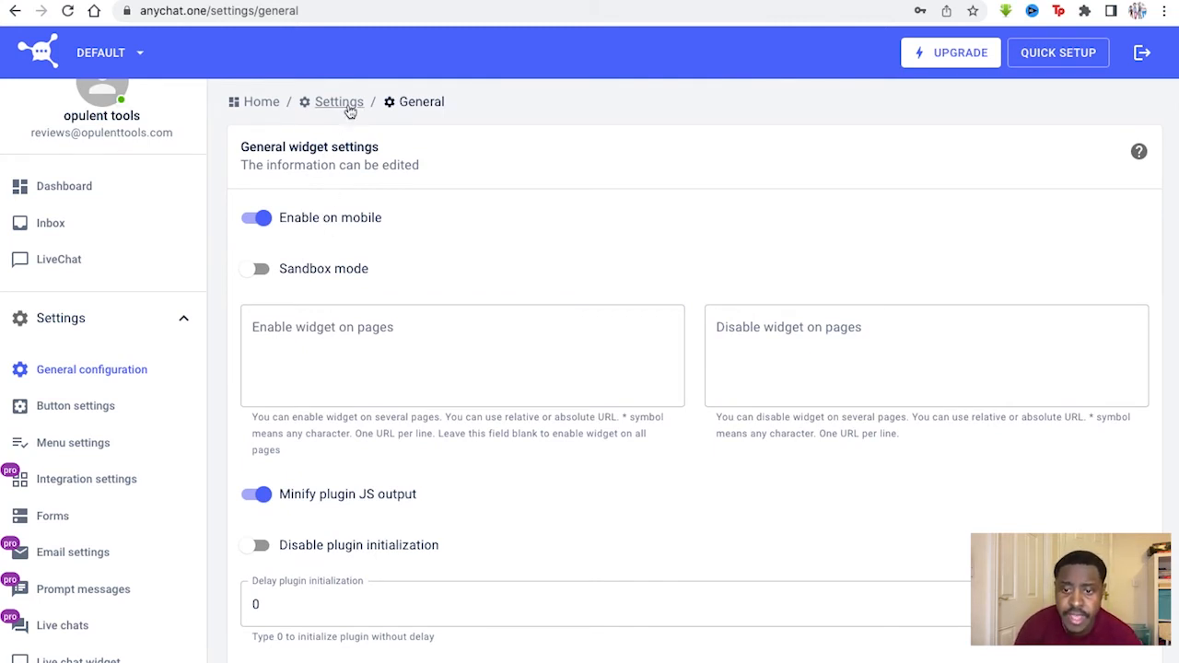
# - Toggle Sandbox mode on and back off, and click the Enable widget on pages box
pyautogui.click(256, 268)
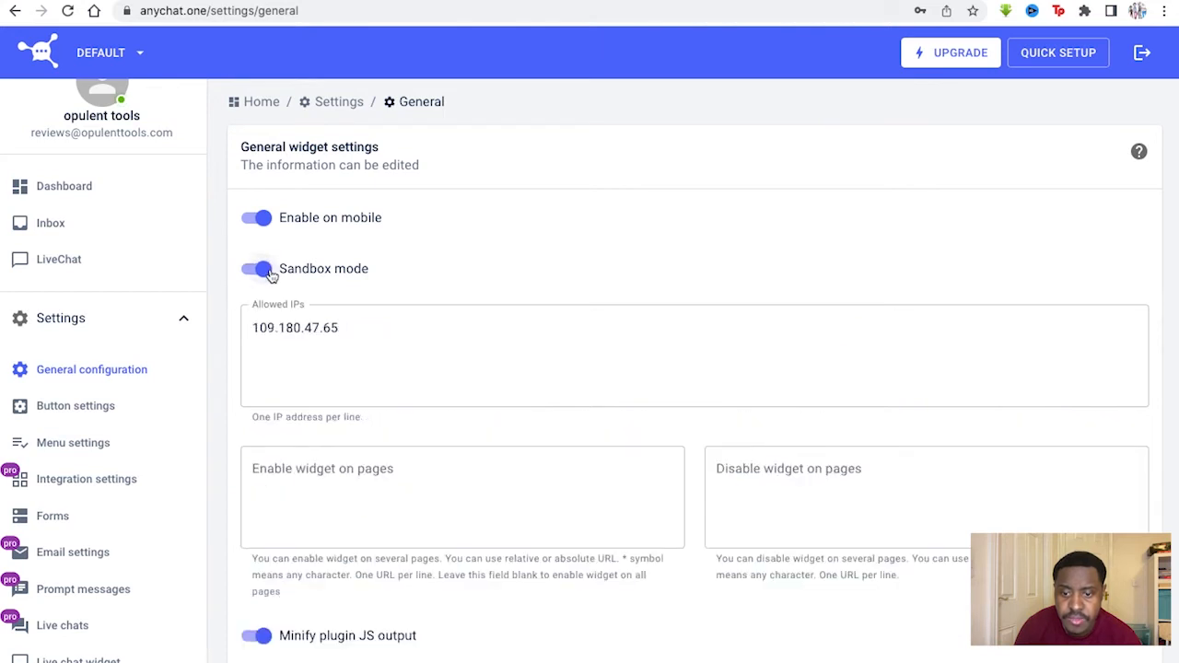
pyautogui.click(256, 268)
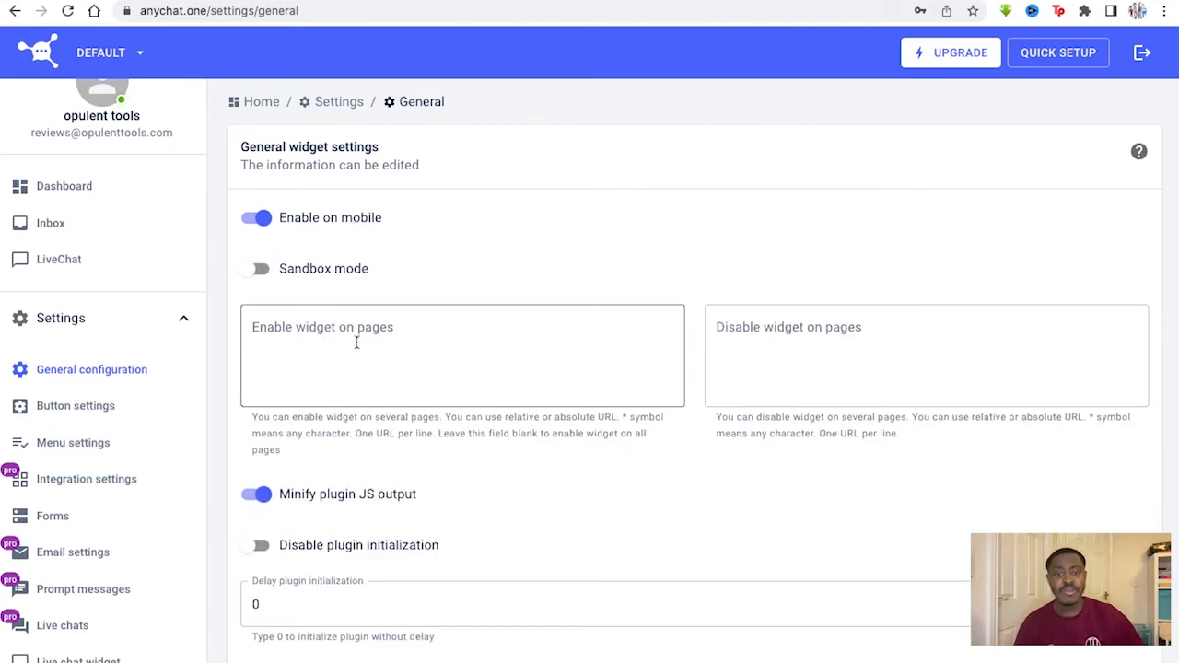
pyautogui.click(461, 354)
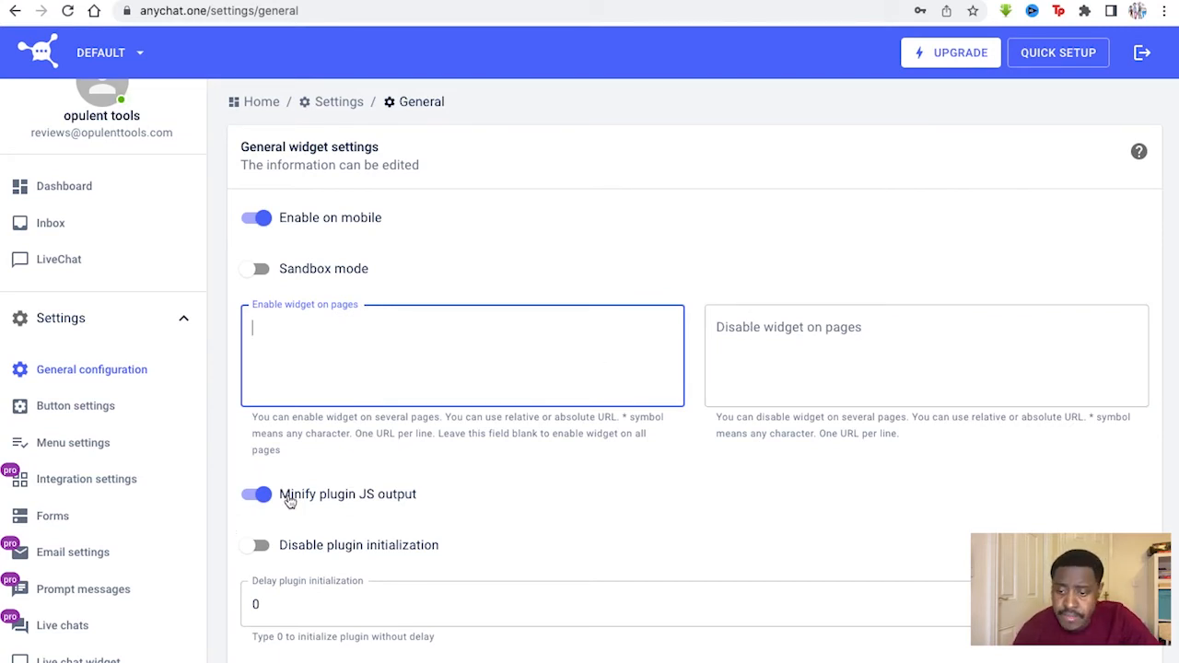
pyautogui.click(75, 405)
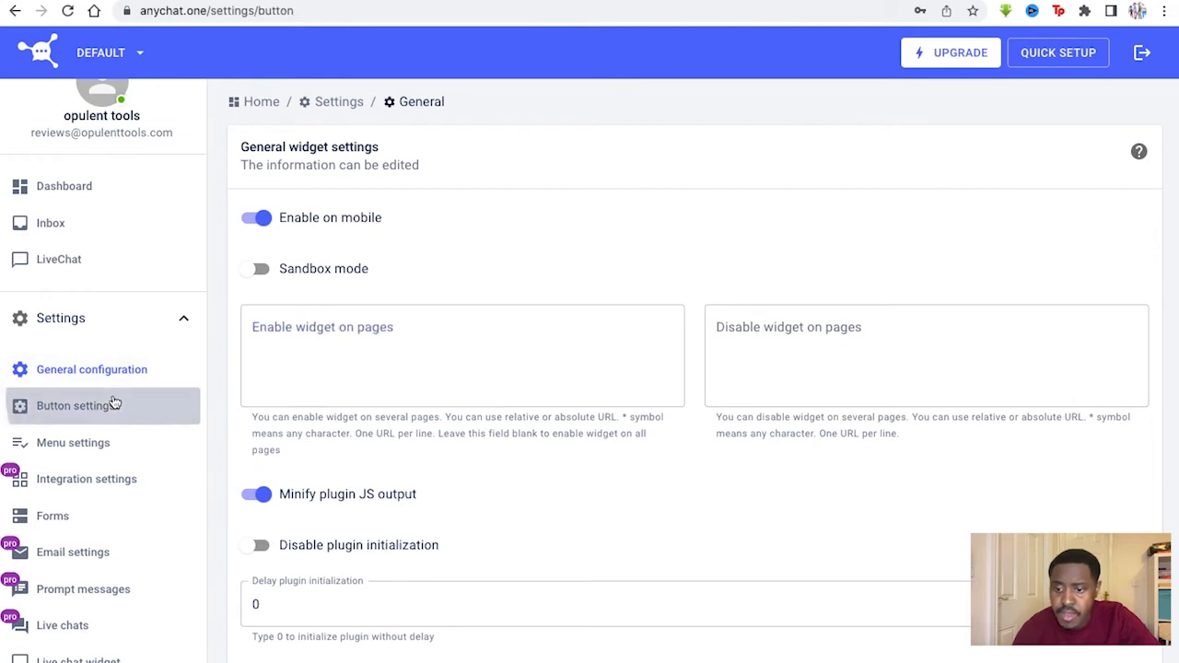
# - Open Button settings, keeping Button mode as Menu and Button size as Large
pyautogui.click(76, 406)
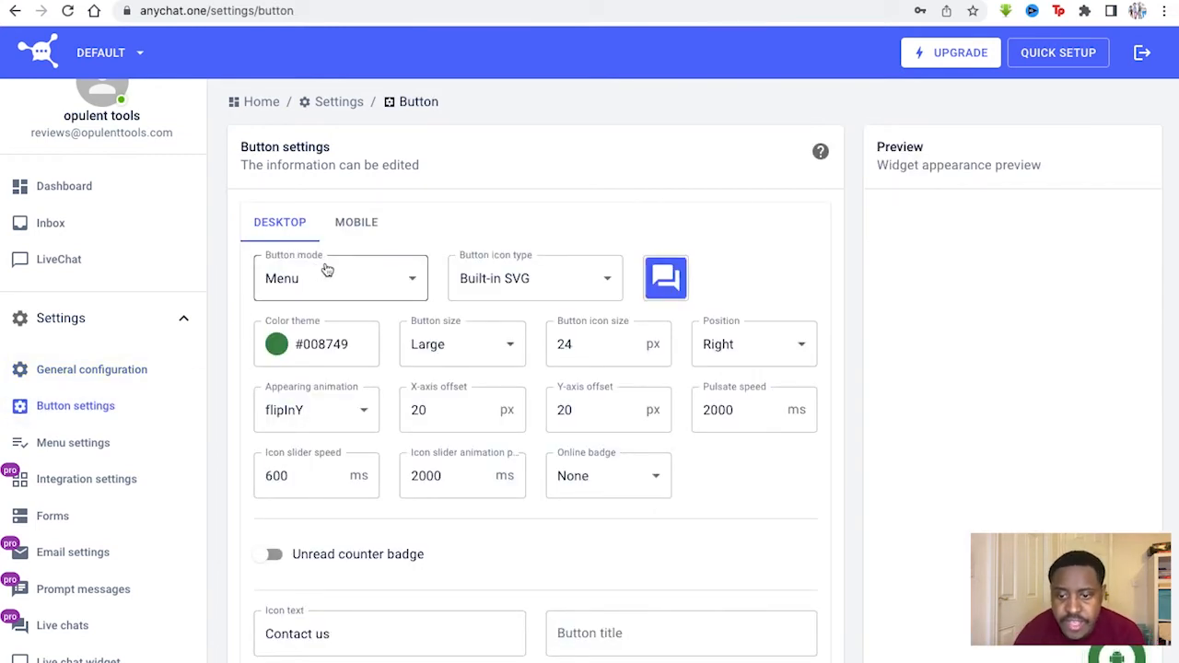
pyautogui.click(340, 277)
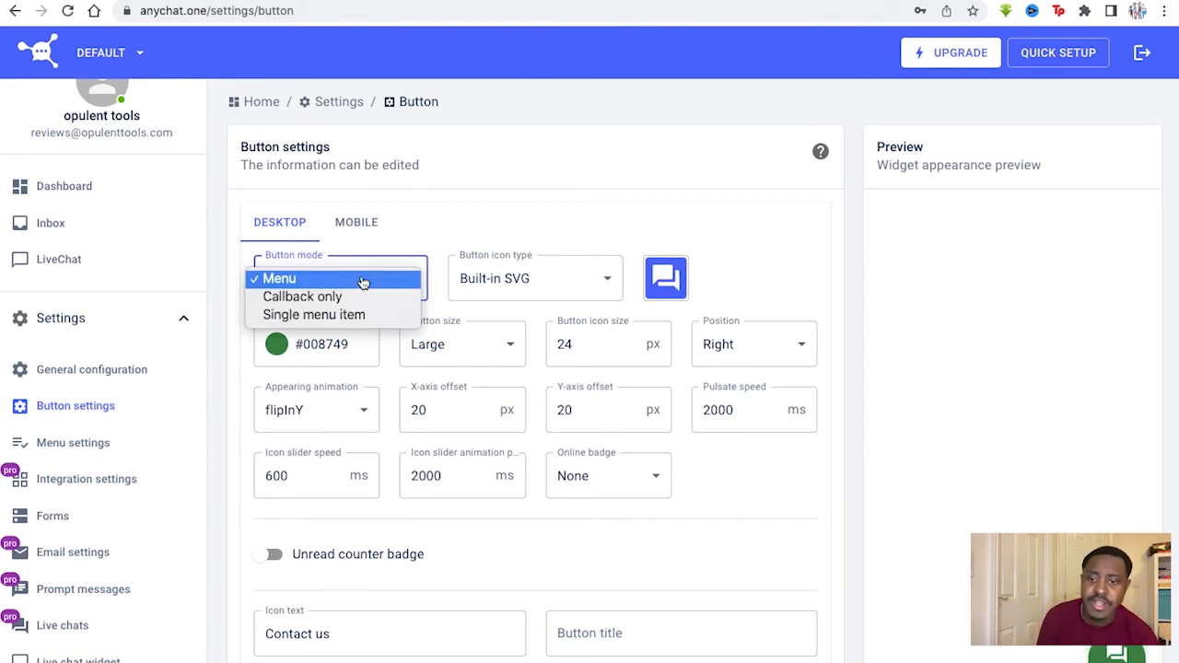
pyautogui.click(279, 278)
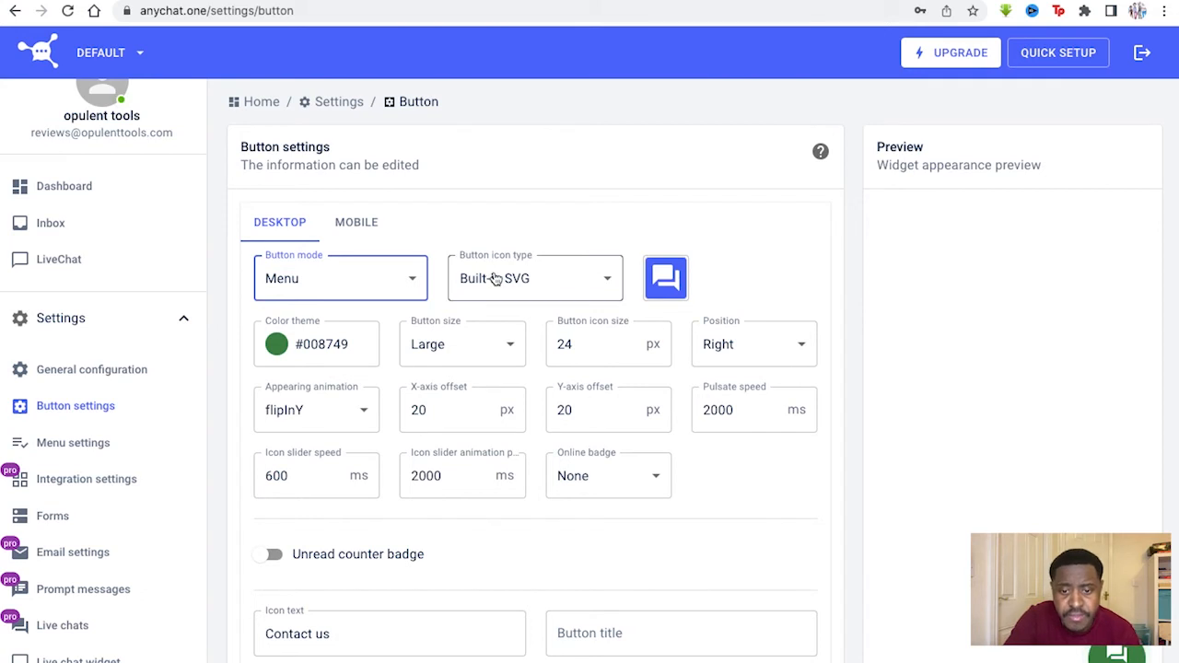
pyautogui.moveTo(396, 324)
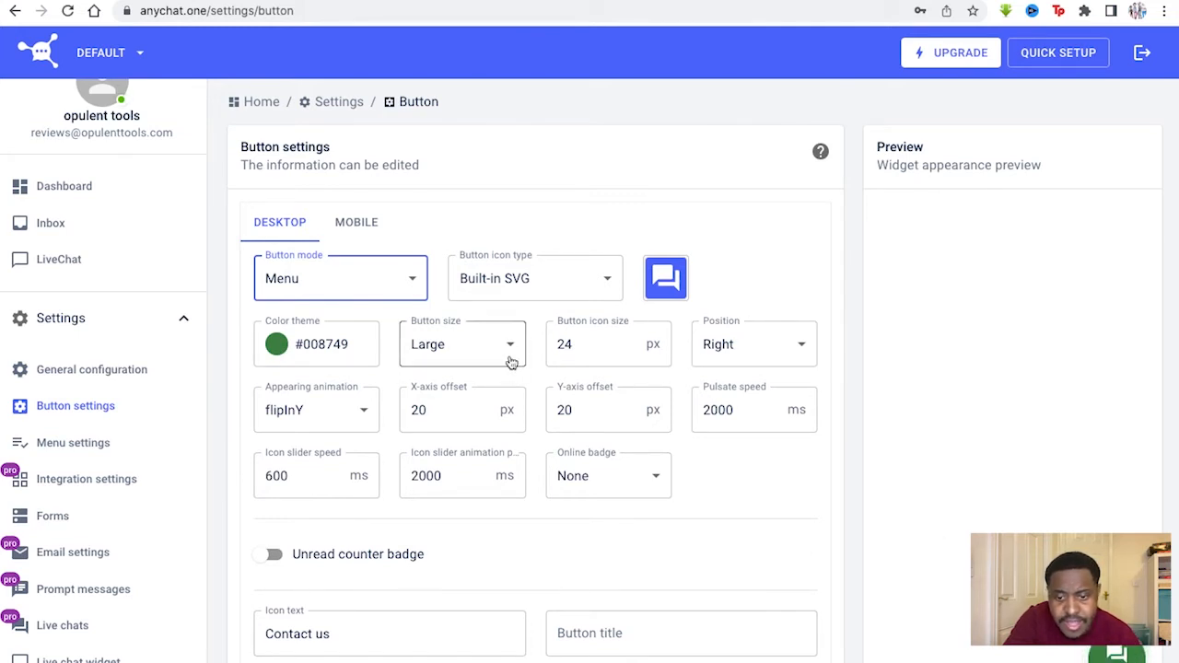
pyautogui.click(460, 344)
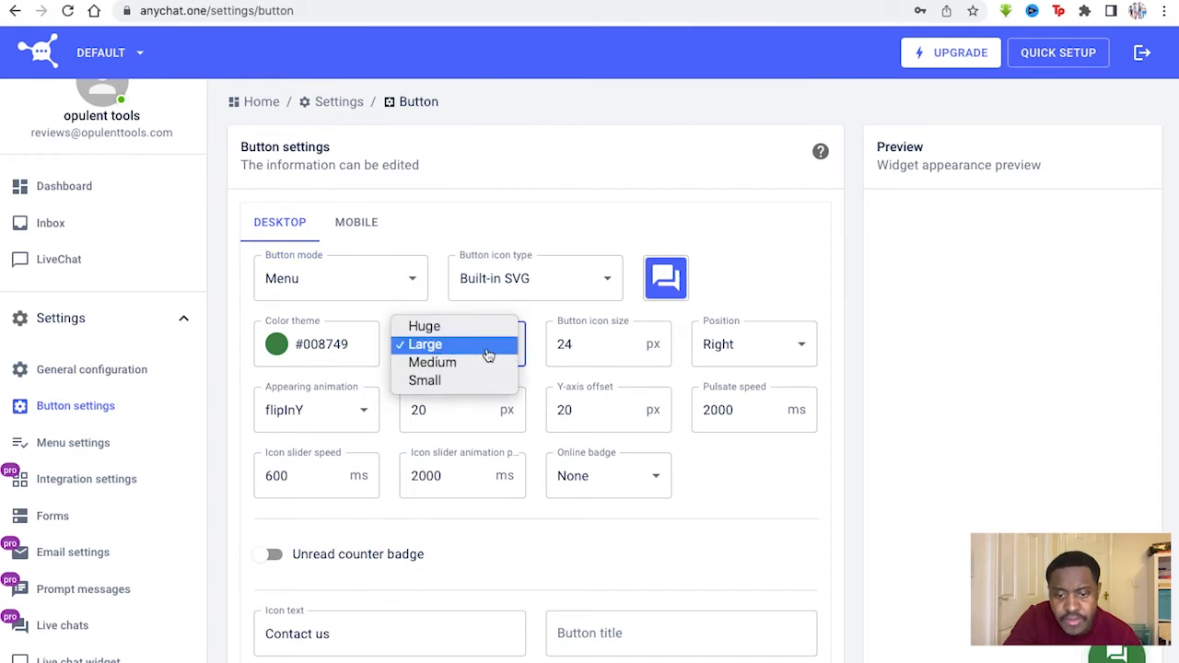
pyautogui.click(425, 344)
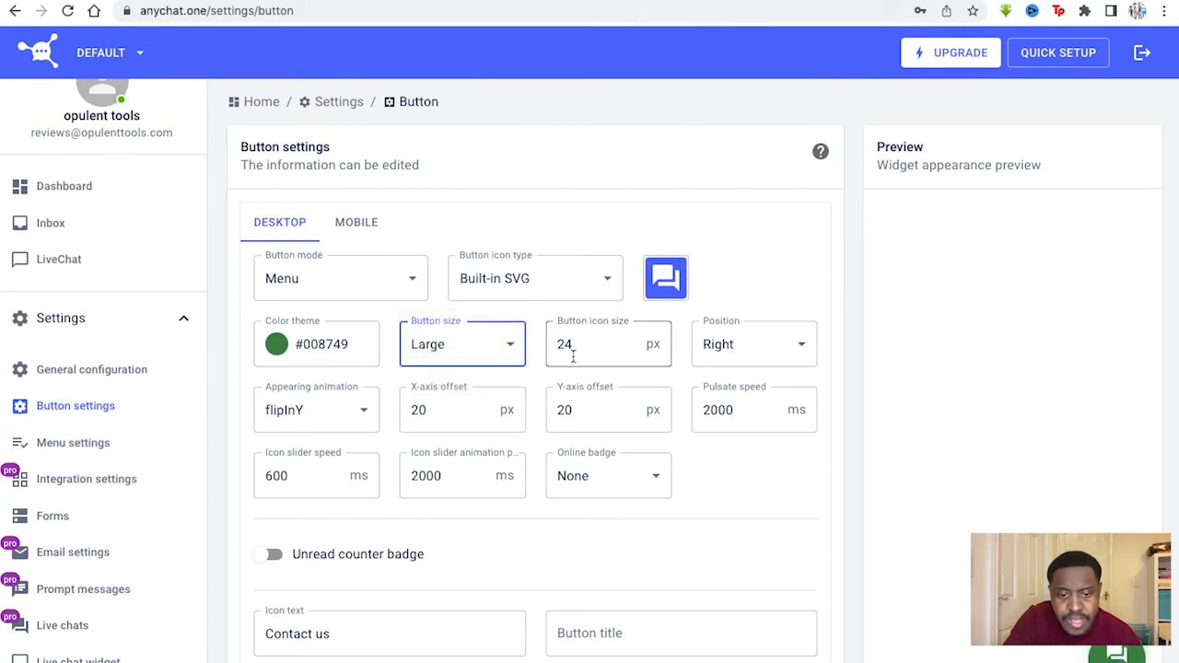
# - Set the button icon size to 26 px and select the empty Button title field
pyautogui.write('26')
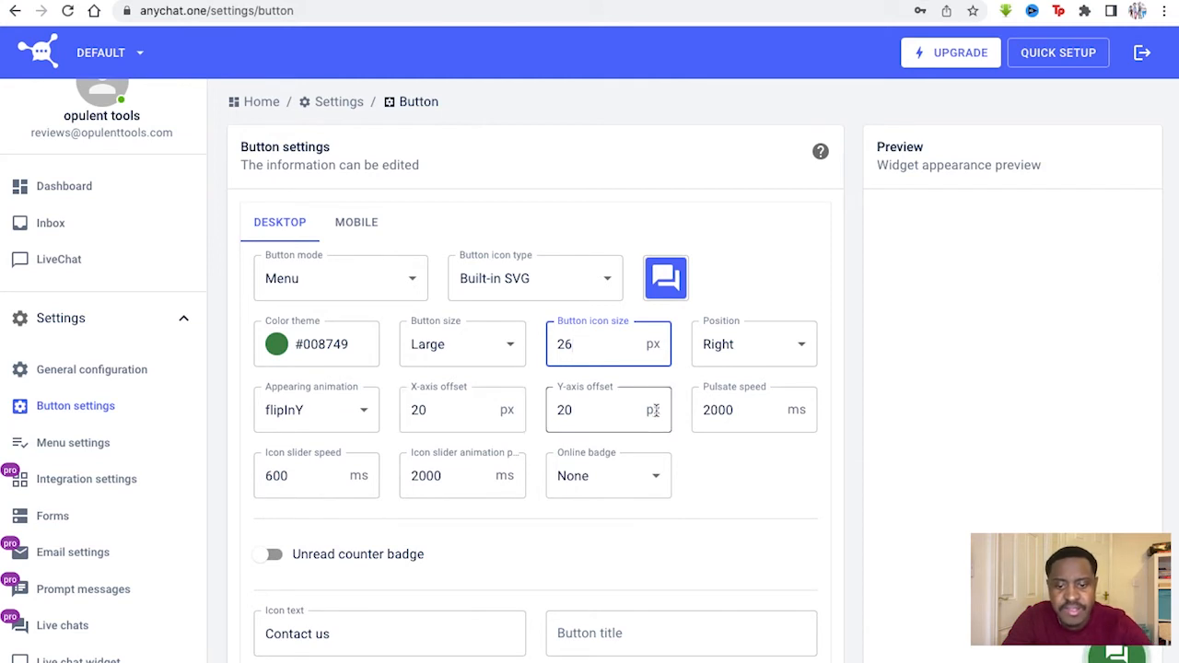
pyautogui.scroll(-3)
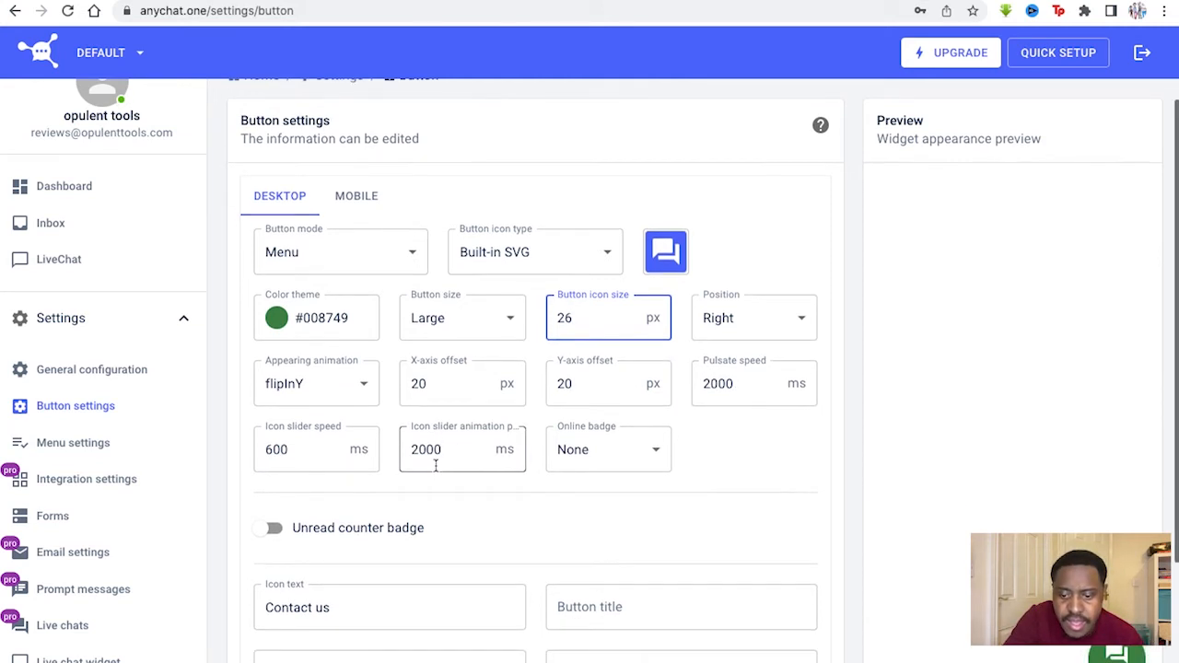
pyautogui.scroll(-3)
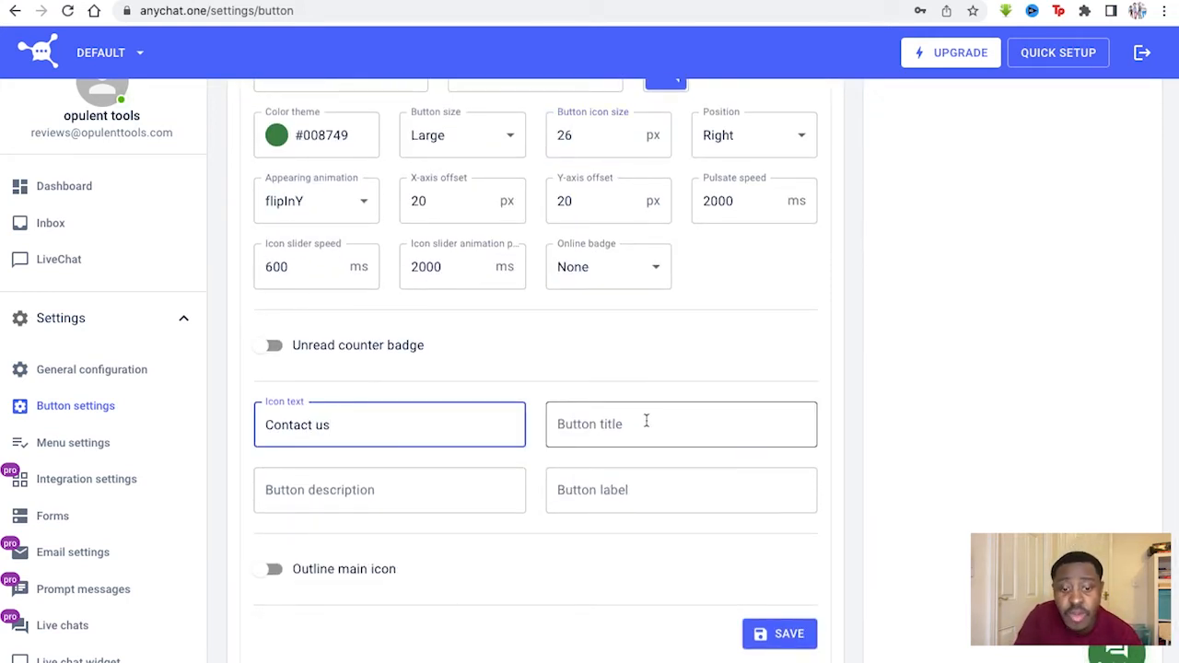
pyautogui.click(681, 424)
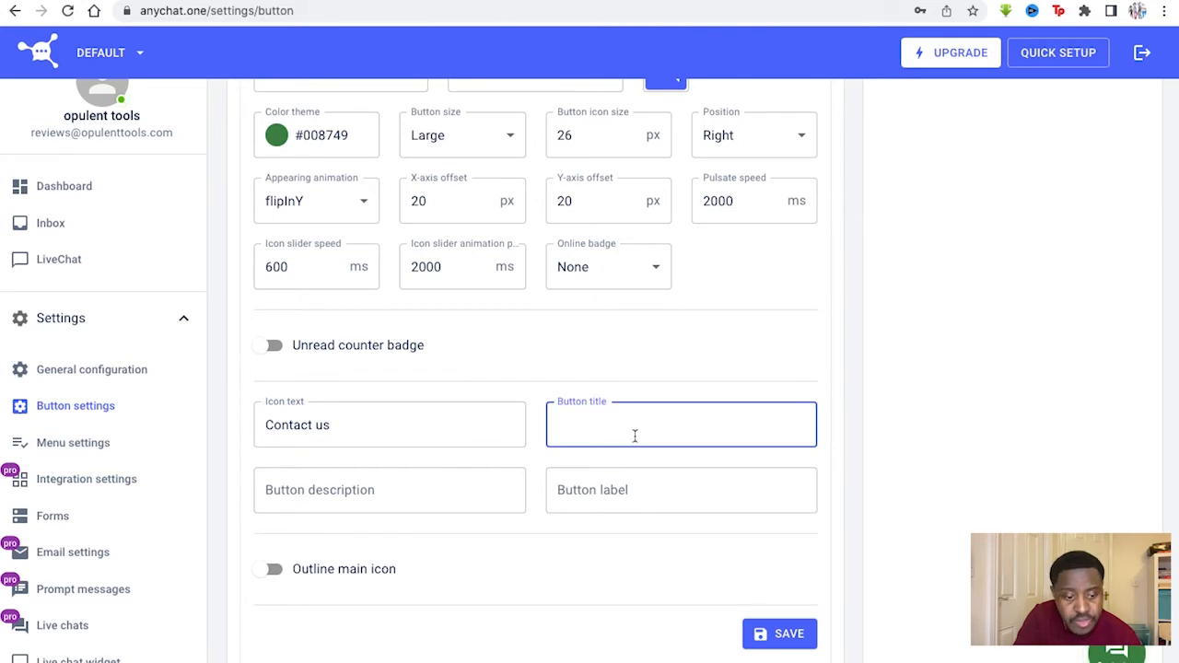
pyautogui.moveTo(579, 489)
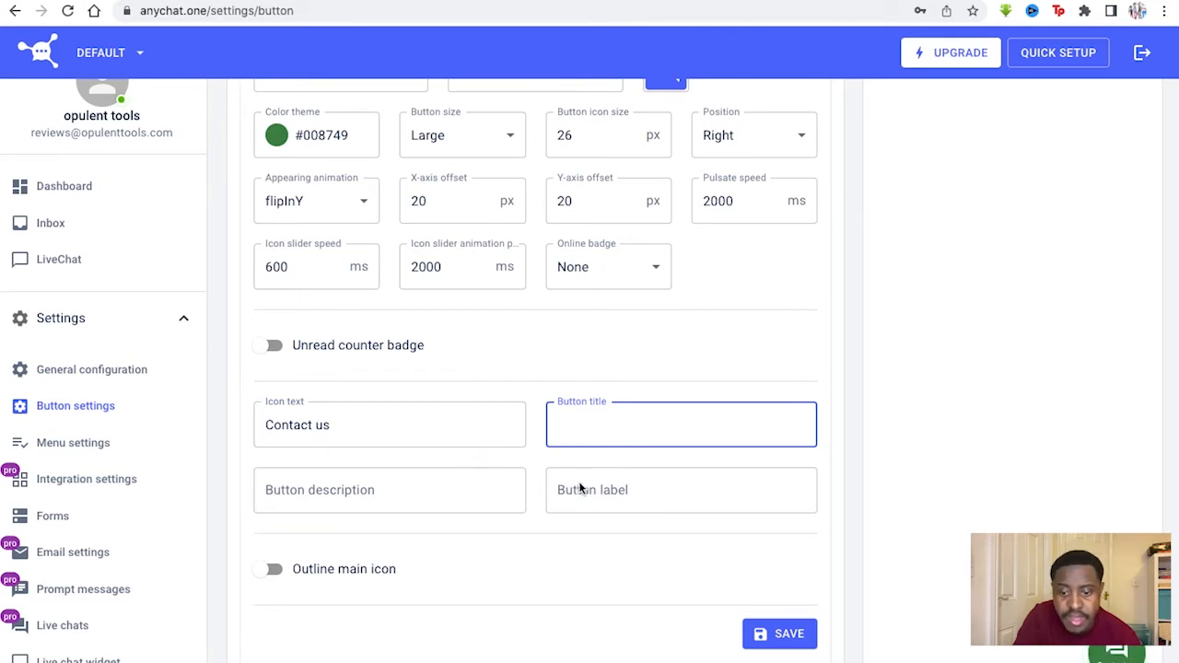
pyautogui.moveTo(136, 443)
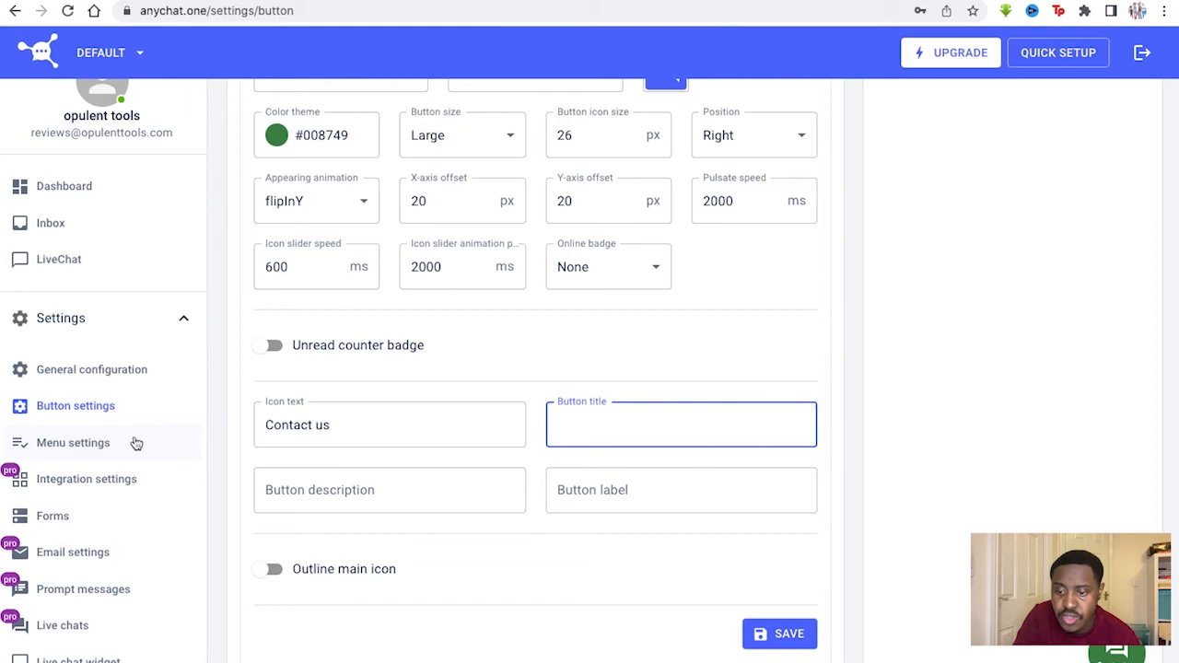
# - In Menu settings, keep the Default style and set items animation to 'Up to down'
pyautogui.click(72, 442)
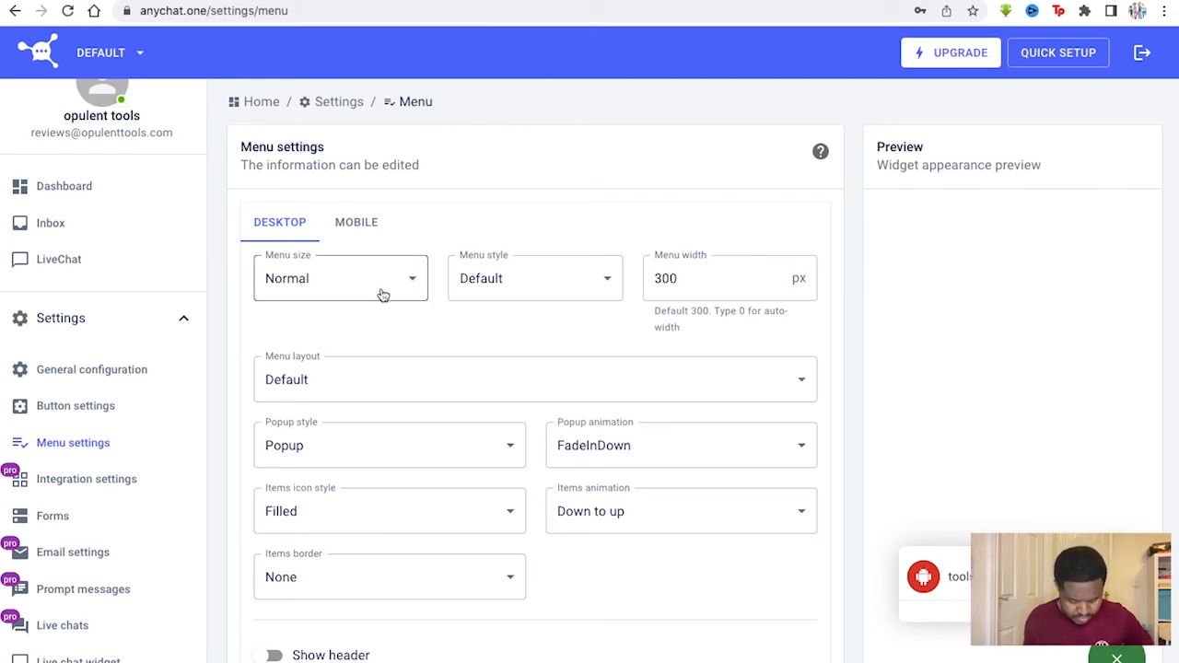
pyautogui.click(340, 279)
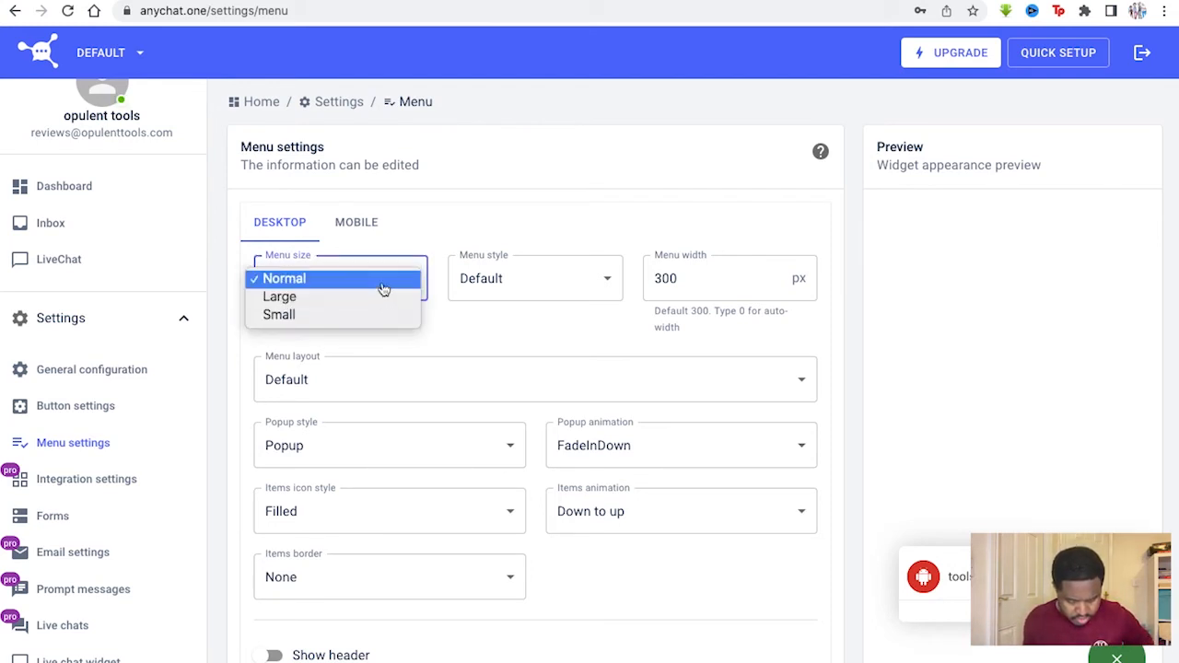
pyautogui.moveTo(494, 302)
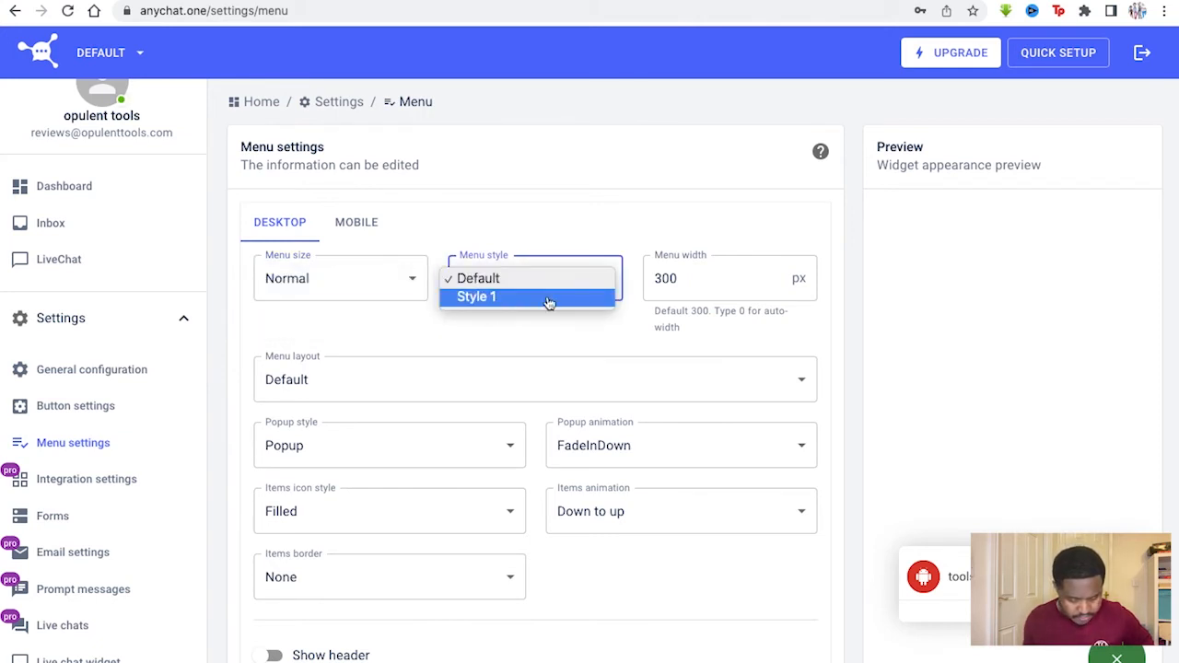
pyautogui.click(477, 278)
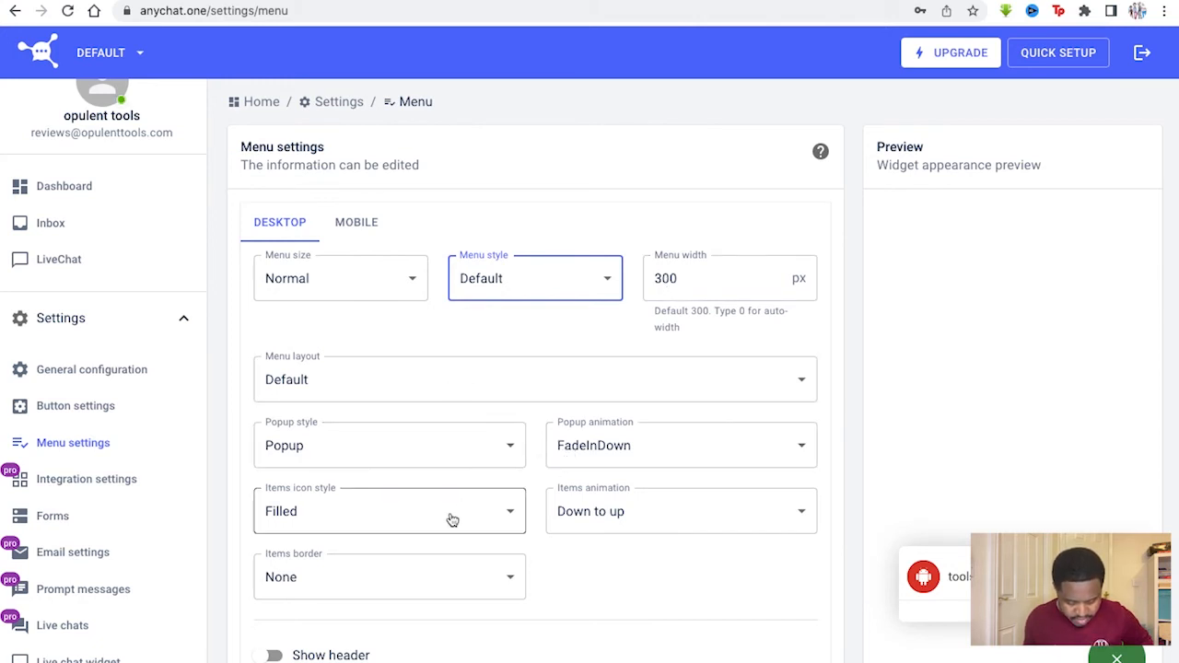
pyautogui.click(679, 511)
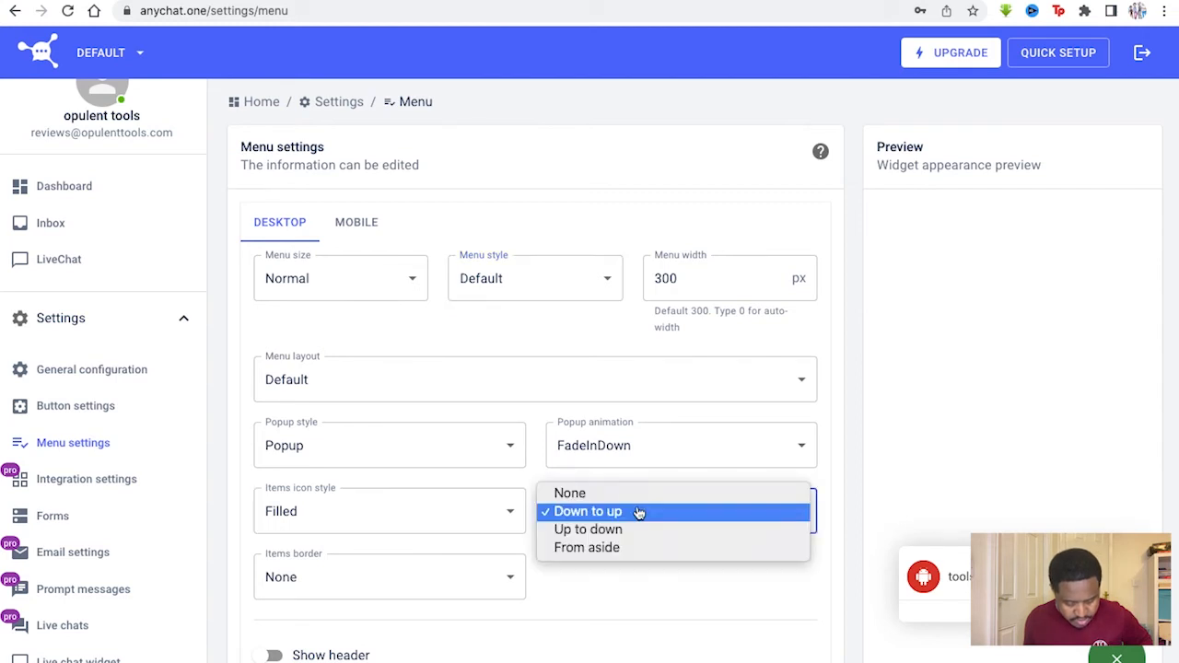
pyautogui.click(588, 529)
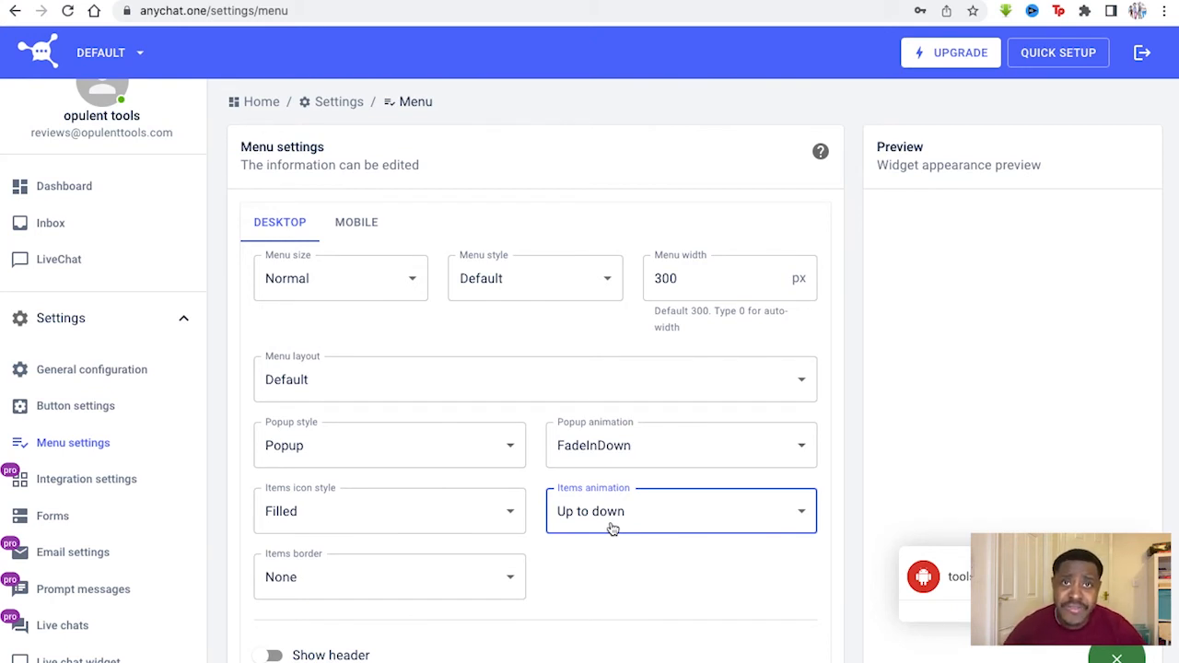
pyautogui.moveTo(525, 508)
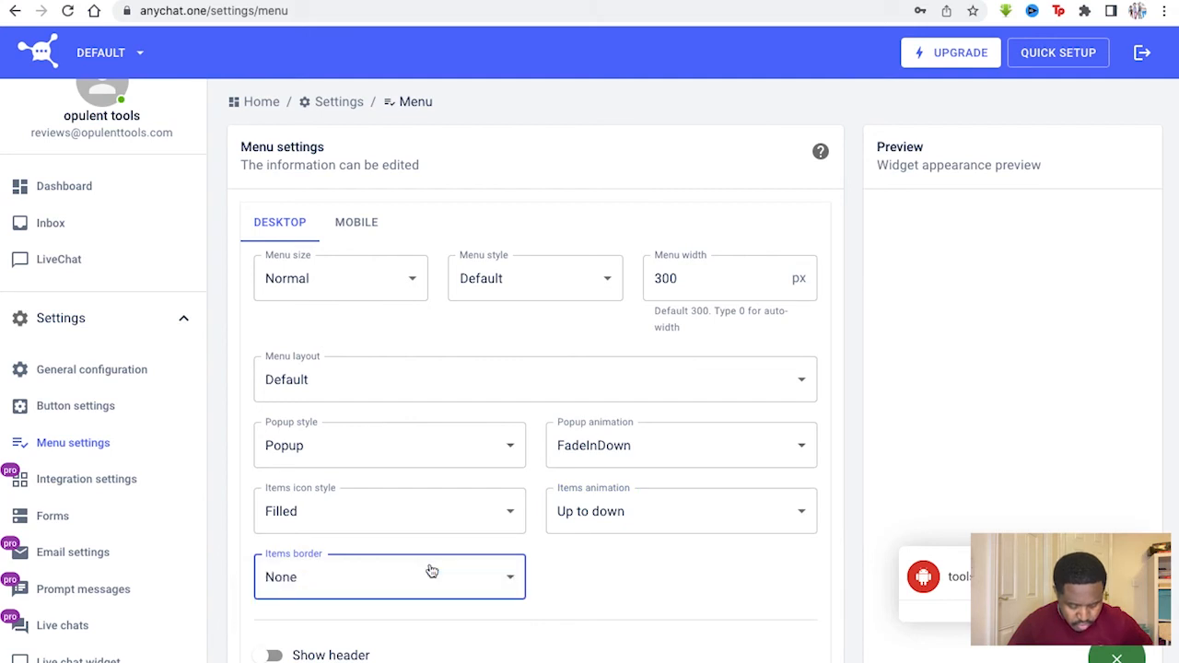
# - Show the MOBILE menu settings and scroll through their options
pyautogui.scroll(-3)
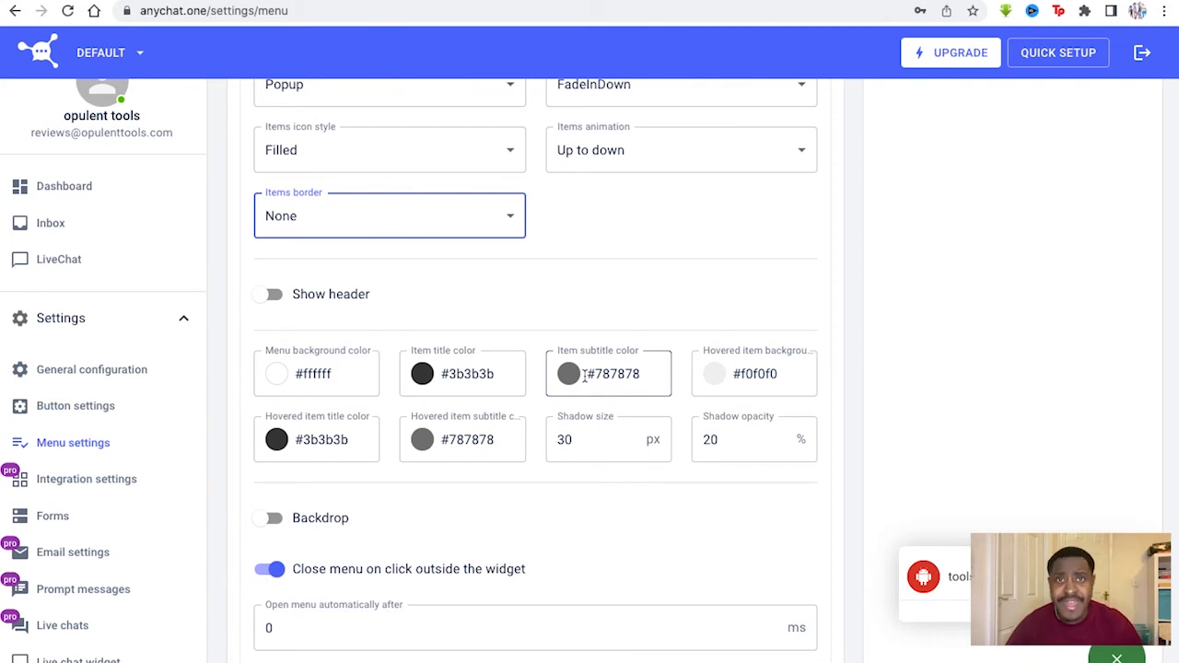
pyautogui.scroll(3)
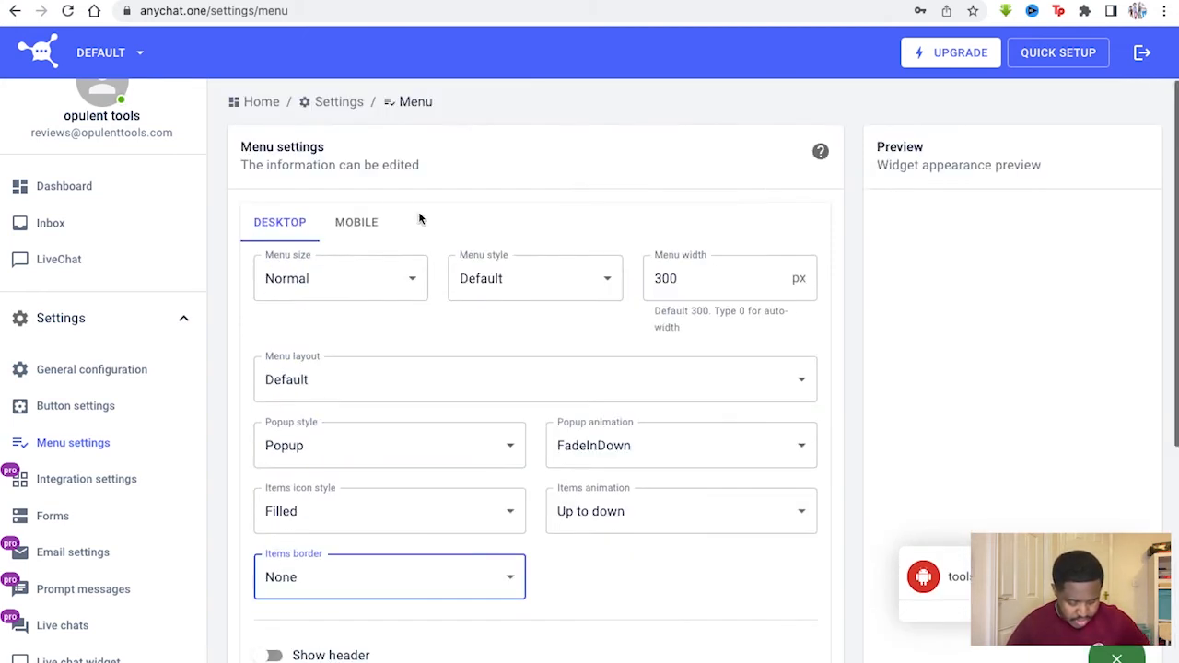
pyautogui.click(357, 222)
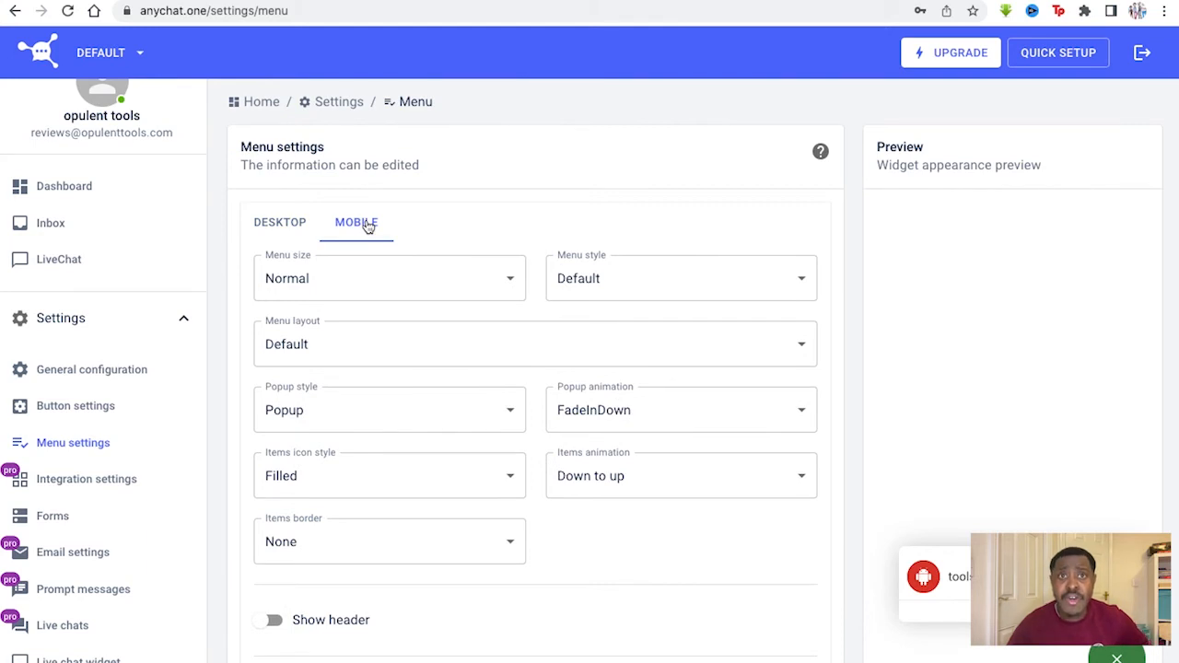
pyautogui.scroll(-3)
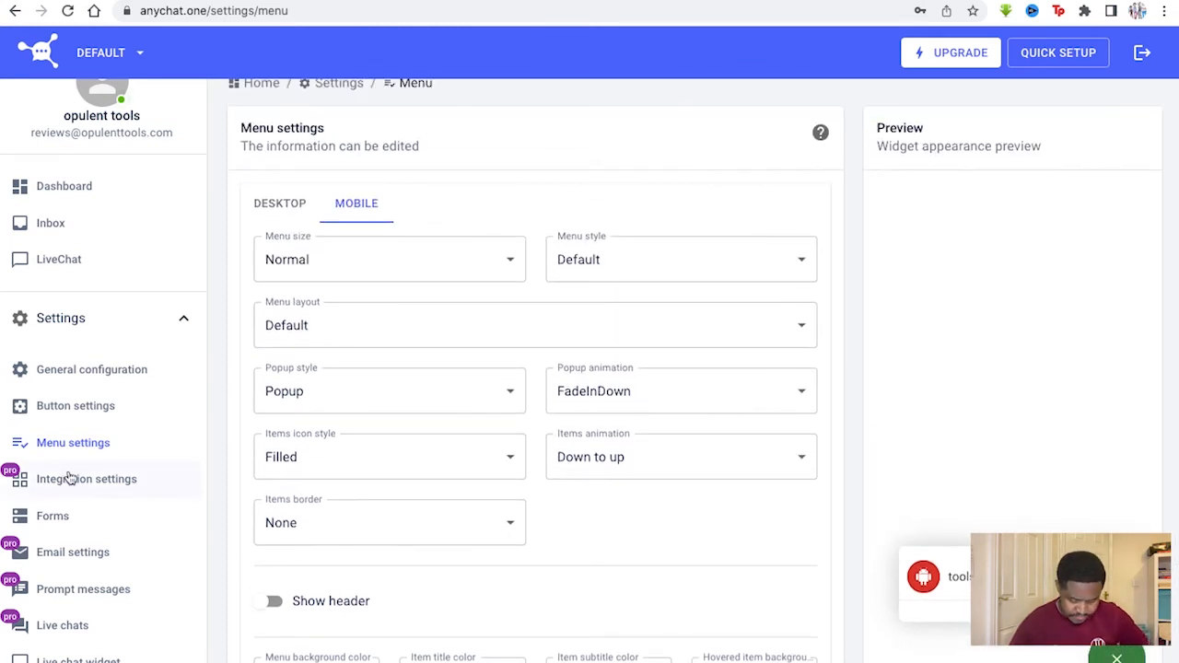
# - Visit Integration settings with all integrations off, then review the callback, email and offline forms
pyautogui.click(86, 478)
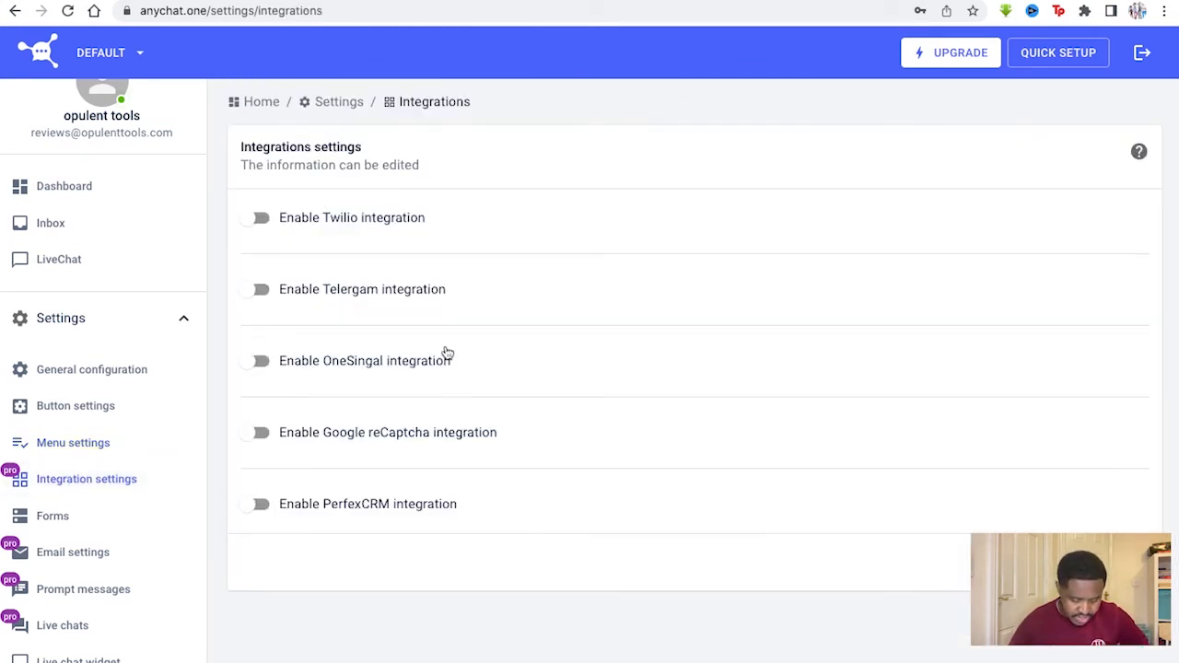
pyautogui.moveTo(400, 293)
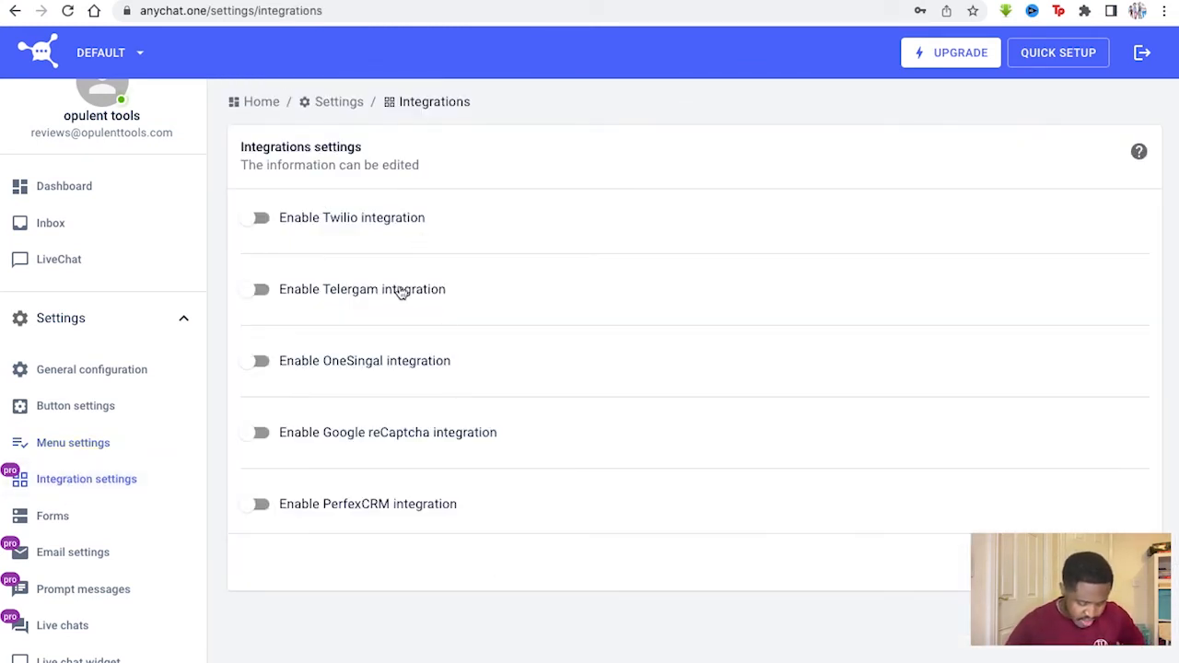
pyautogui.moveTo(307, 332)
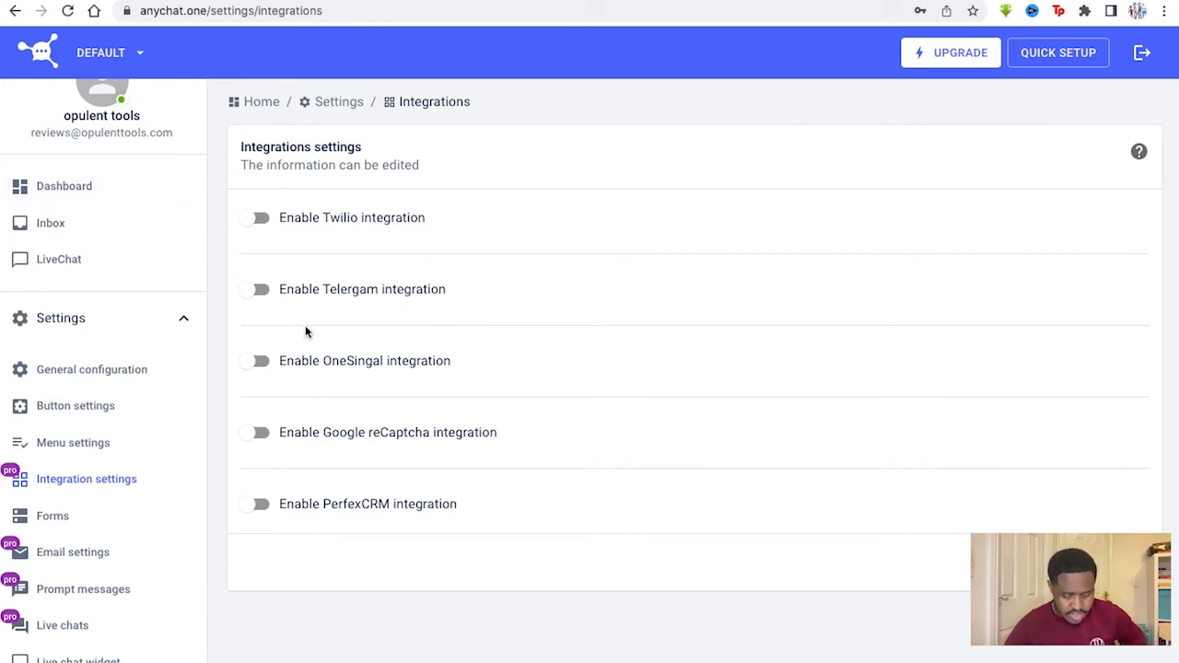
pyautogui.moveTo(293, 332)
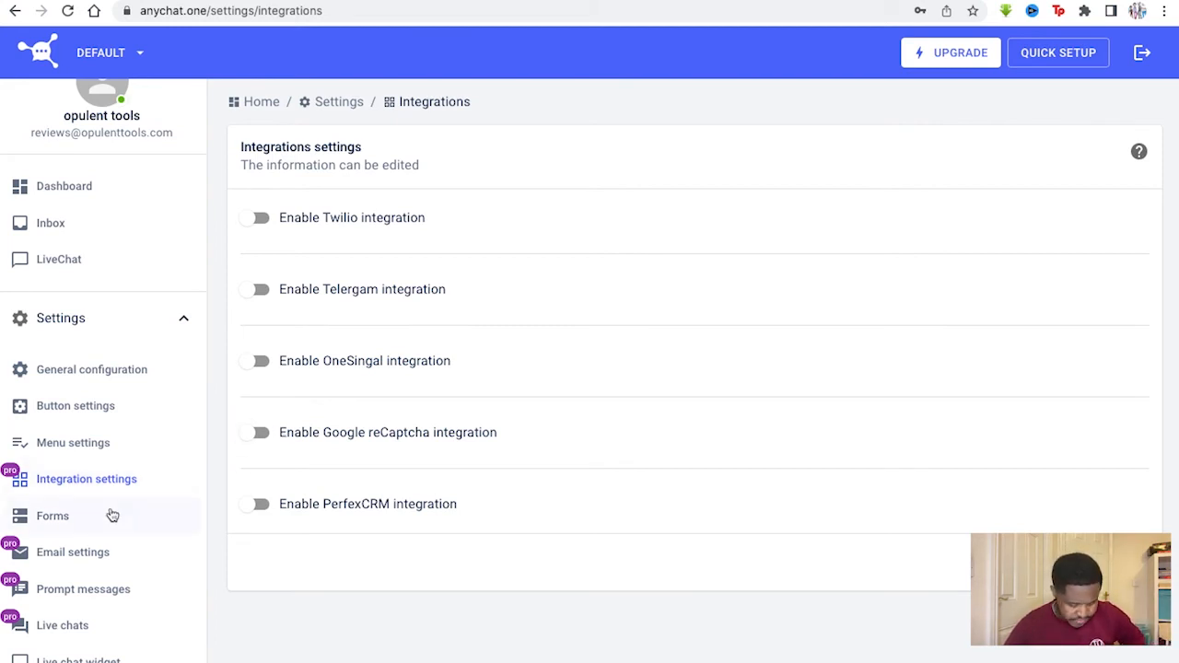
pyautogui.click(53, 515)
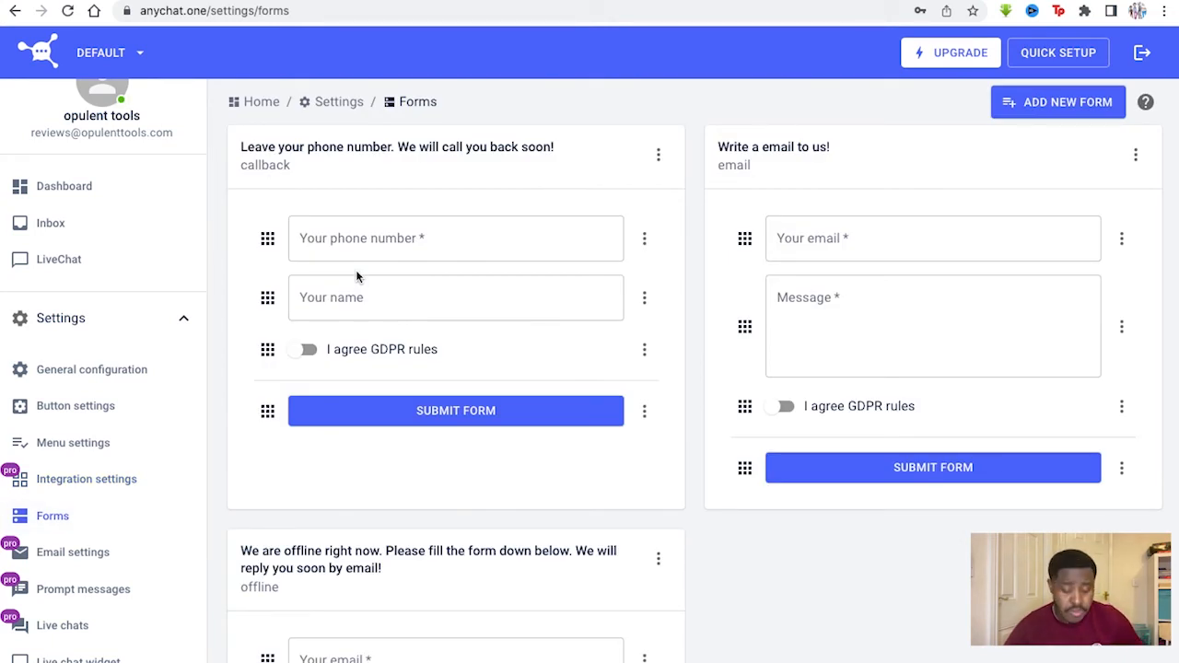
pyautogui.moveTo(375, 344)
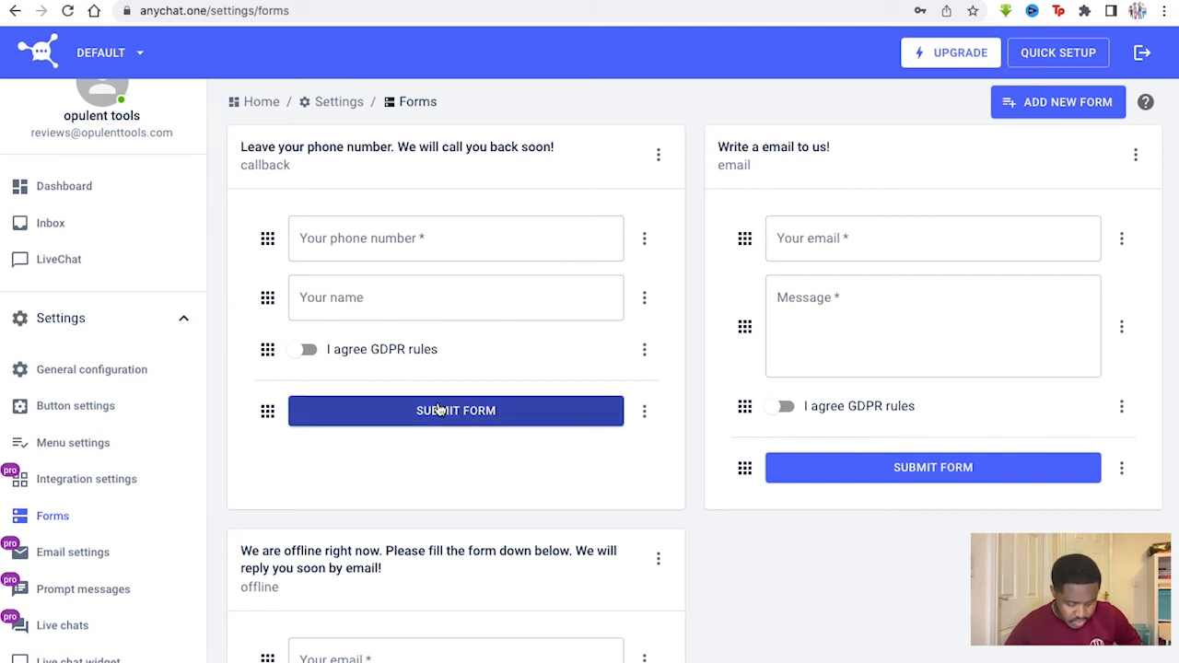
pyautogui.moveTo(479, 201)
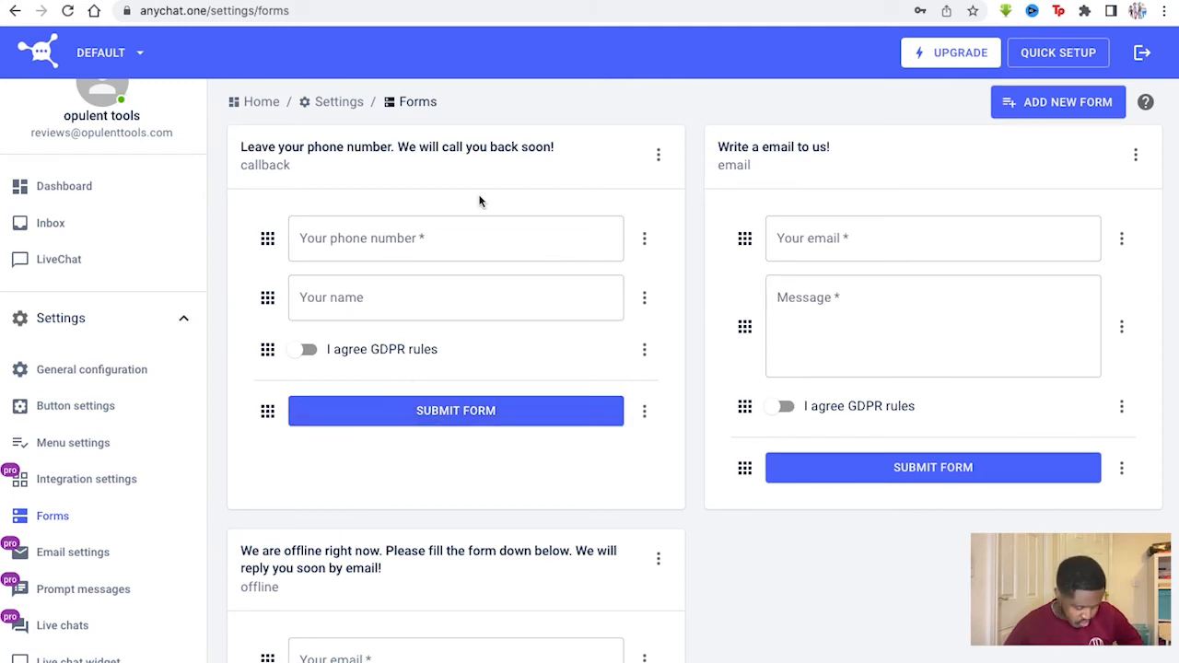
pyautogui.click(455, 410)
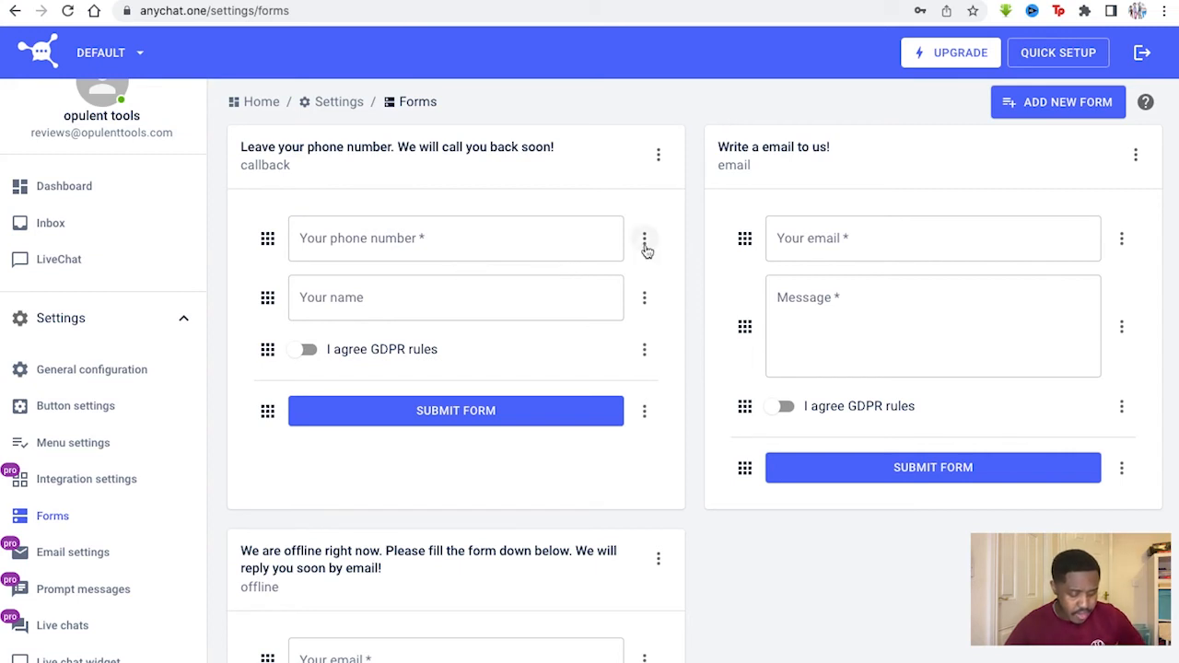
pyautogui.click(644, 238)
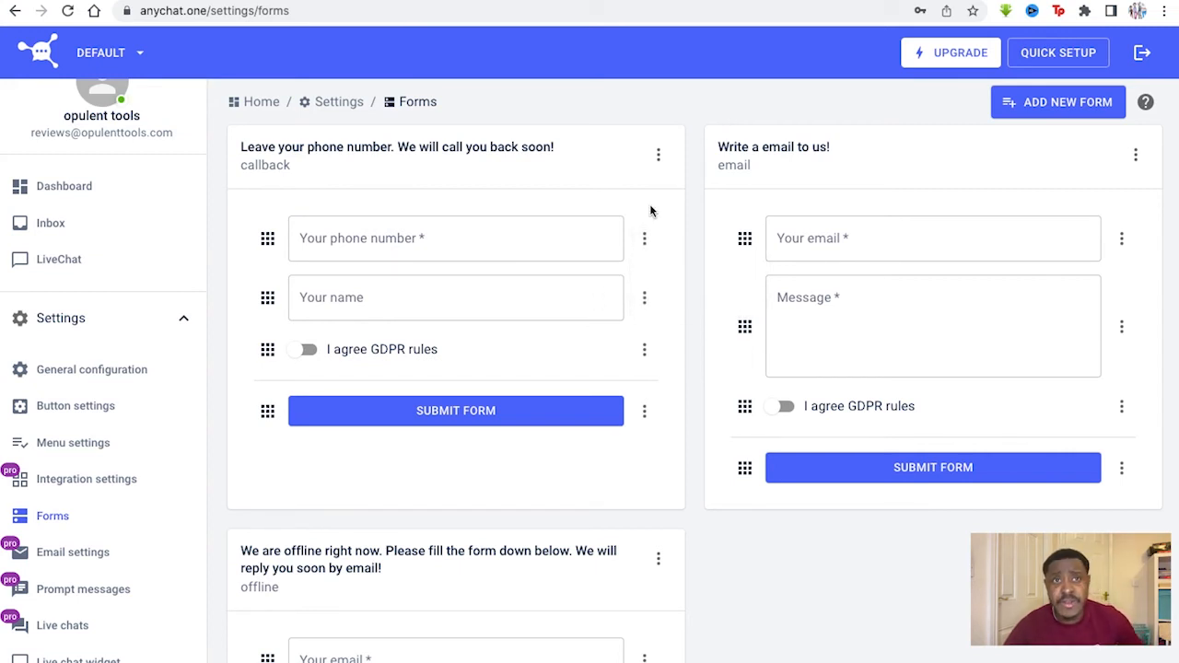
pyautogui.click(932, 238)
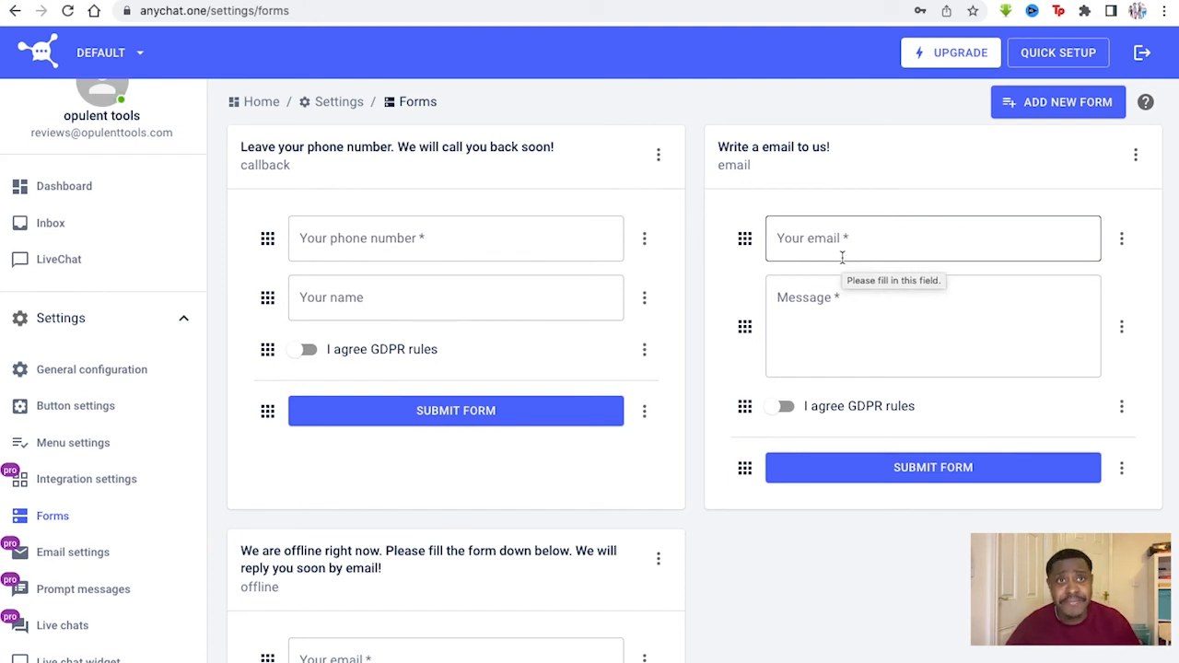
pyautogui.scroll(-3)
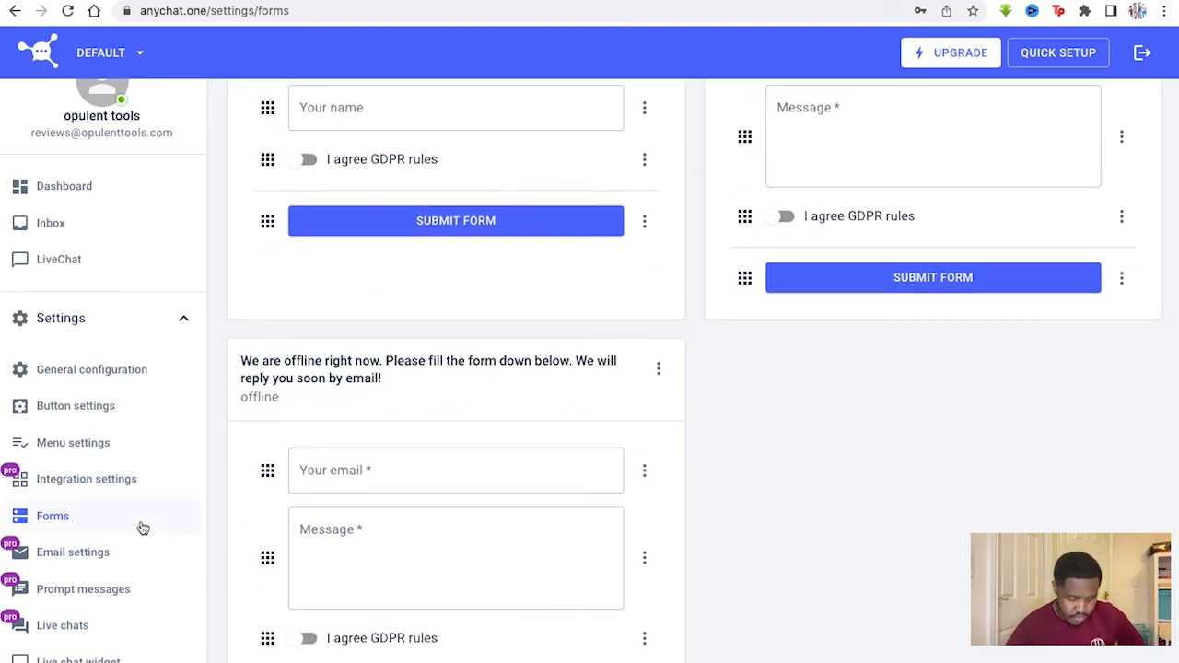
# - View Email settings, then show the mobile tab of Prompt messages with prompts enabled
pyautogui.click(73, 444)
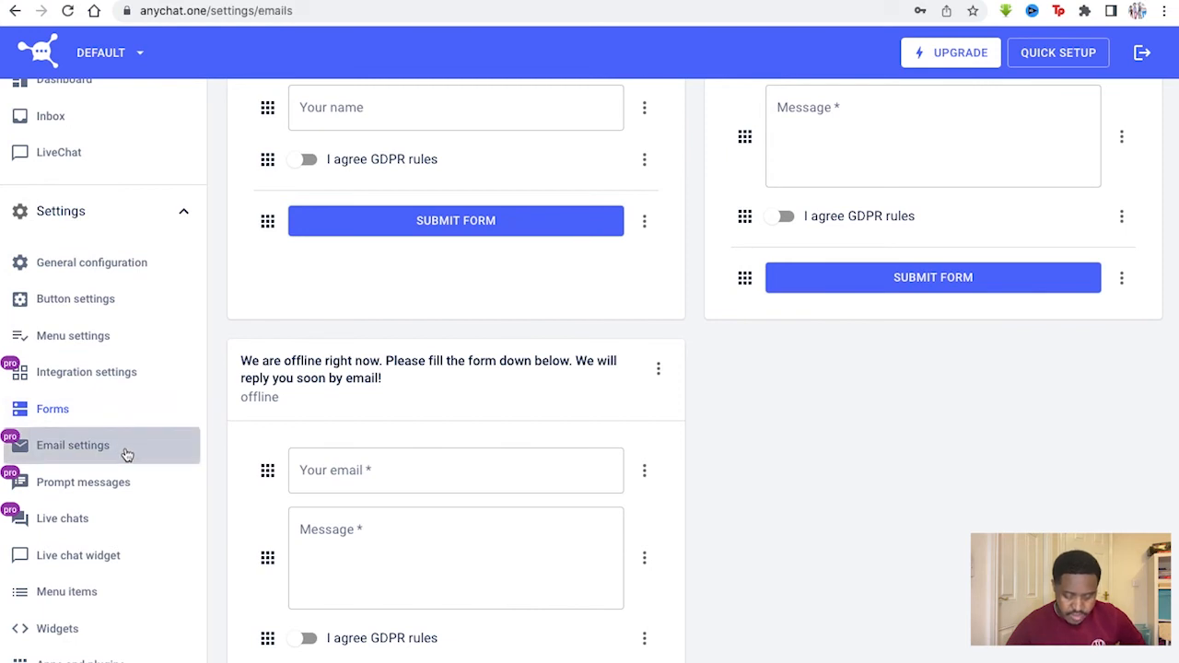
pyautogui.click(72, 445)
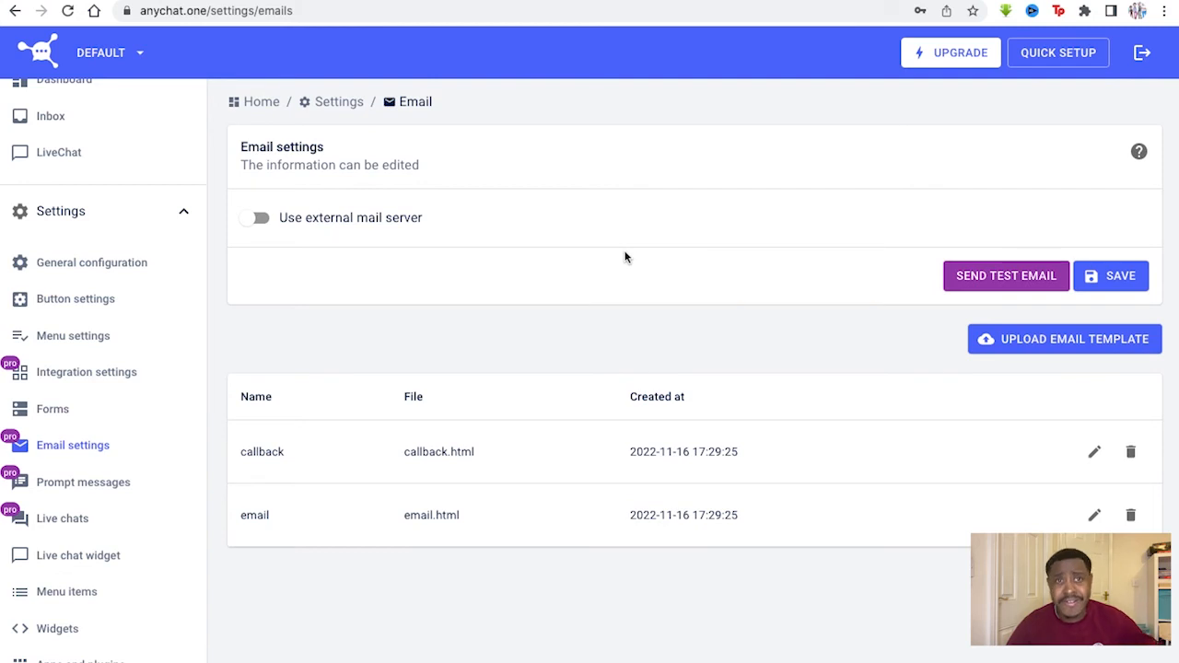
pyautogui.click(83, 482)
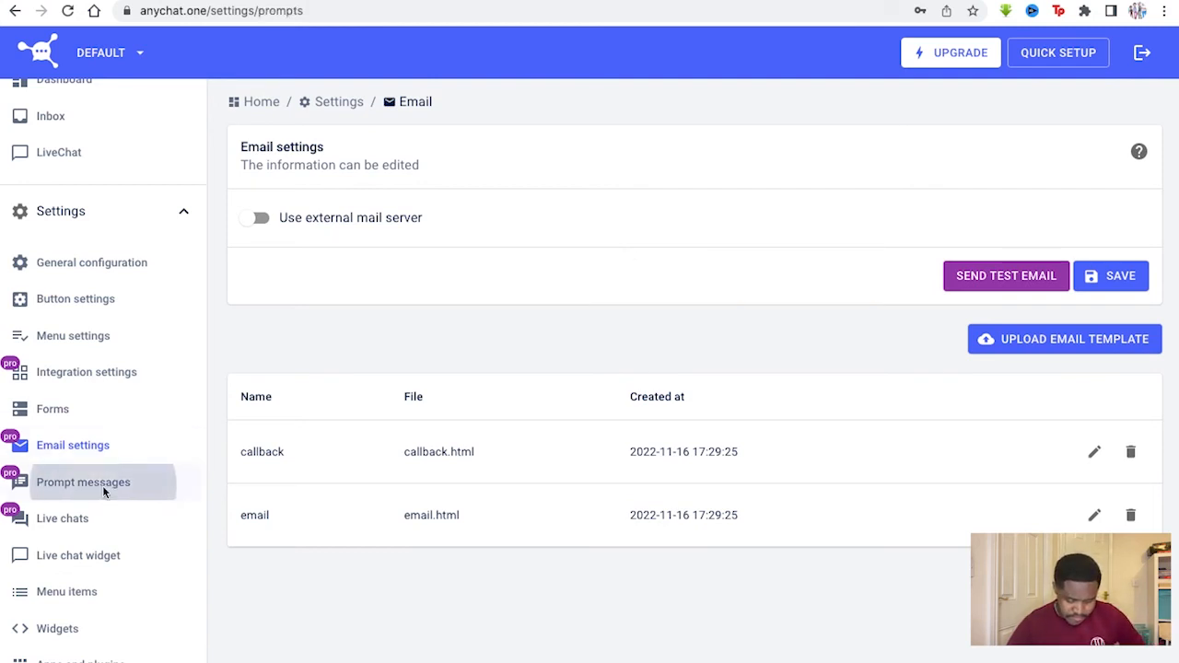
pyautogui.click(83, 481)
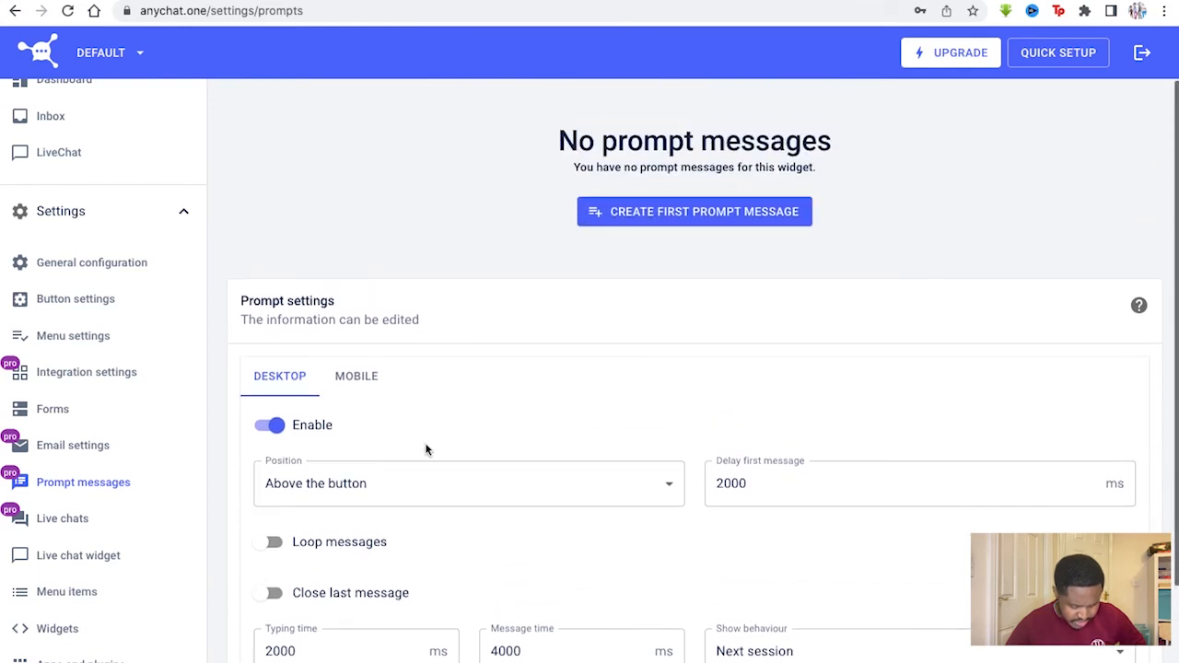
pyautogui.scroll(-3)
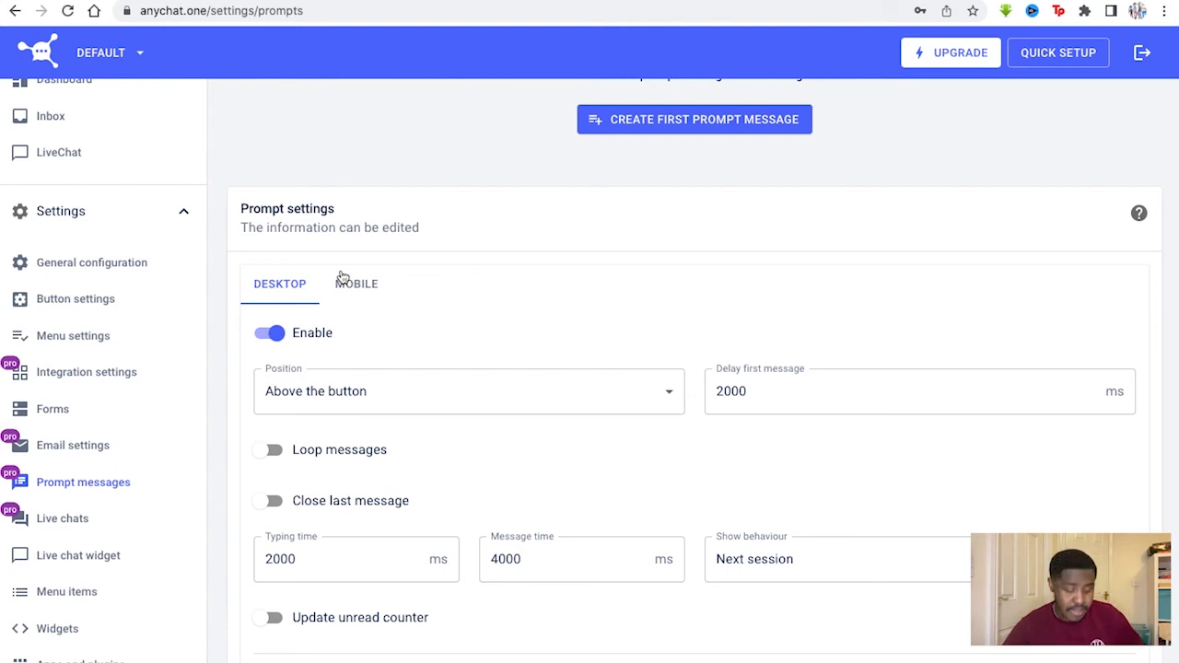
pyautogui.click(356, 284)
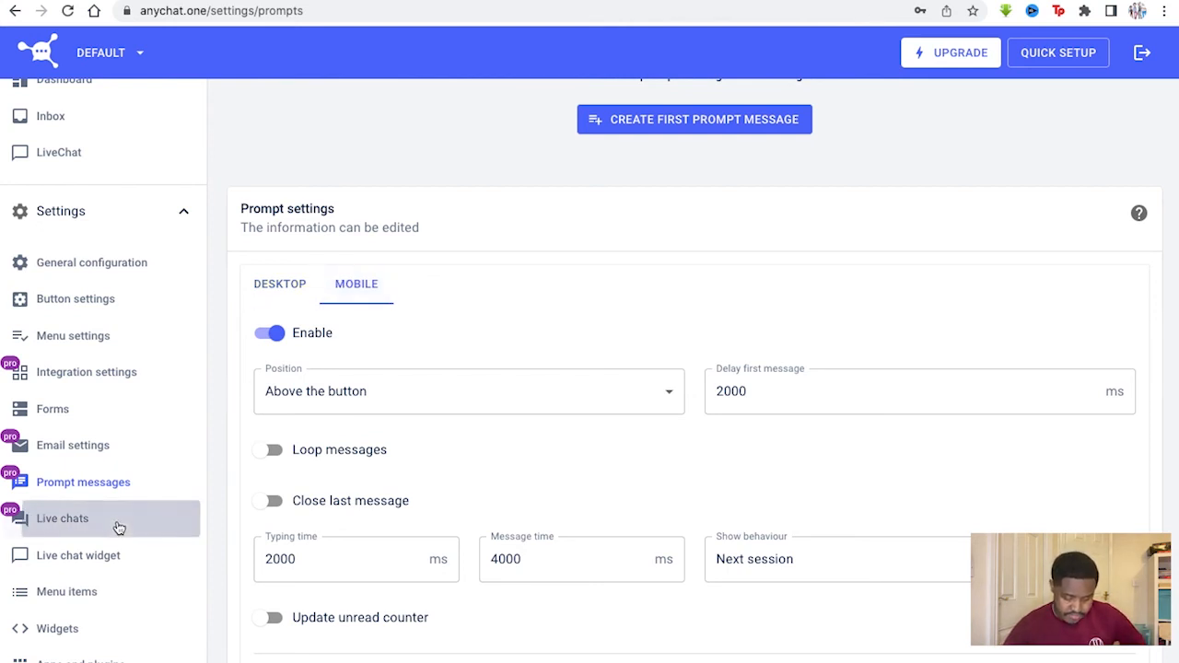
# - Review the Live chats and Live chat widget settings pages
pyautogui.click(63, 518)
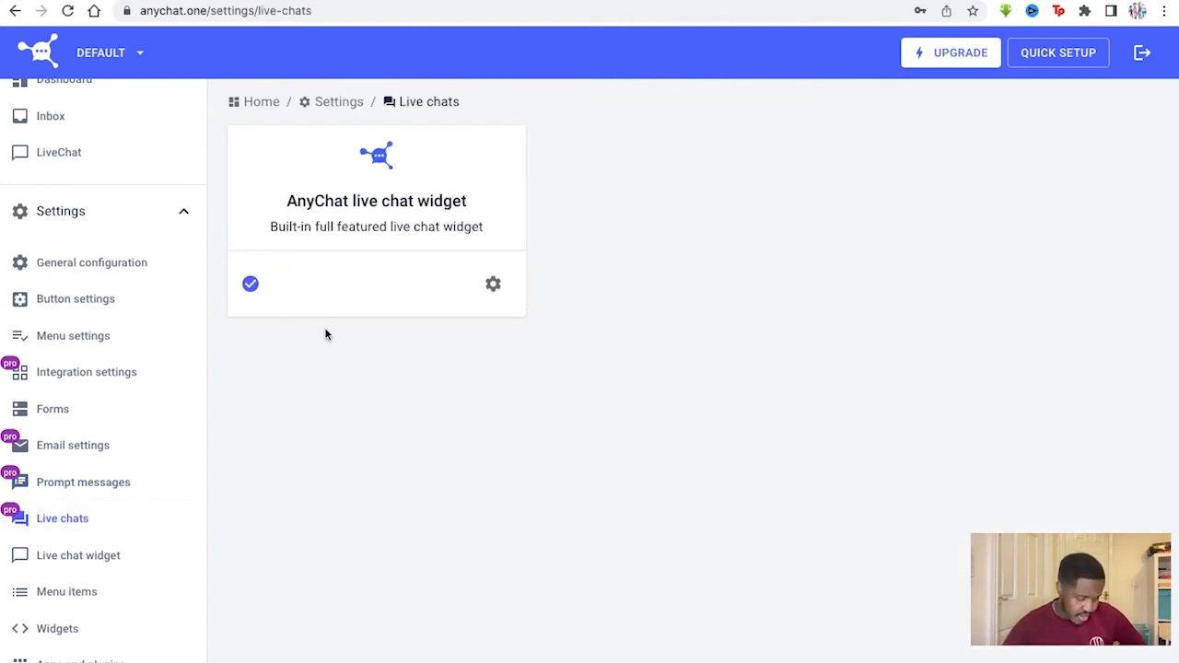
pyautogui.moveTo(78, 554)
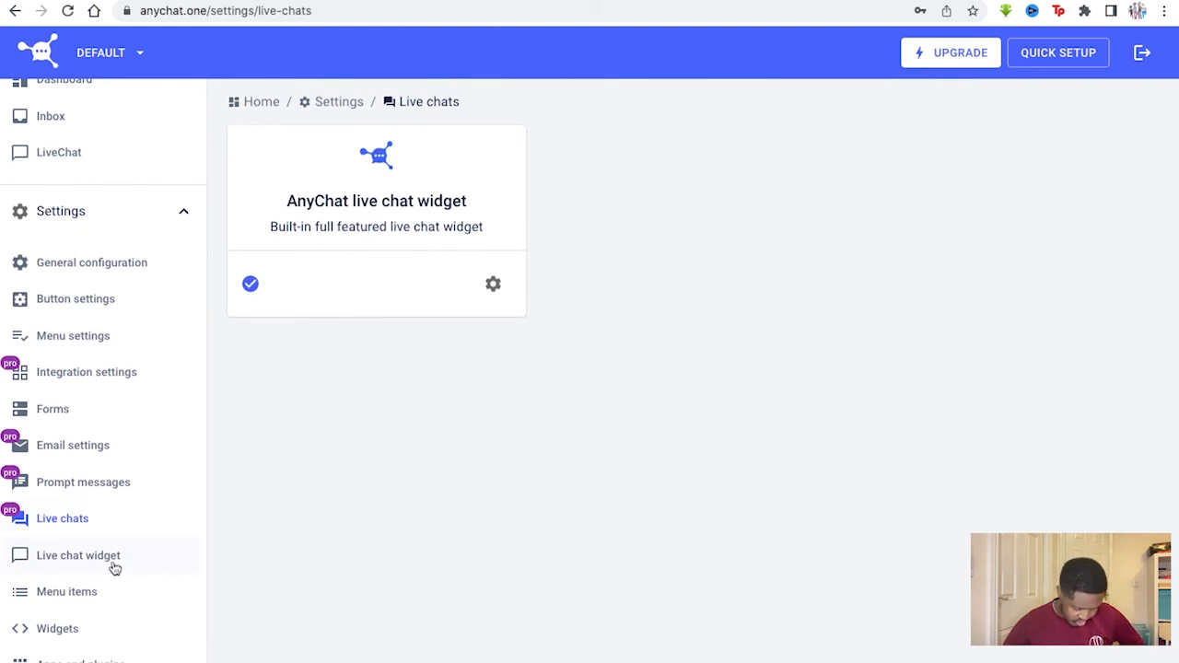
pyautogui.click(78, 554)
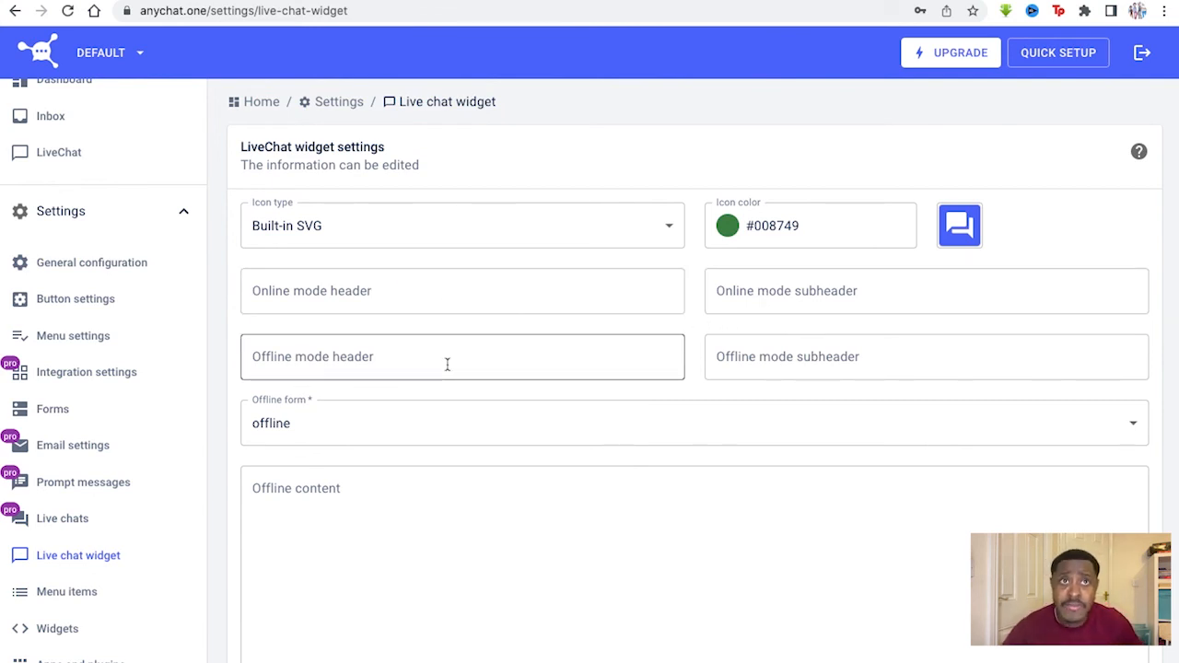
pyautogui.scroll(-3)
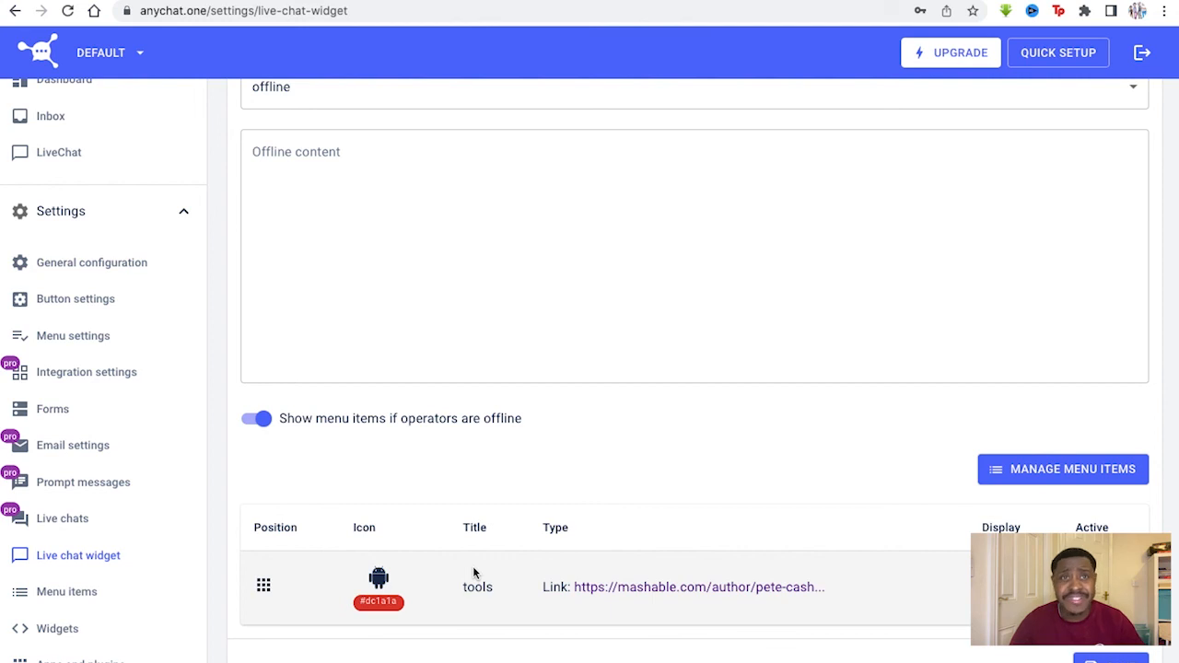
# - View the menu items list, then the Widgets list showing mashable.com's Default widget
pyautogui.click(66, 592)
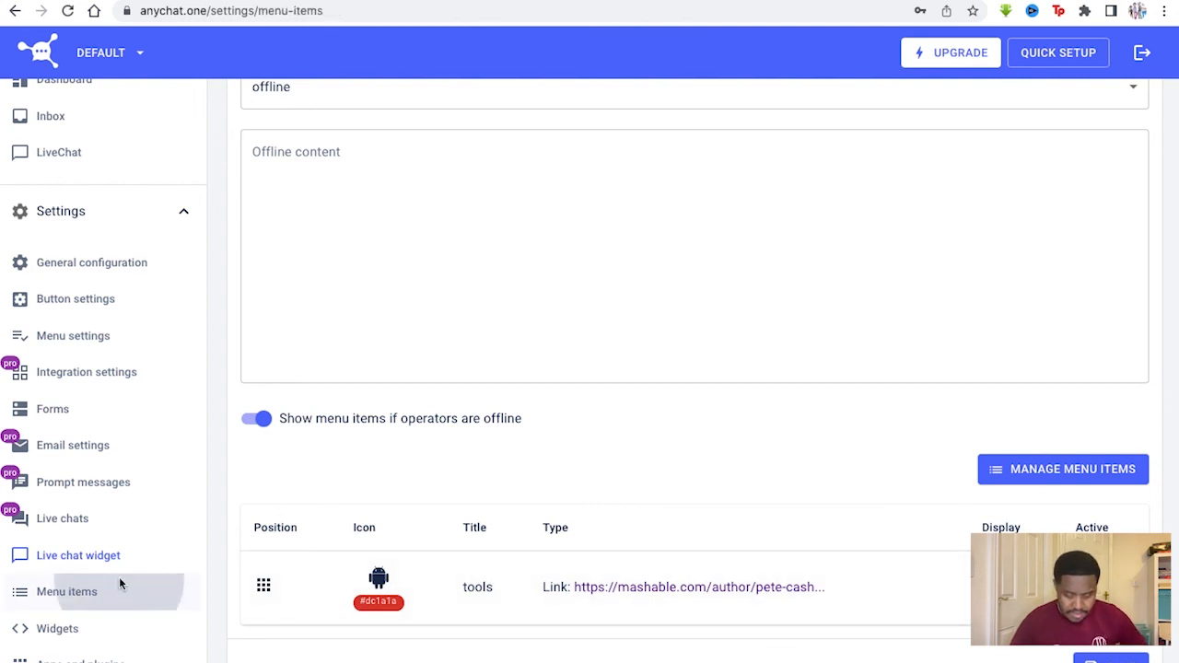
pyautogui.click(1062, 469)
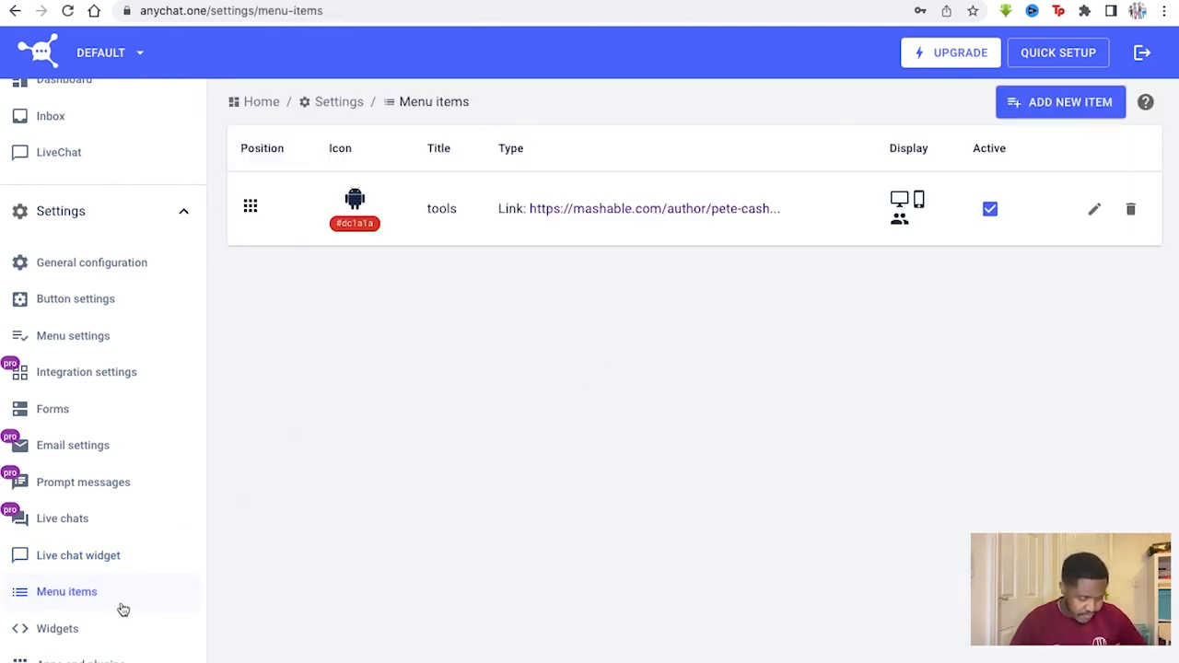
pyautogui.scroll(-3)
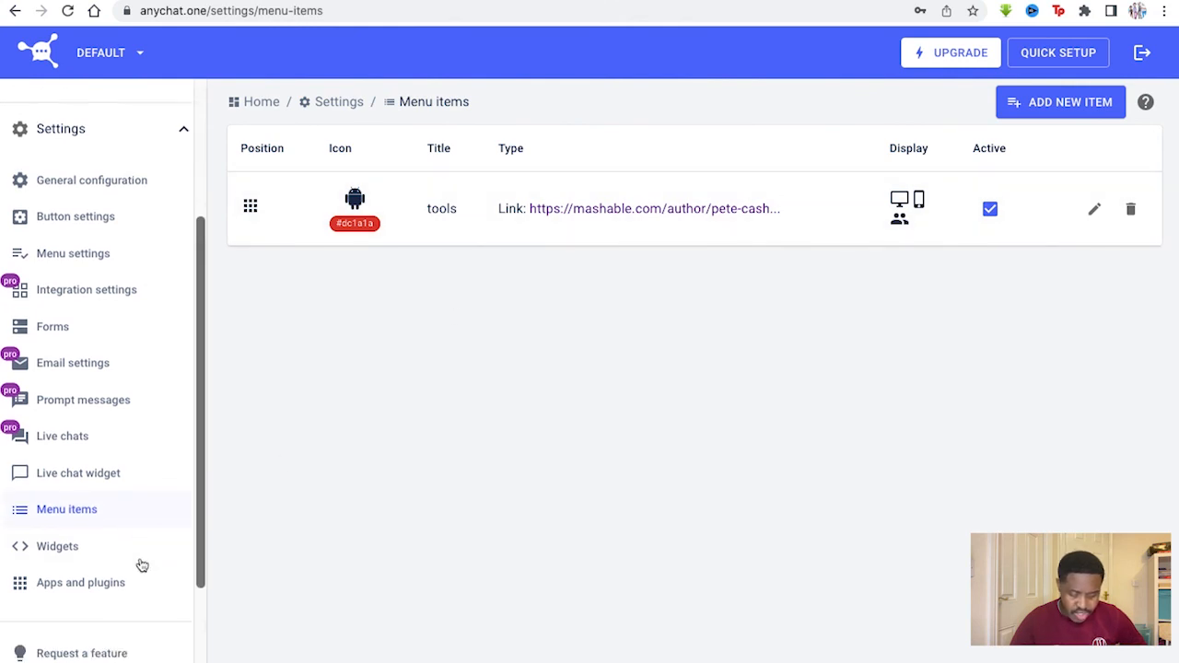
pyautogui.click(57, 545)
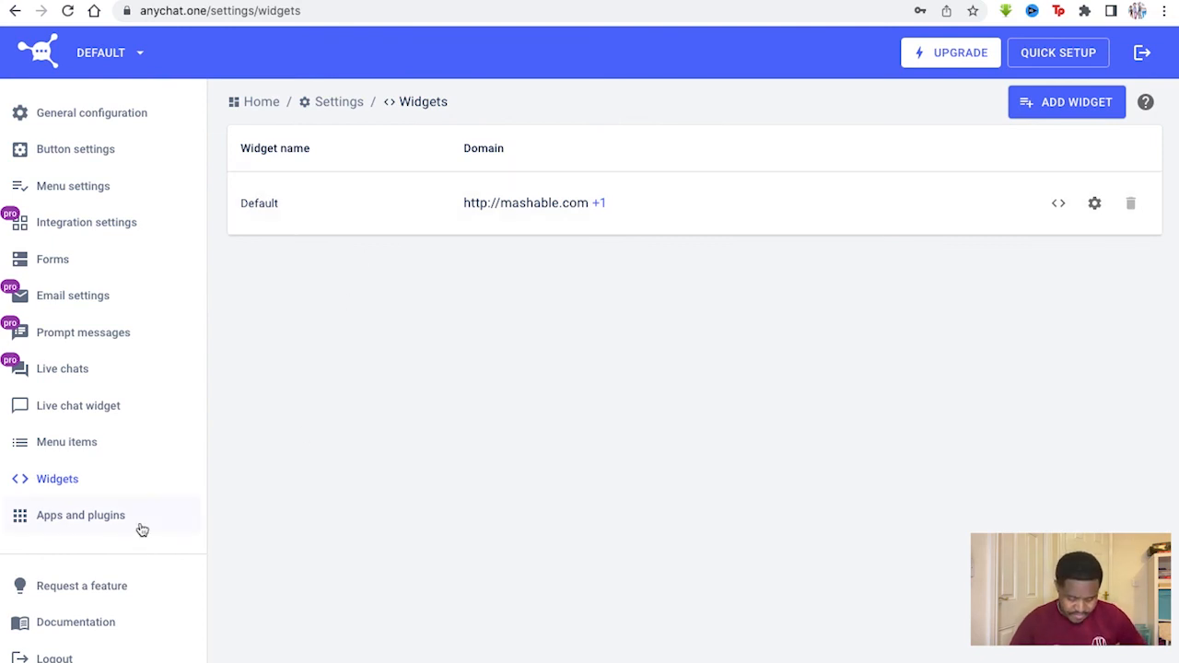
# - Browse Apps and plugins, cancel an unsent feature request, and open the AnyChat Guide site
pyautogui.click(80, 515)
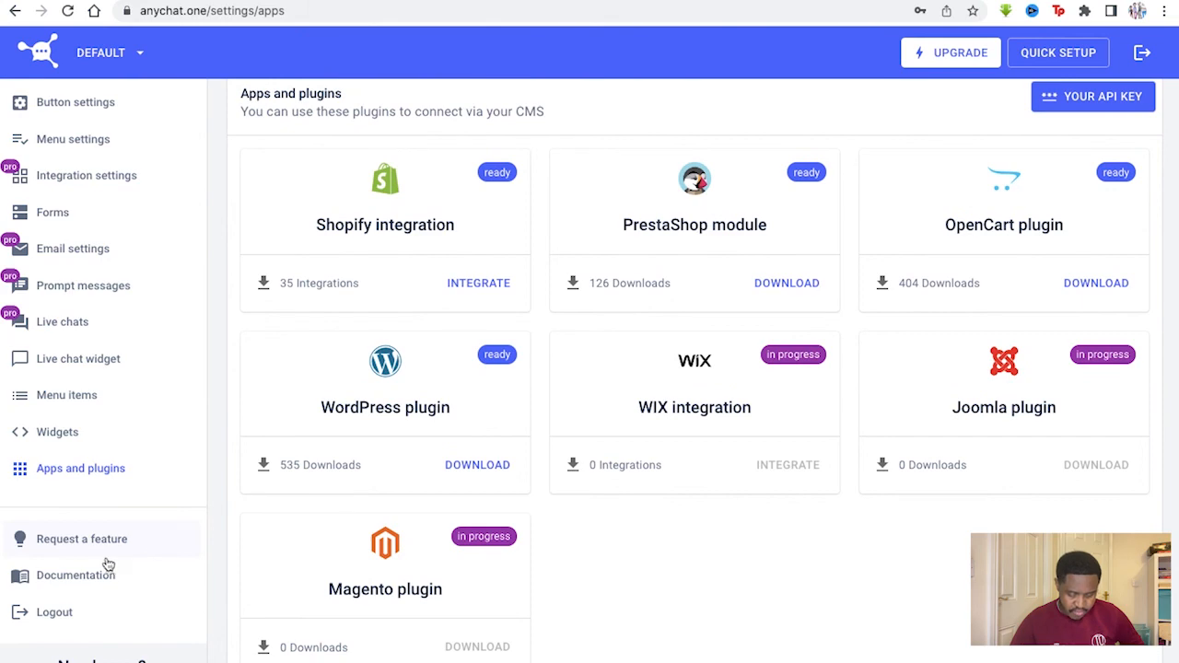
pyautogui.click(82, 539)
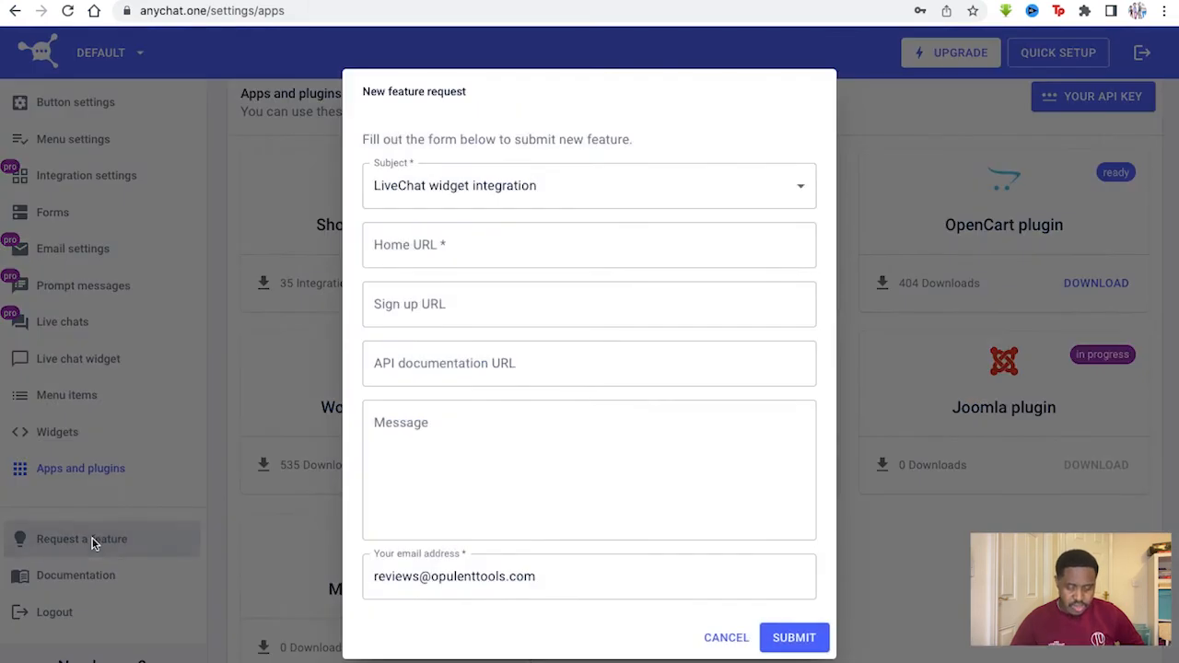
pyautogui.click(726, 637)
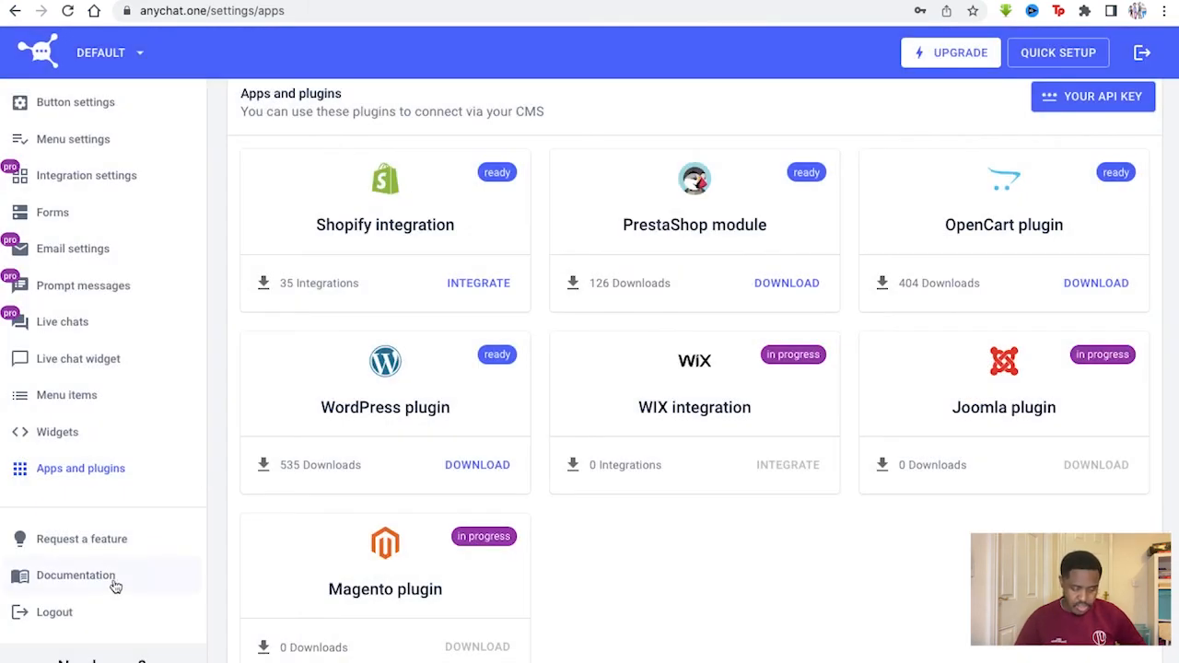
pyautogui.click(77, 575)
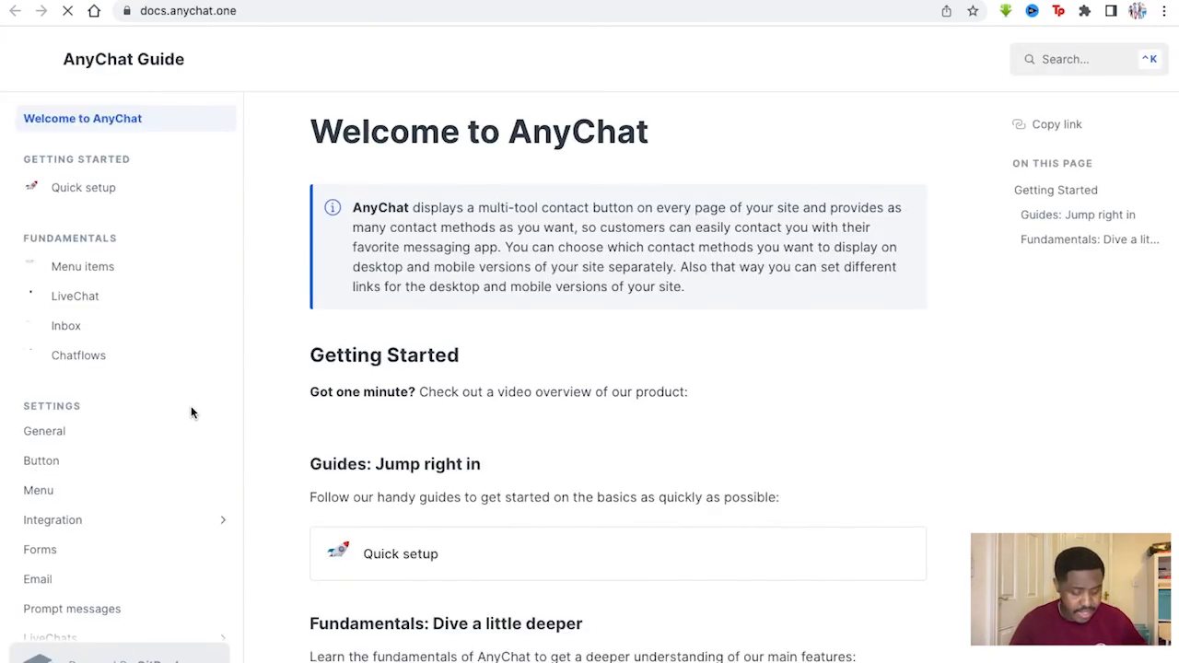
pyautogui.moveTo(322, 88)
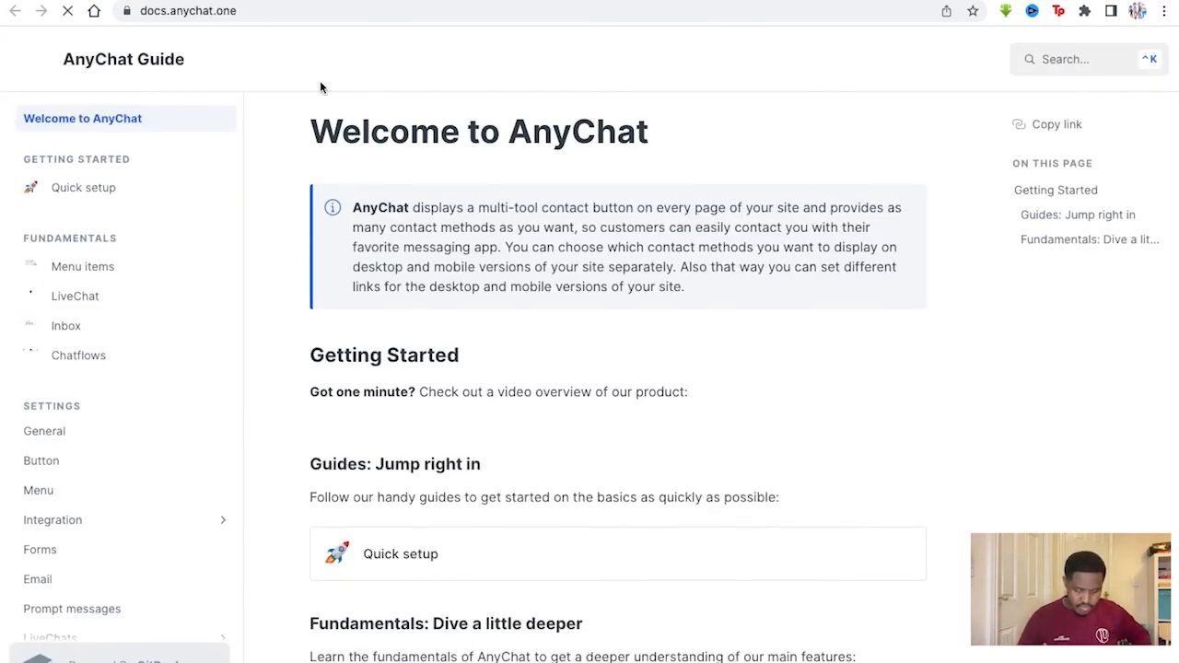